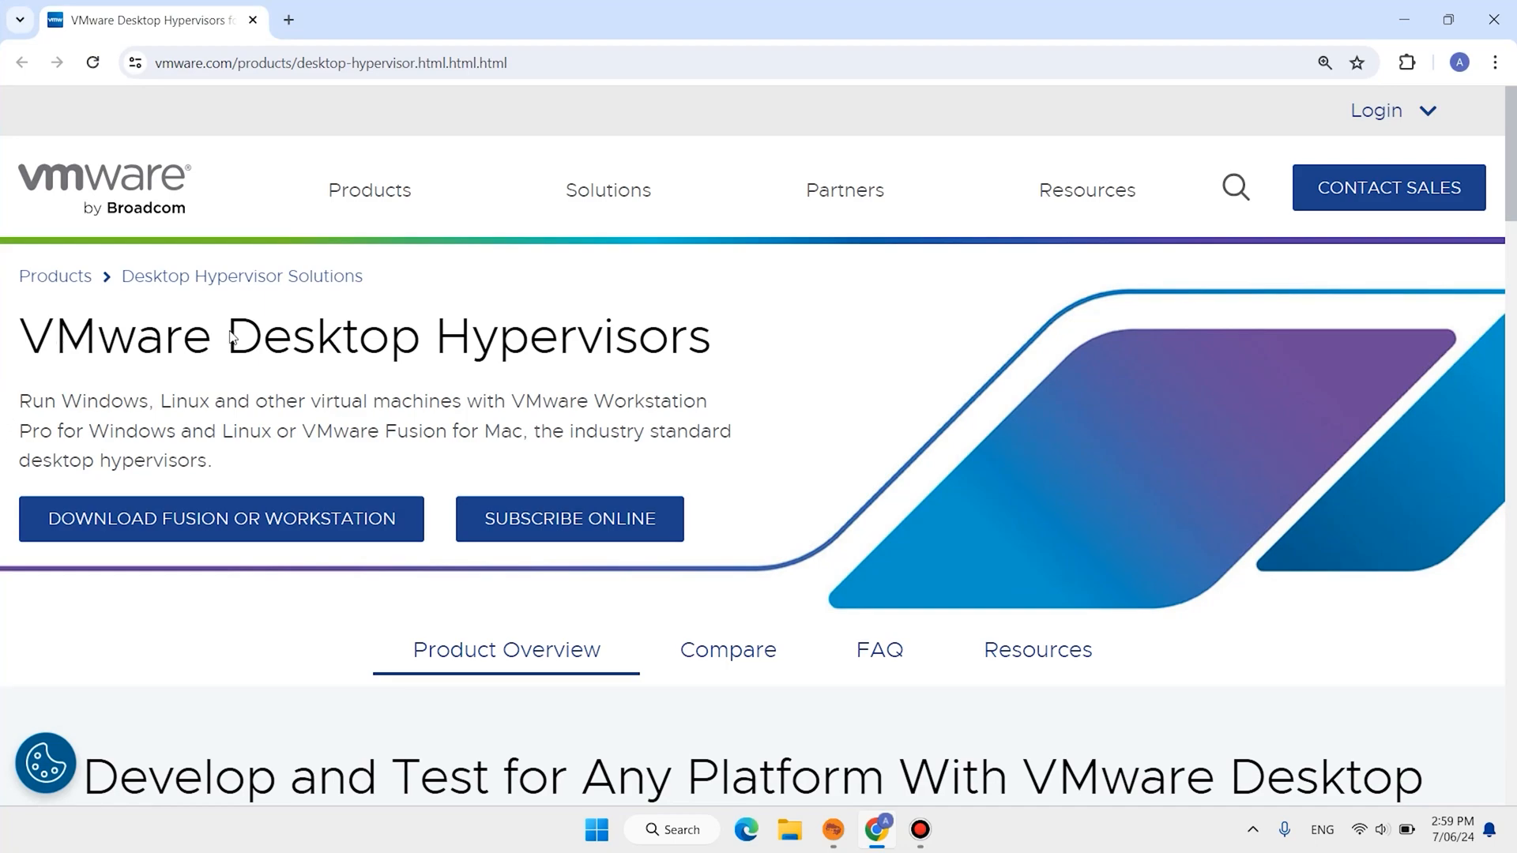
mouse_move(52, 361)
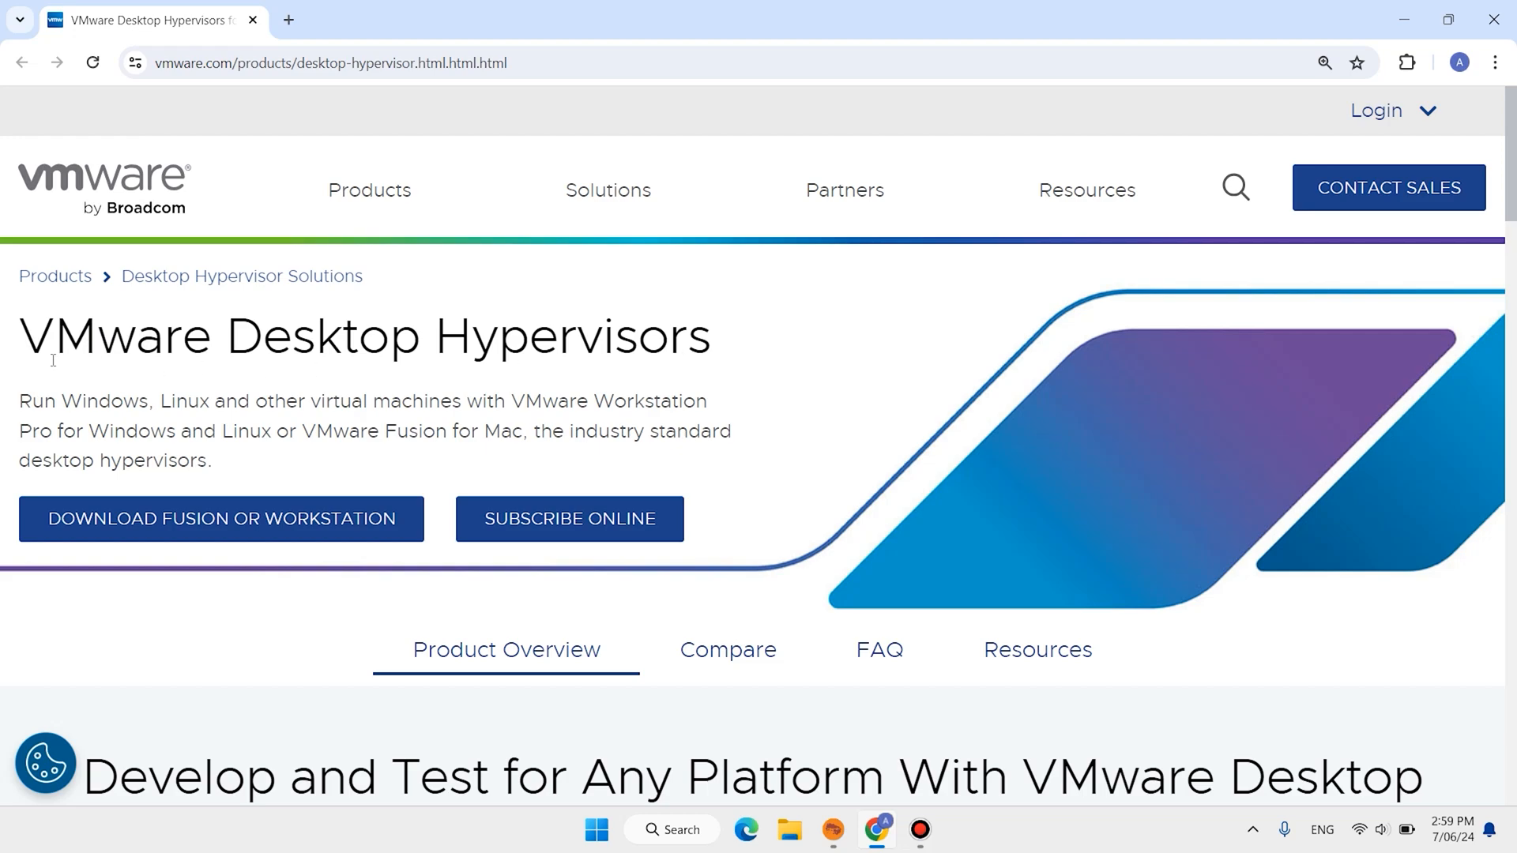
mouse_move(278, 327)
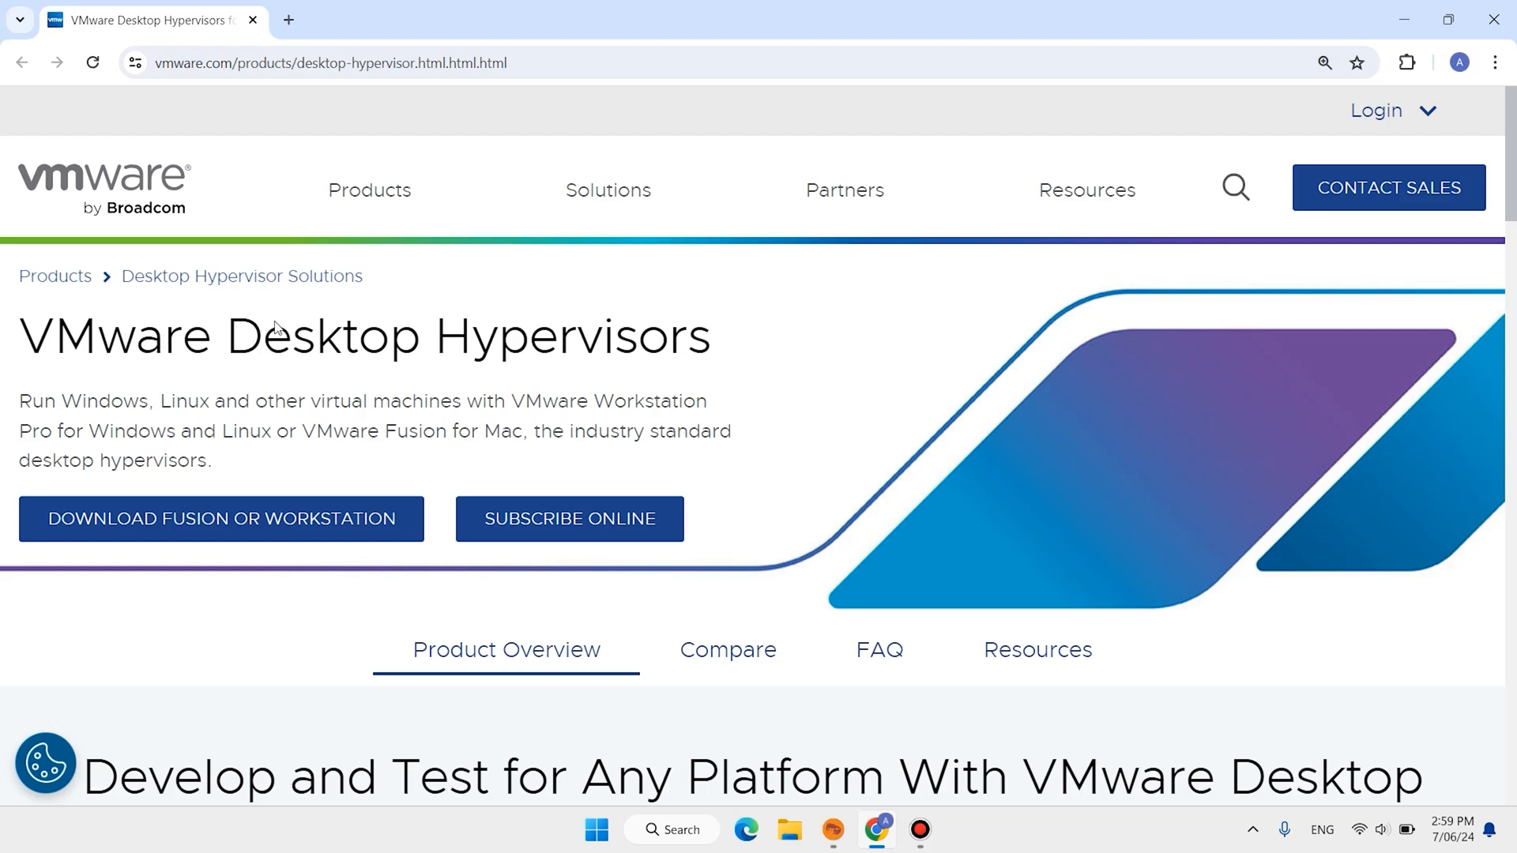
mouse_move(24, 343)
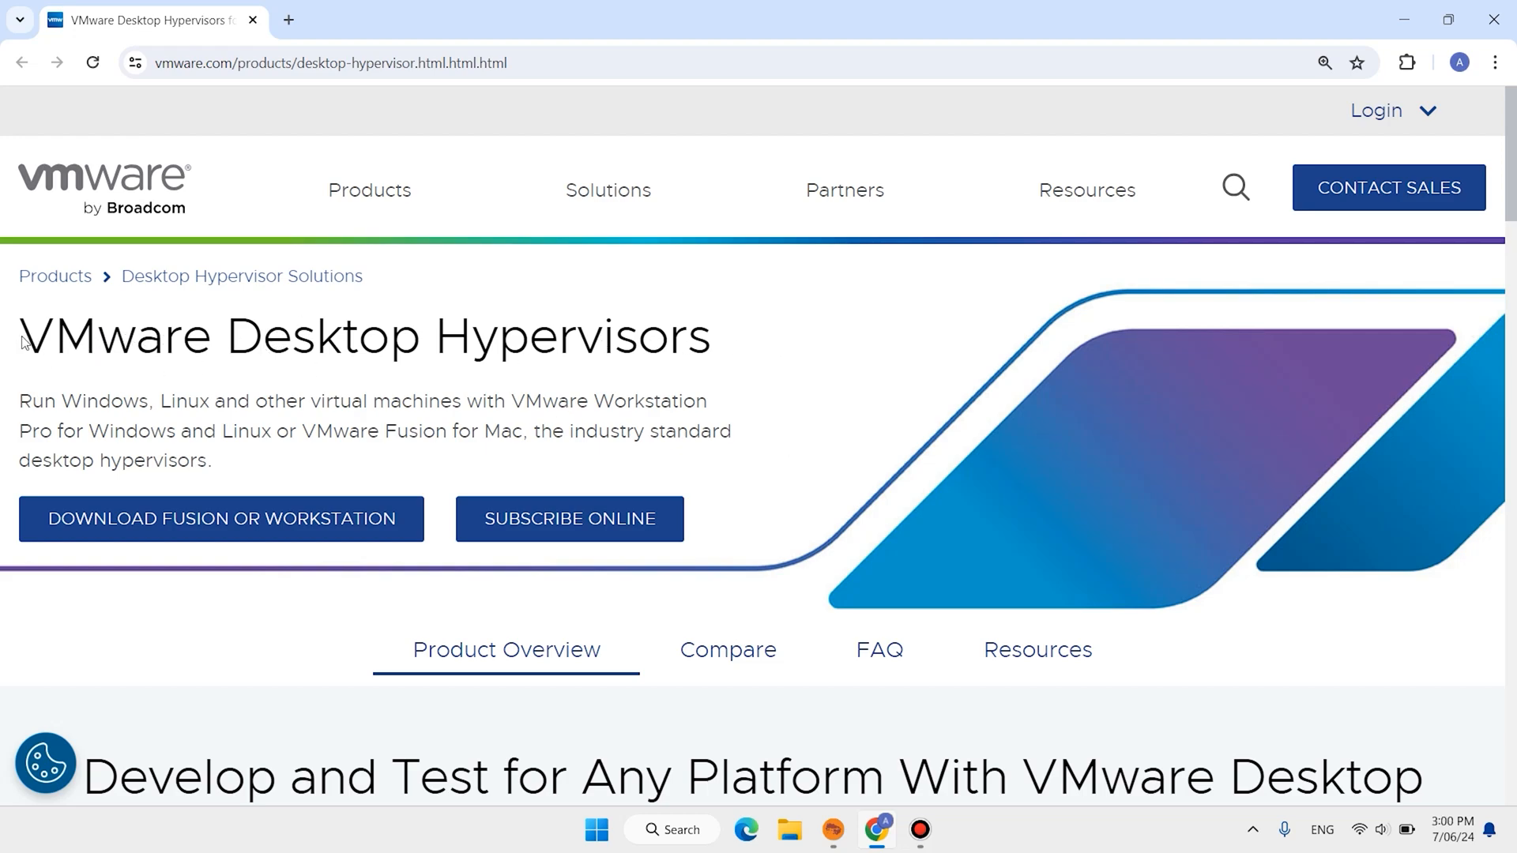
mouse_move(379, 338)
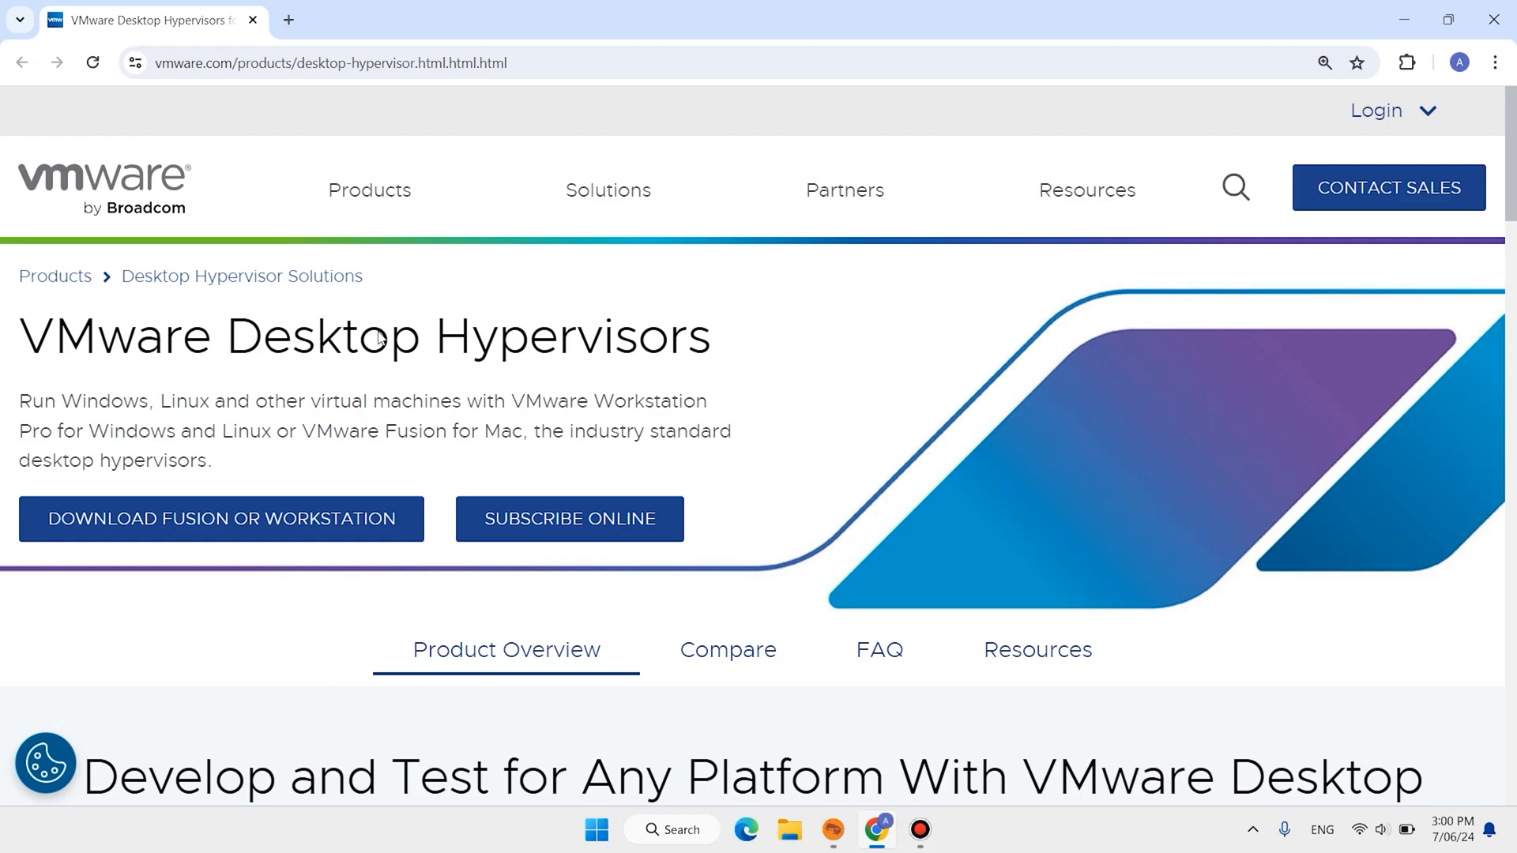
mouse_move(624, 348)
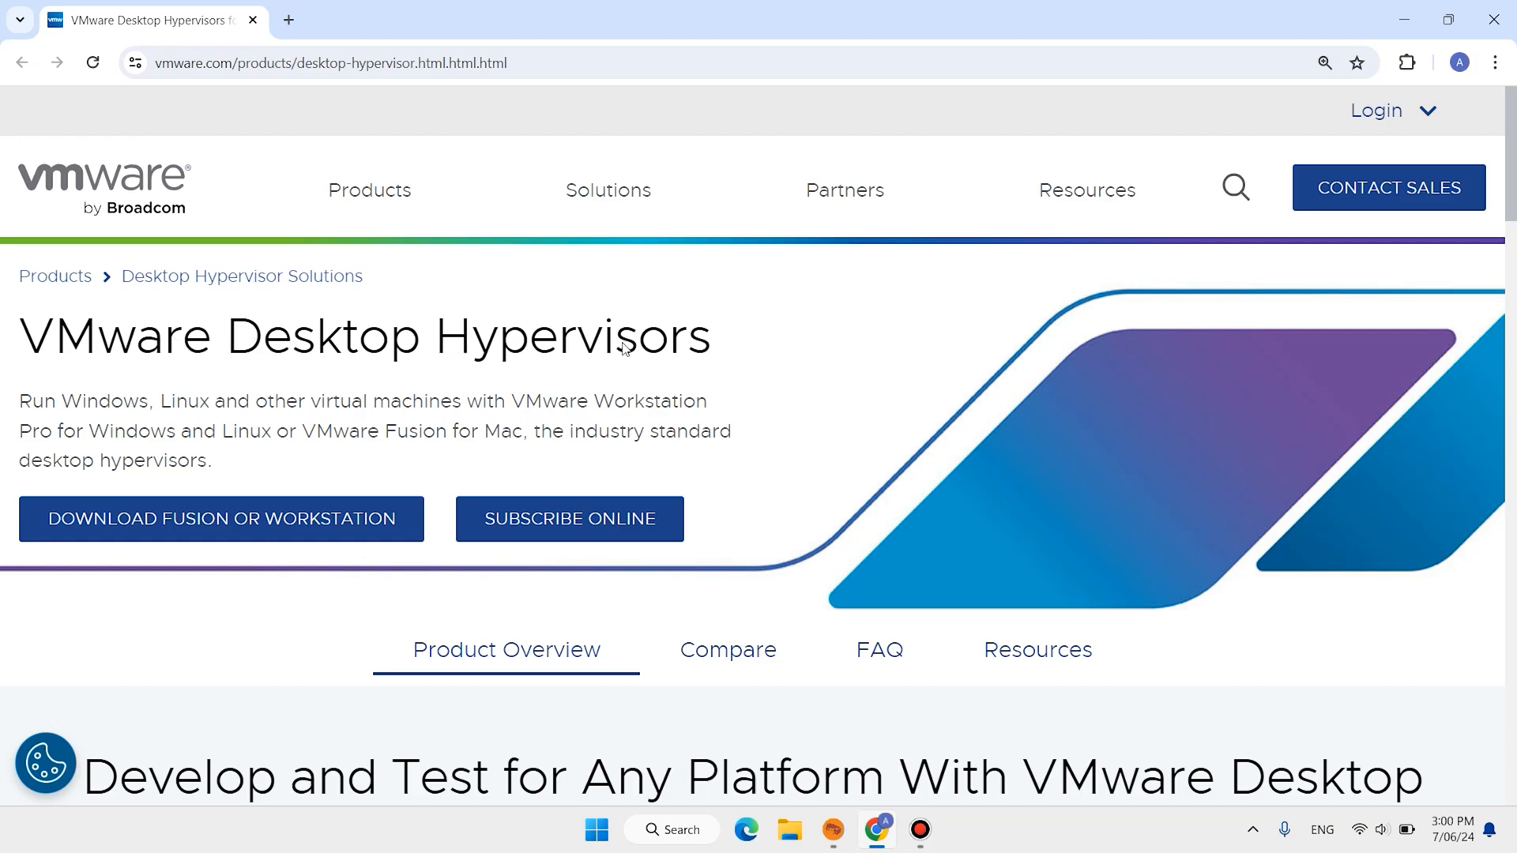
mouse_move(300, 361)
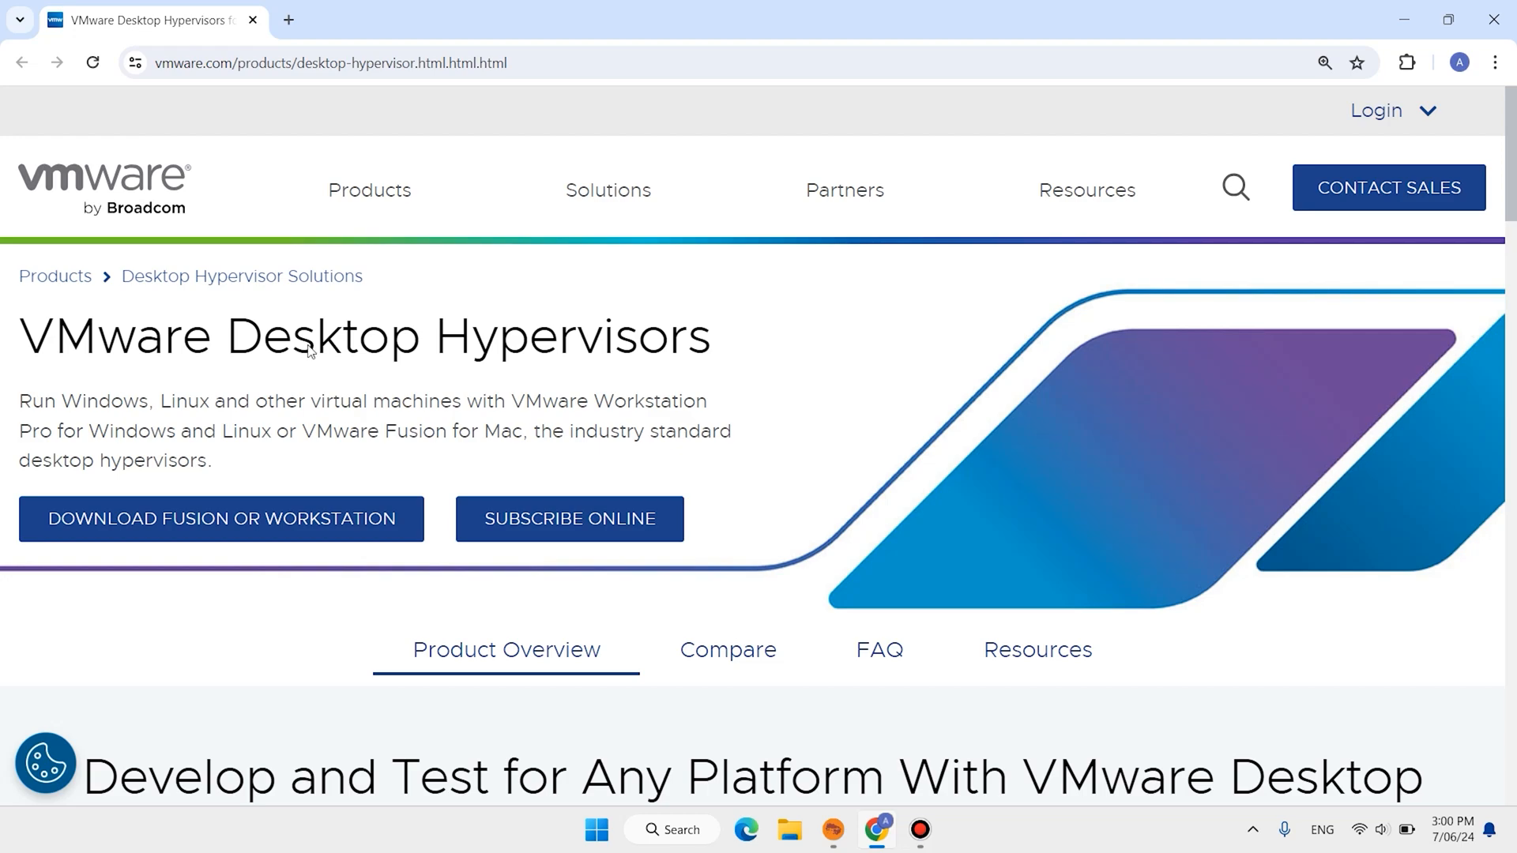
Step: Search for vmware workstation and go to the Fusion and Workstation downloads
left_click(1229, 19)
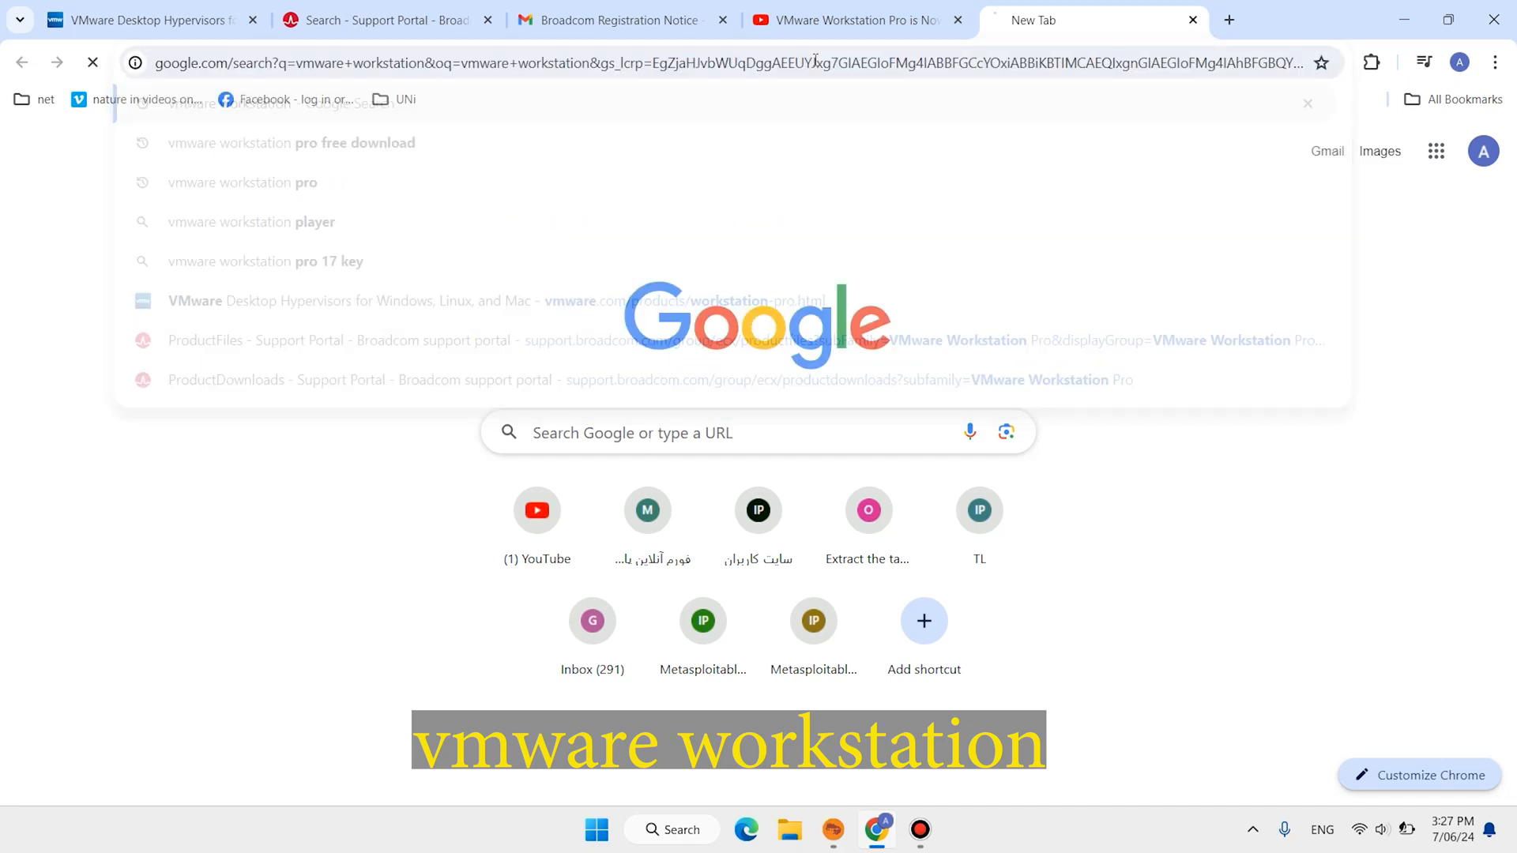
key("Return")
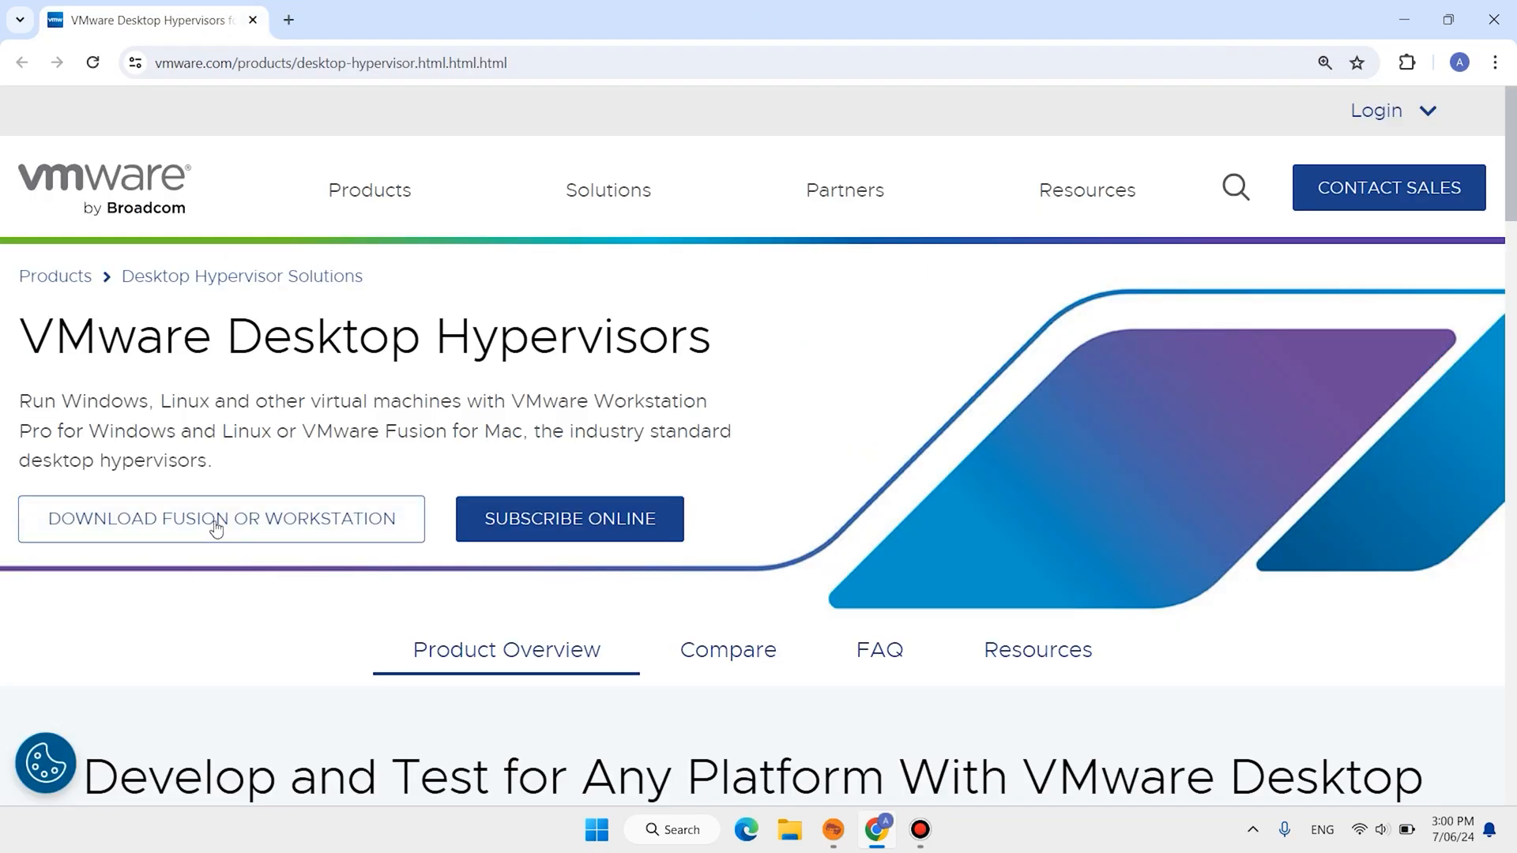
mouse_move(323, 524)
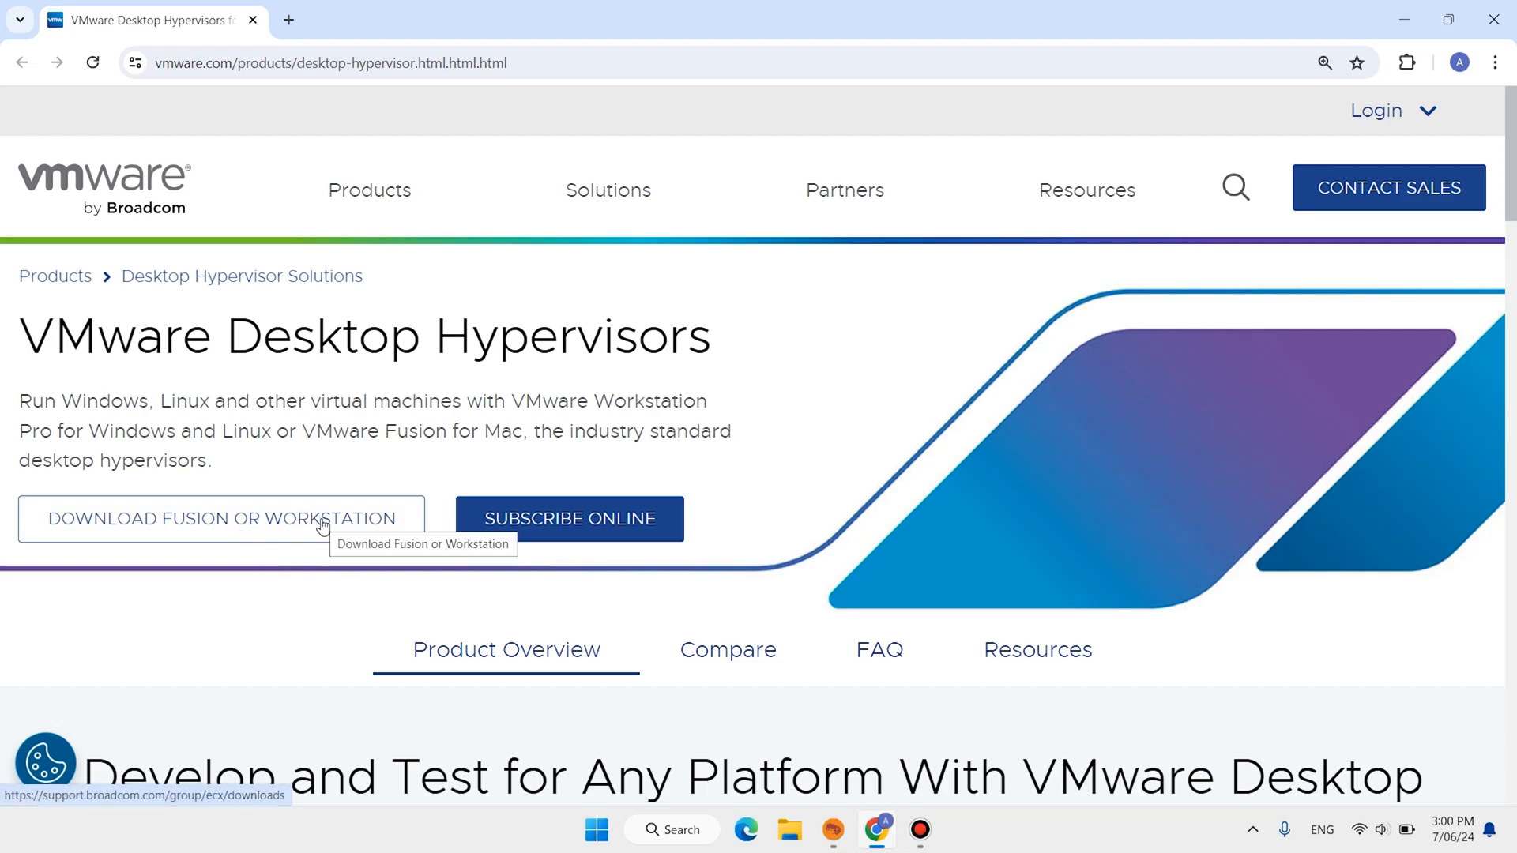
left_click(221, 518)
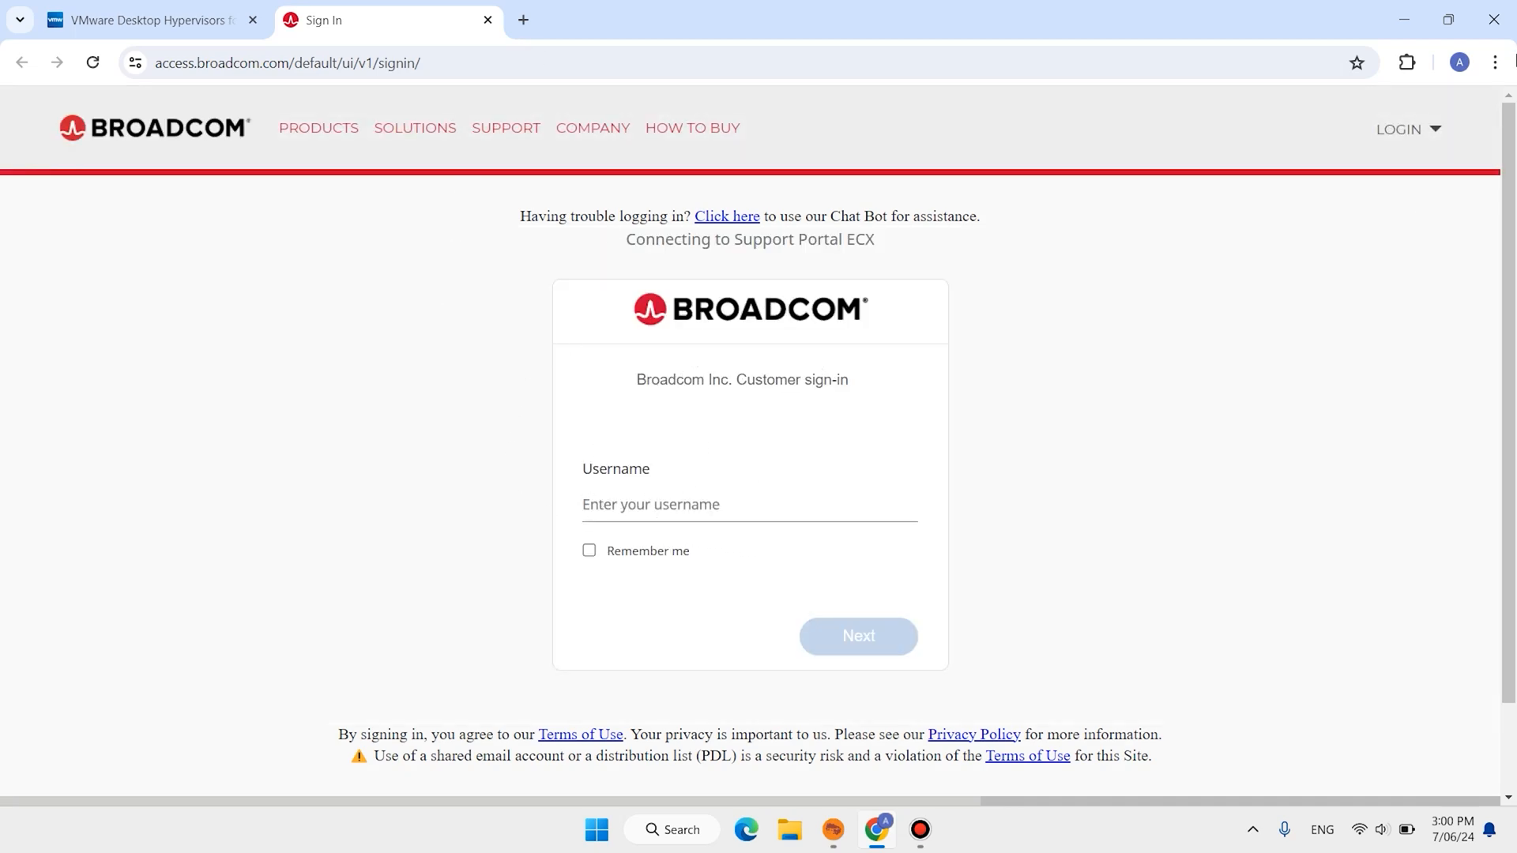
mouse_move(1407, 128)
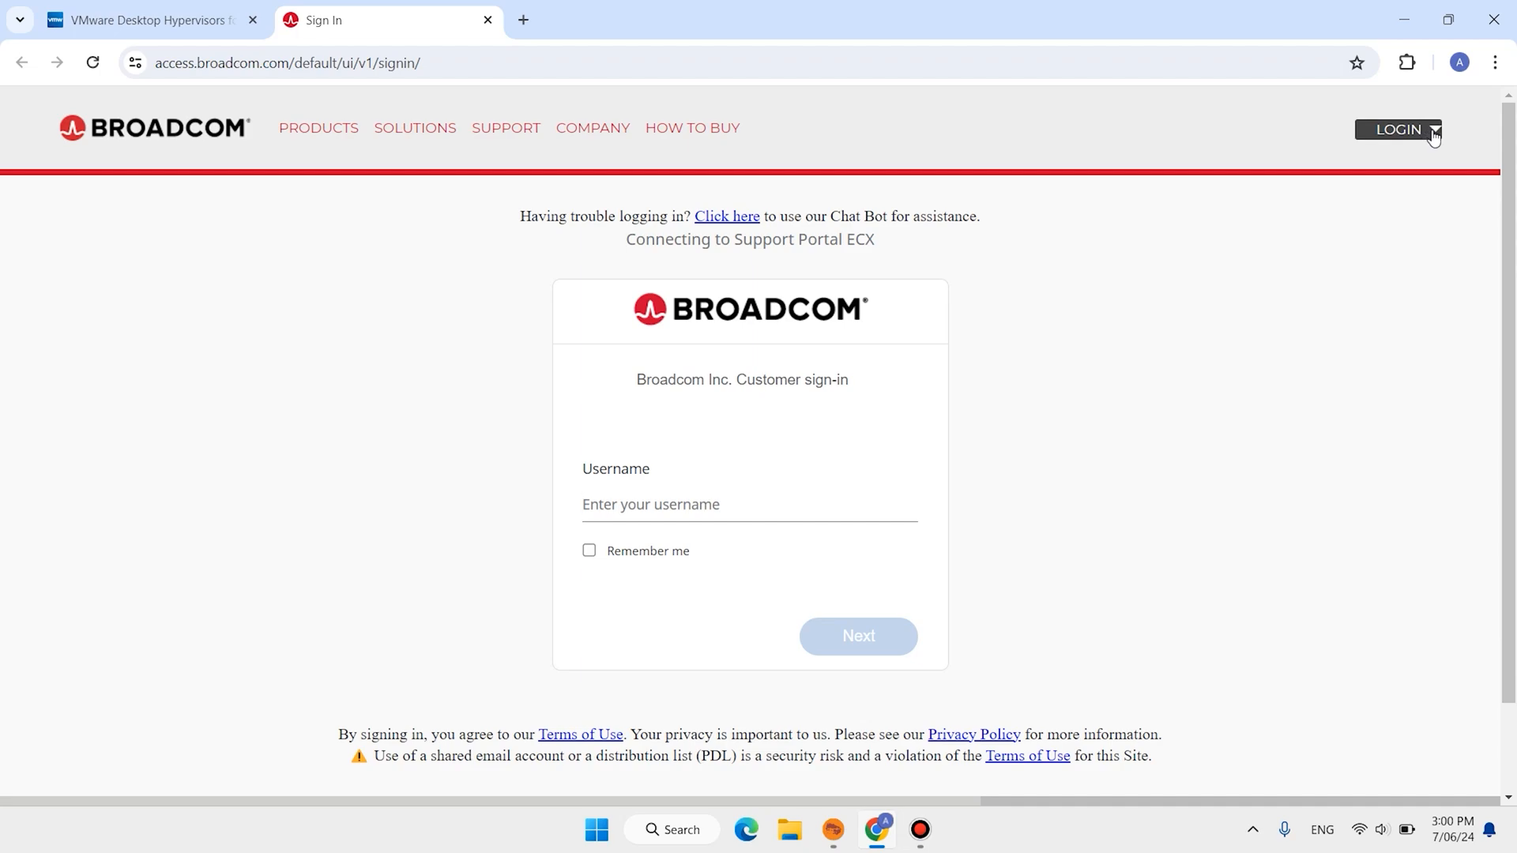
Step: From the Broadcom sign-in page's LOGIN menu, choose REGISTER to start a new account
left_click(1398, 128)
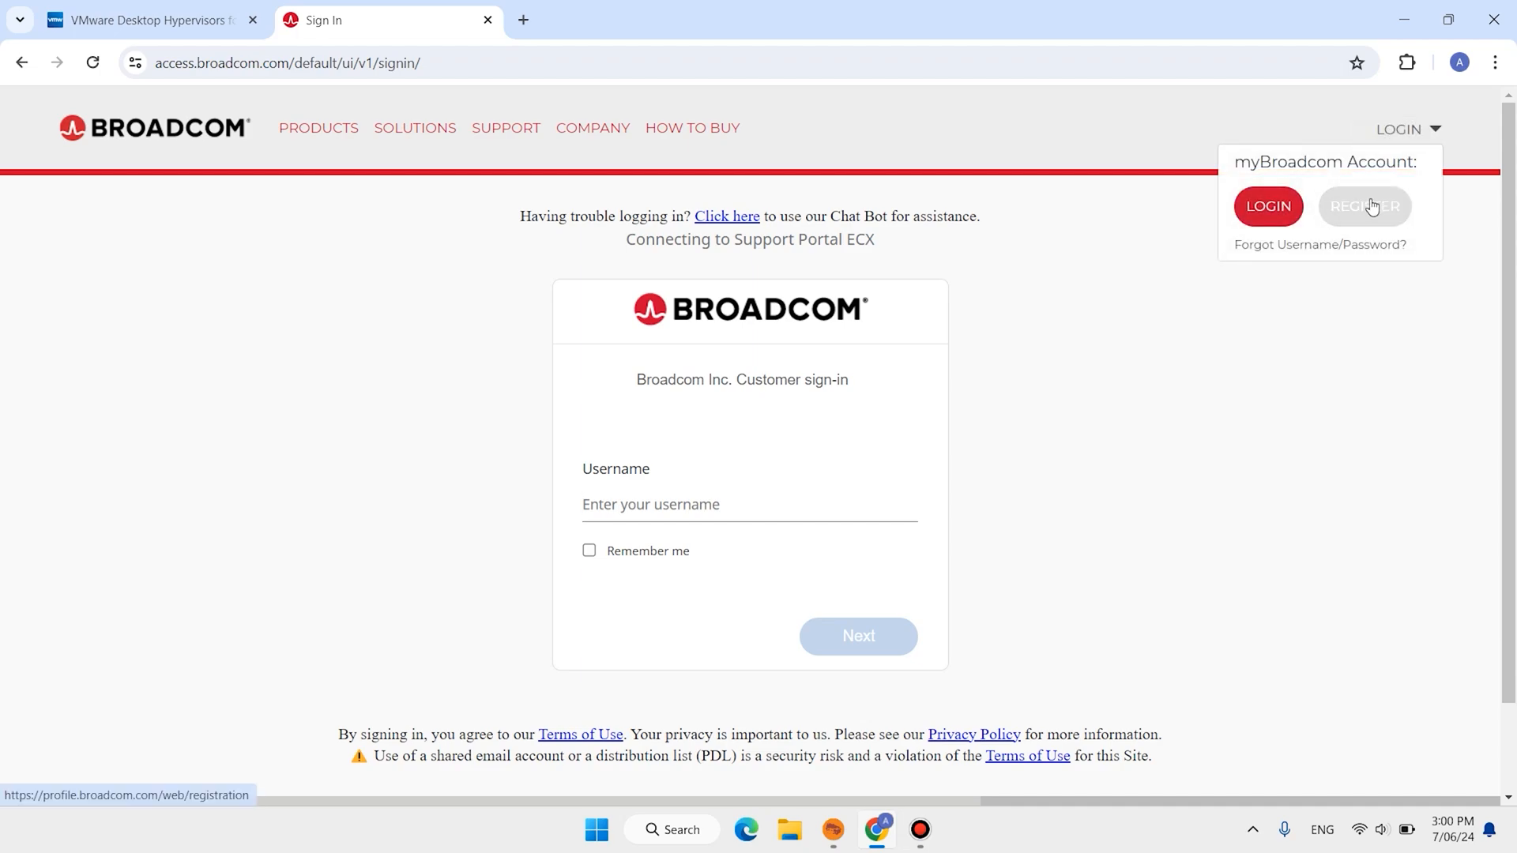
left_click(1363, 205)
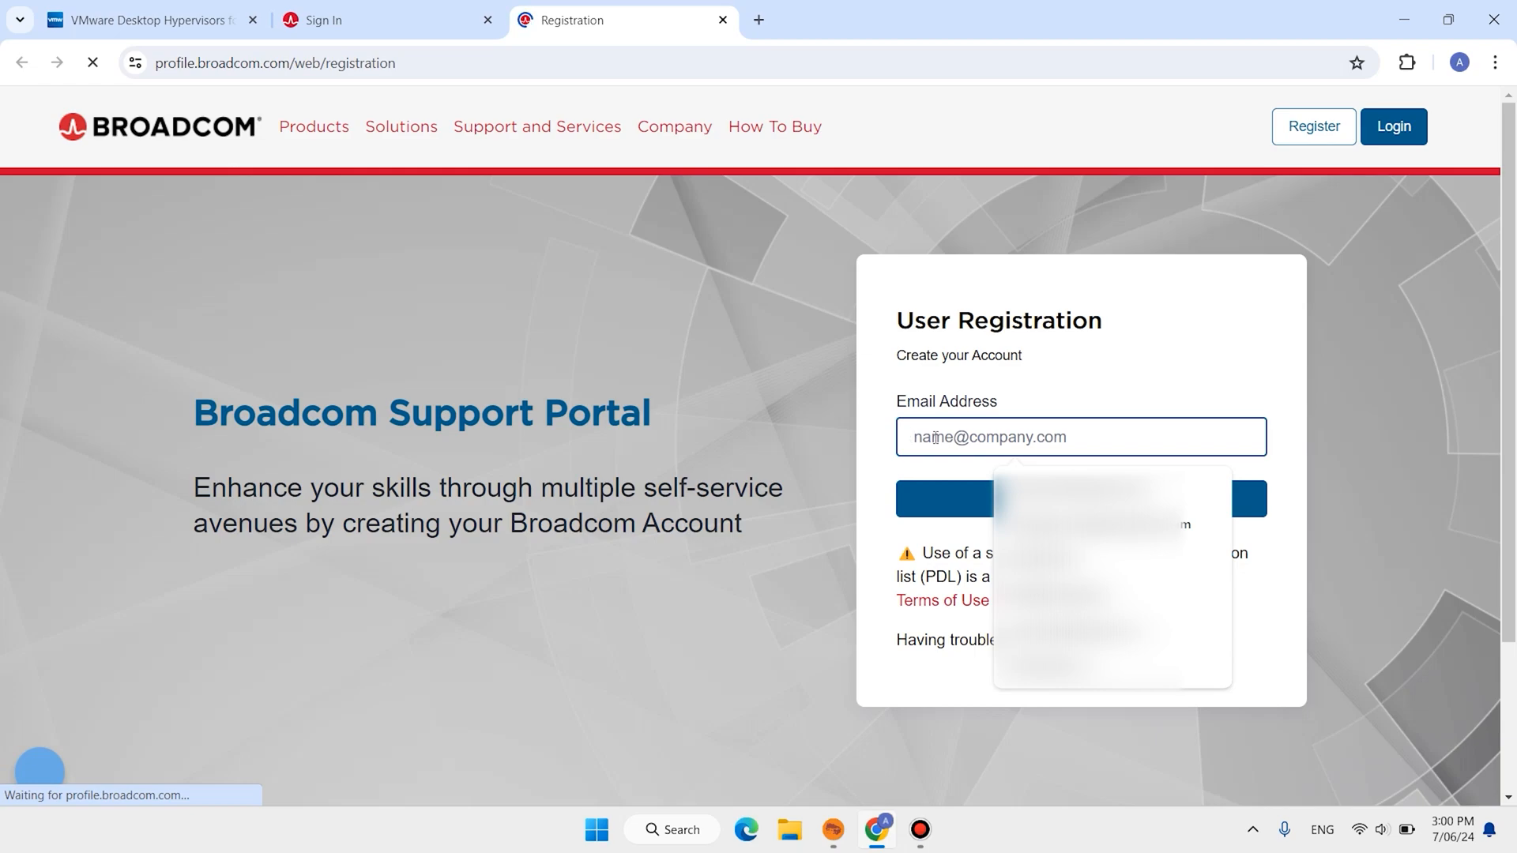
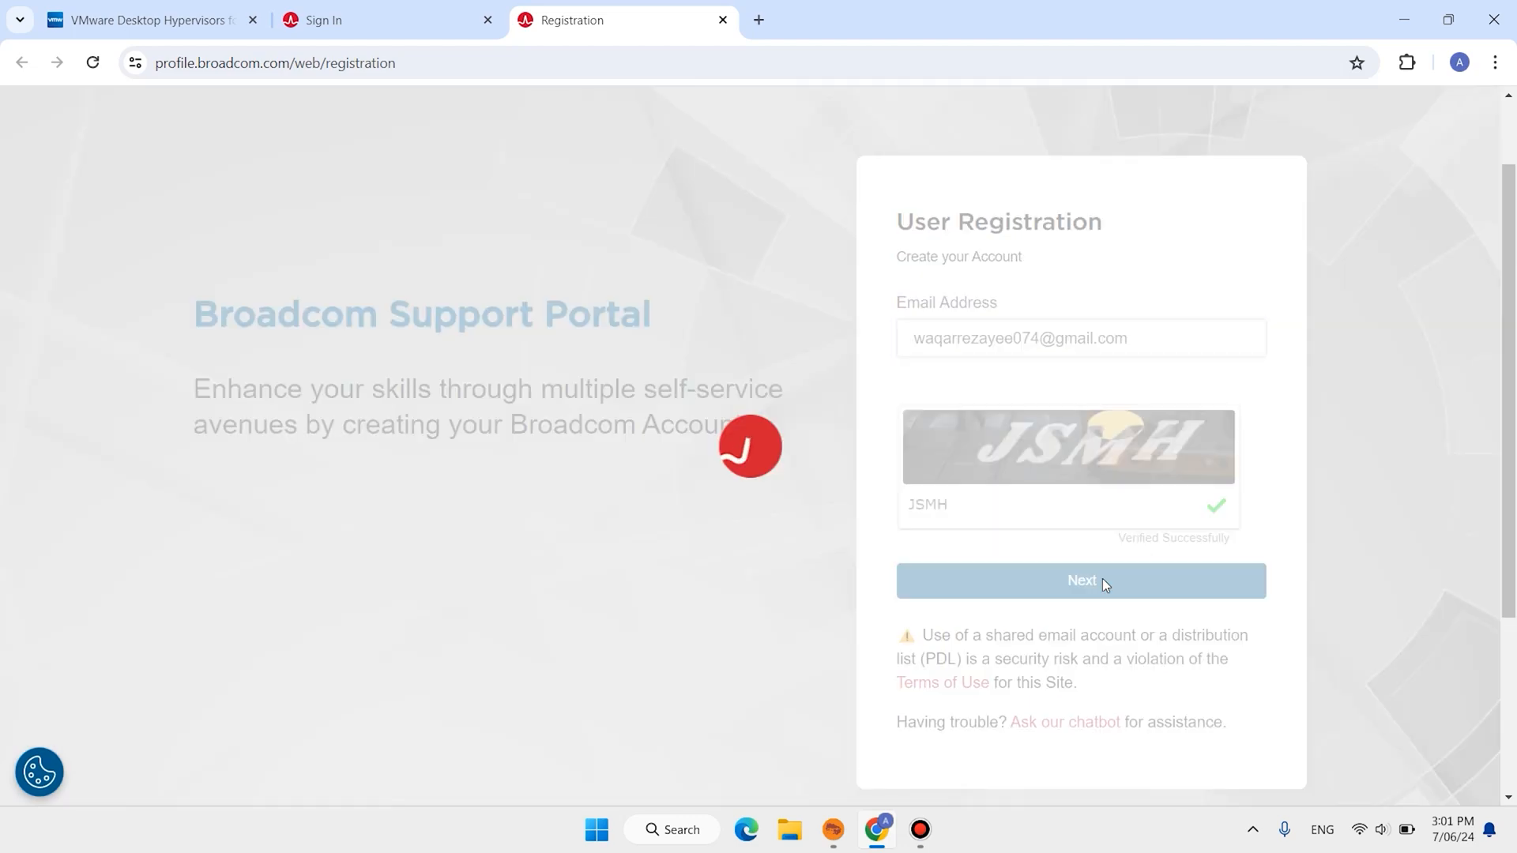
left_click(1081, 579)
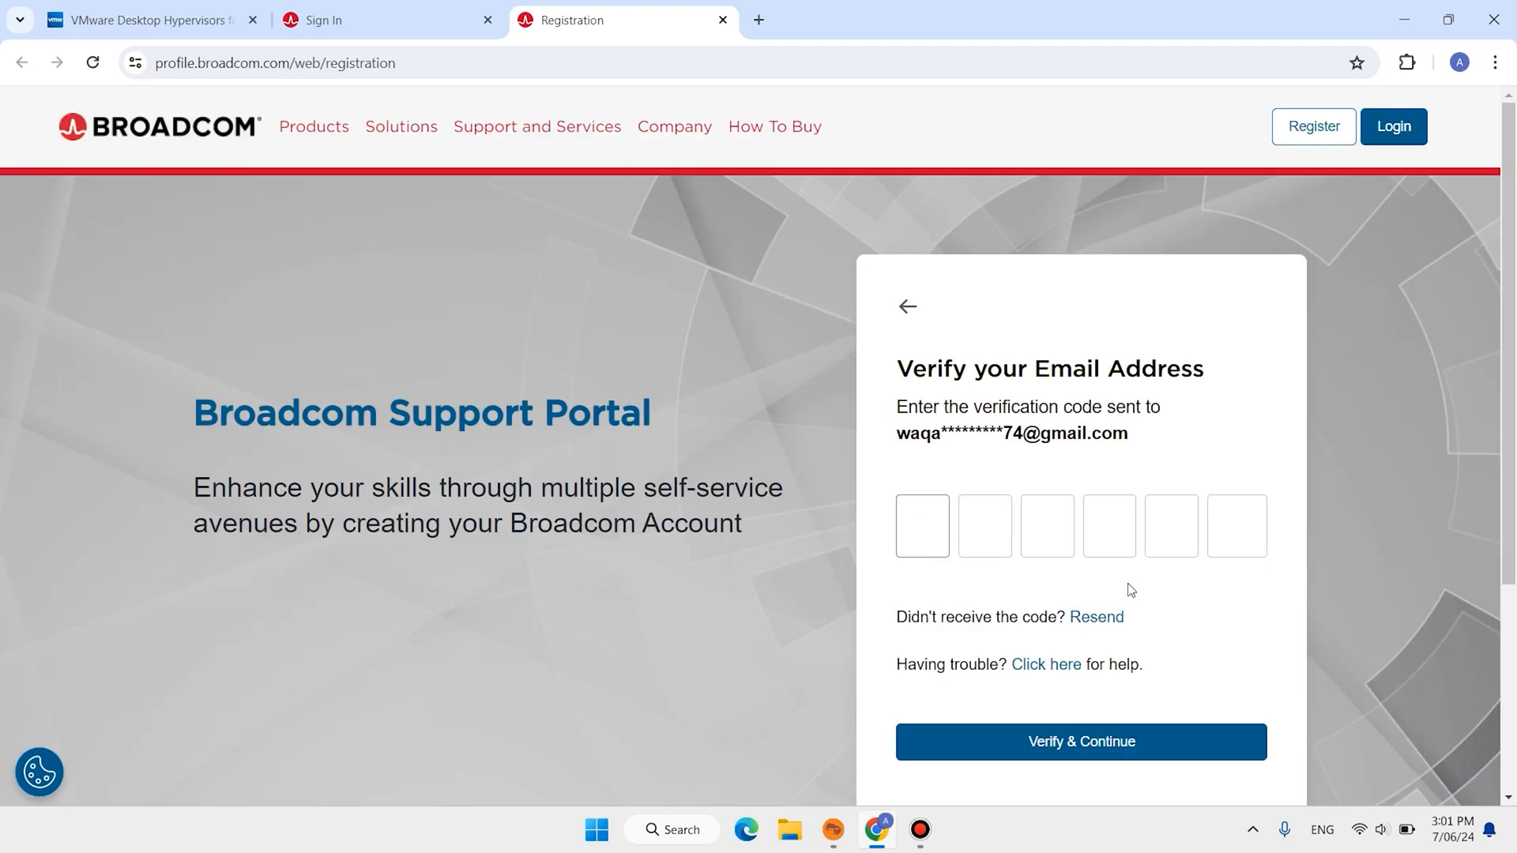
left_click(922, 525)
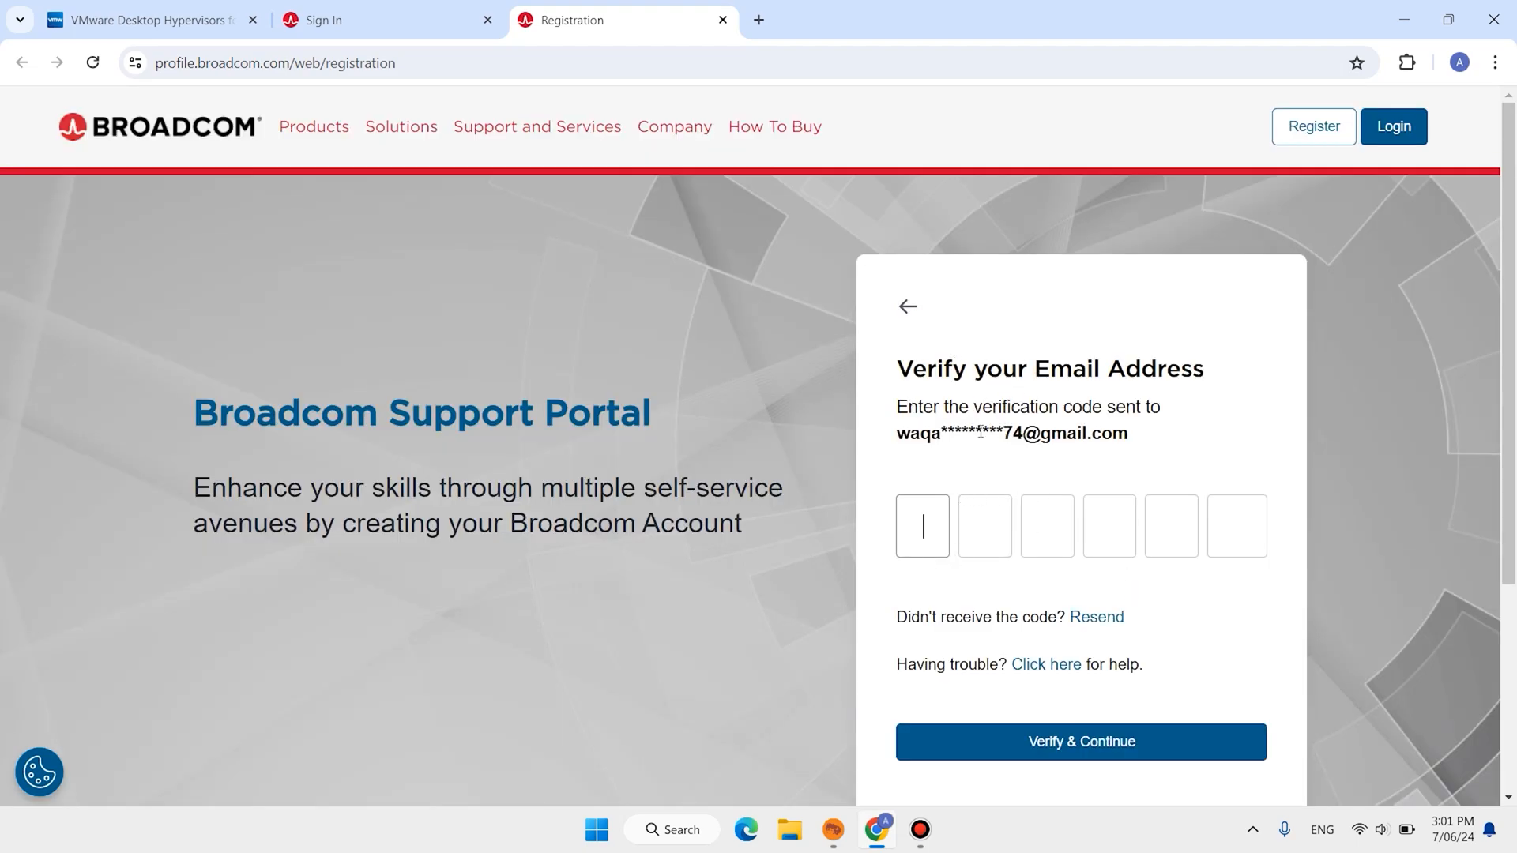
mouse_move(897, 378)
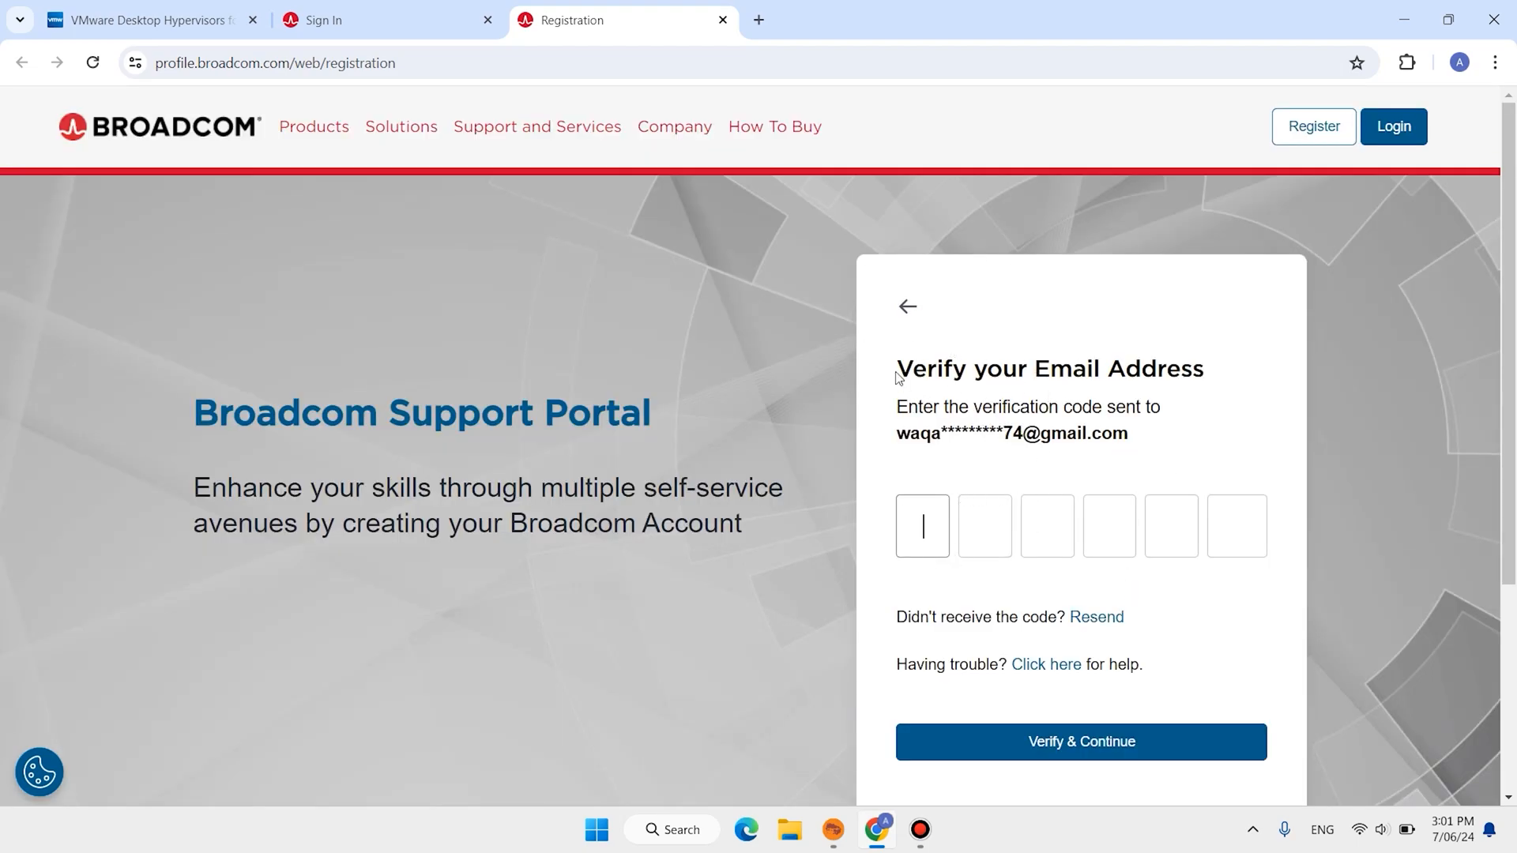
left_click(857, 19)
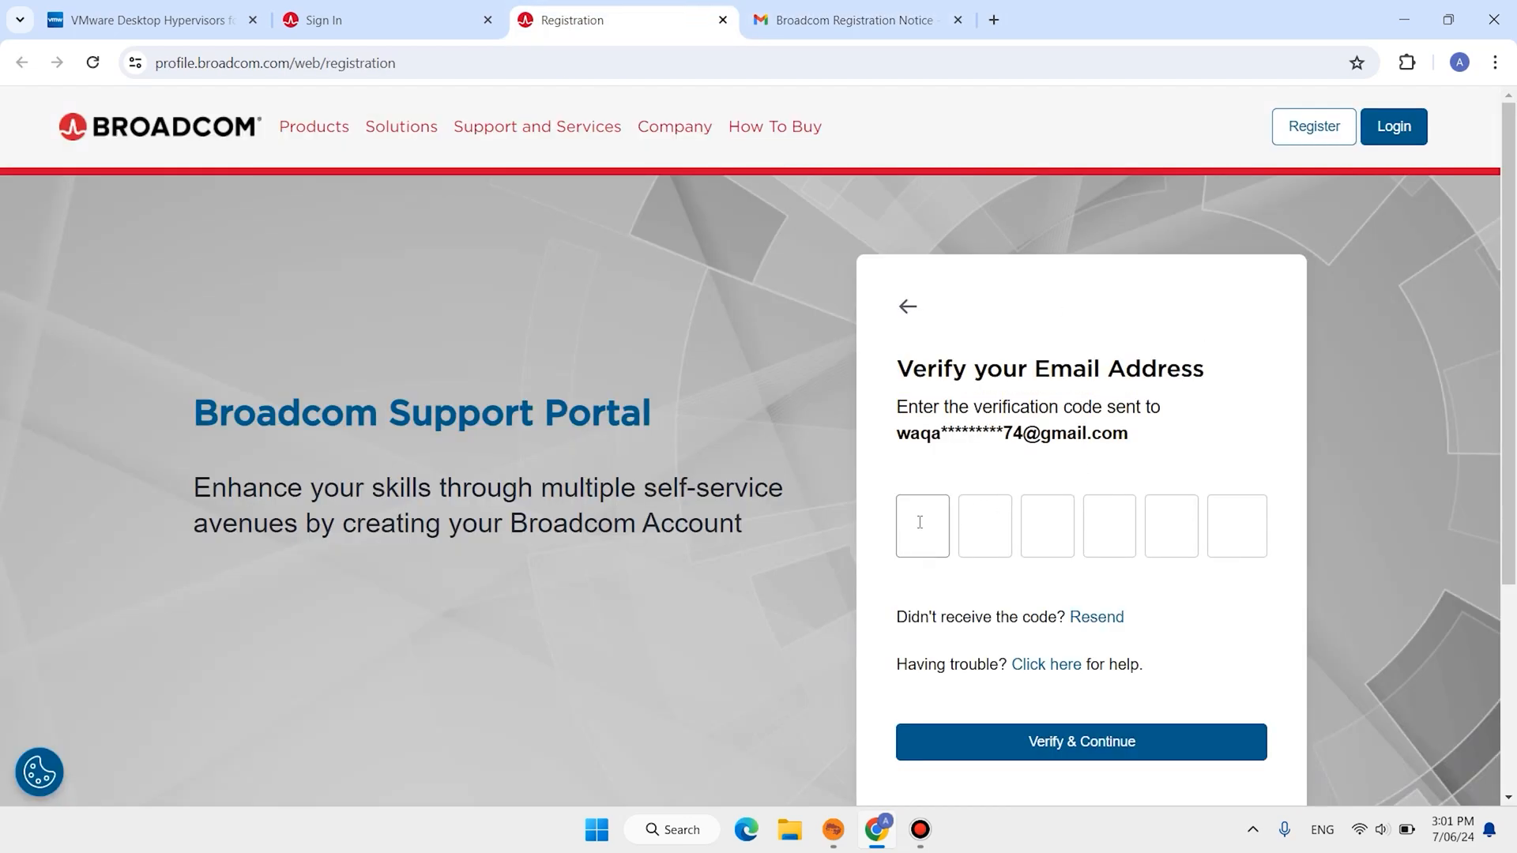
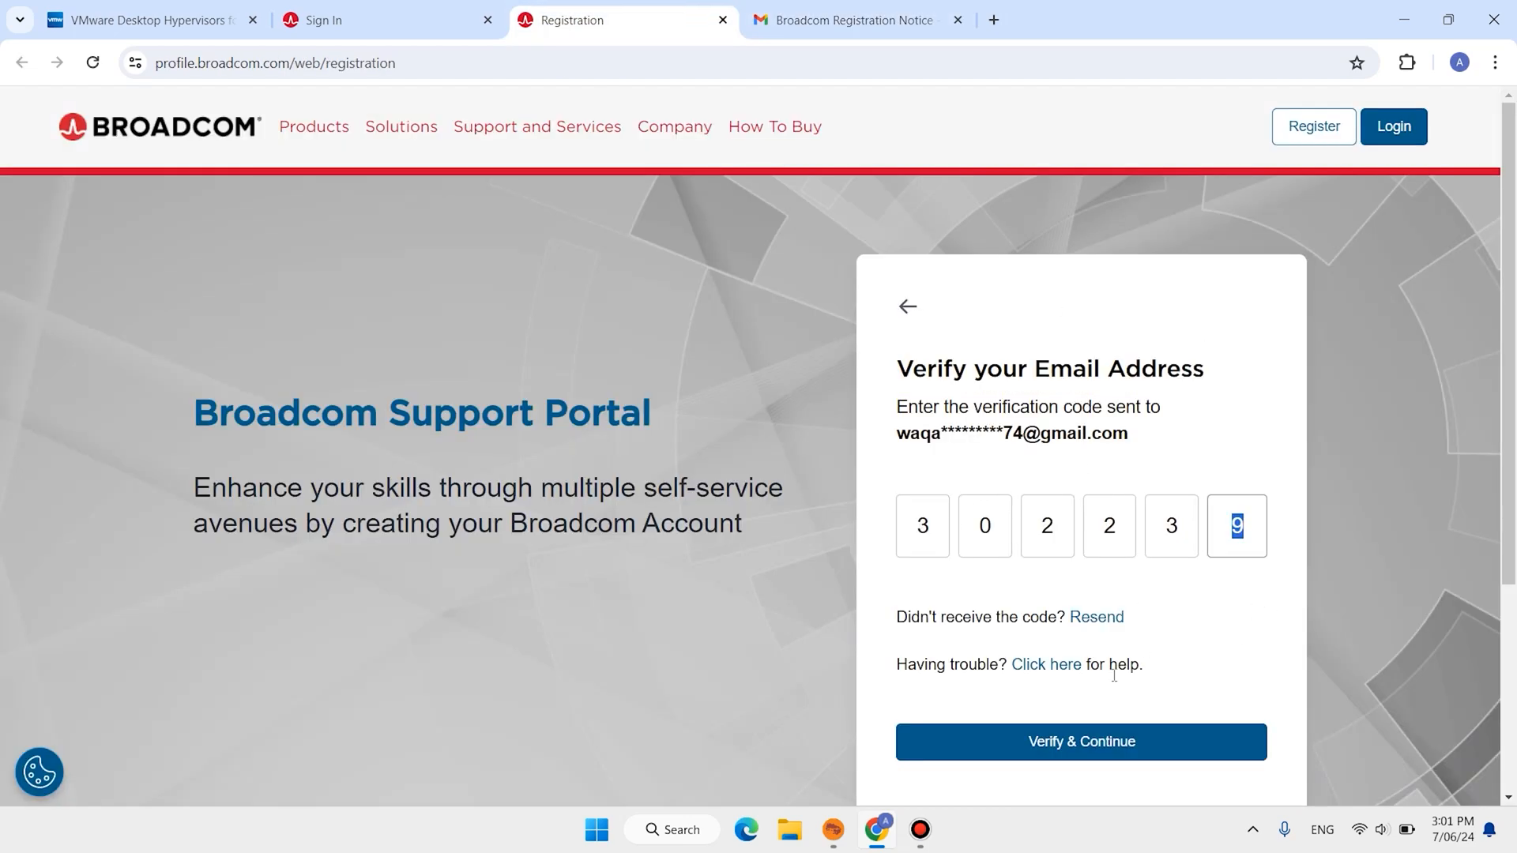
left_click(1079, 741)
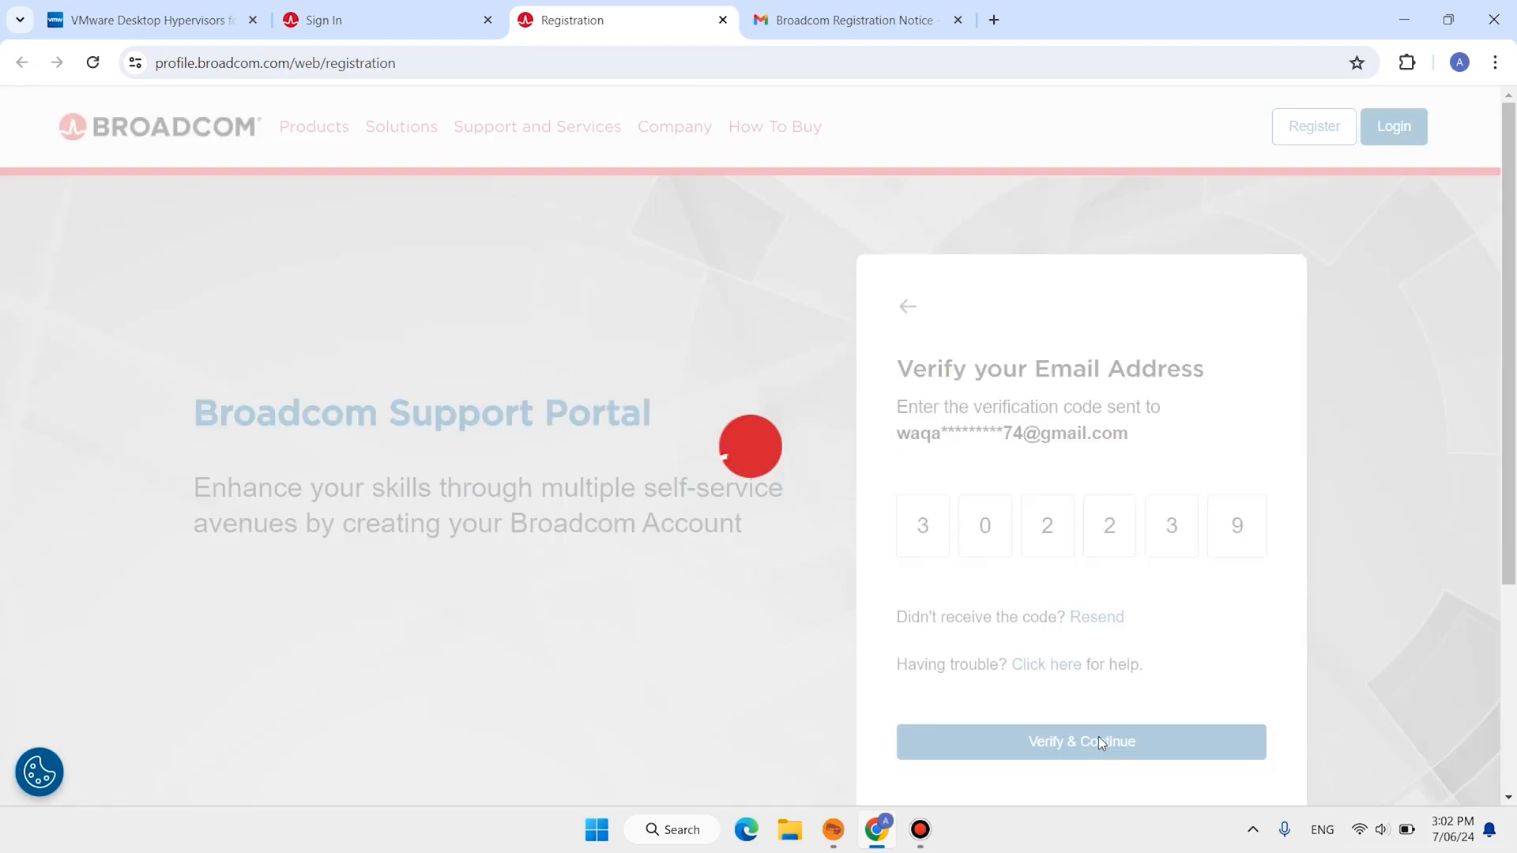
left_click(1081, 741)
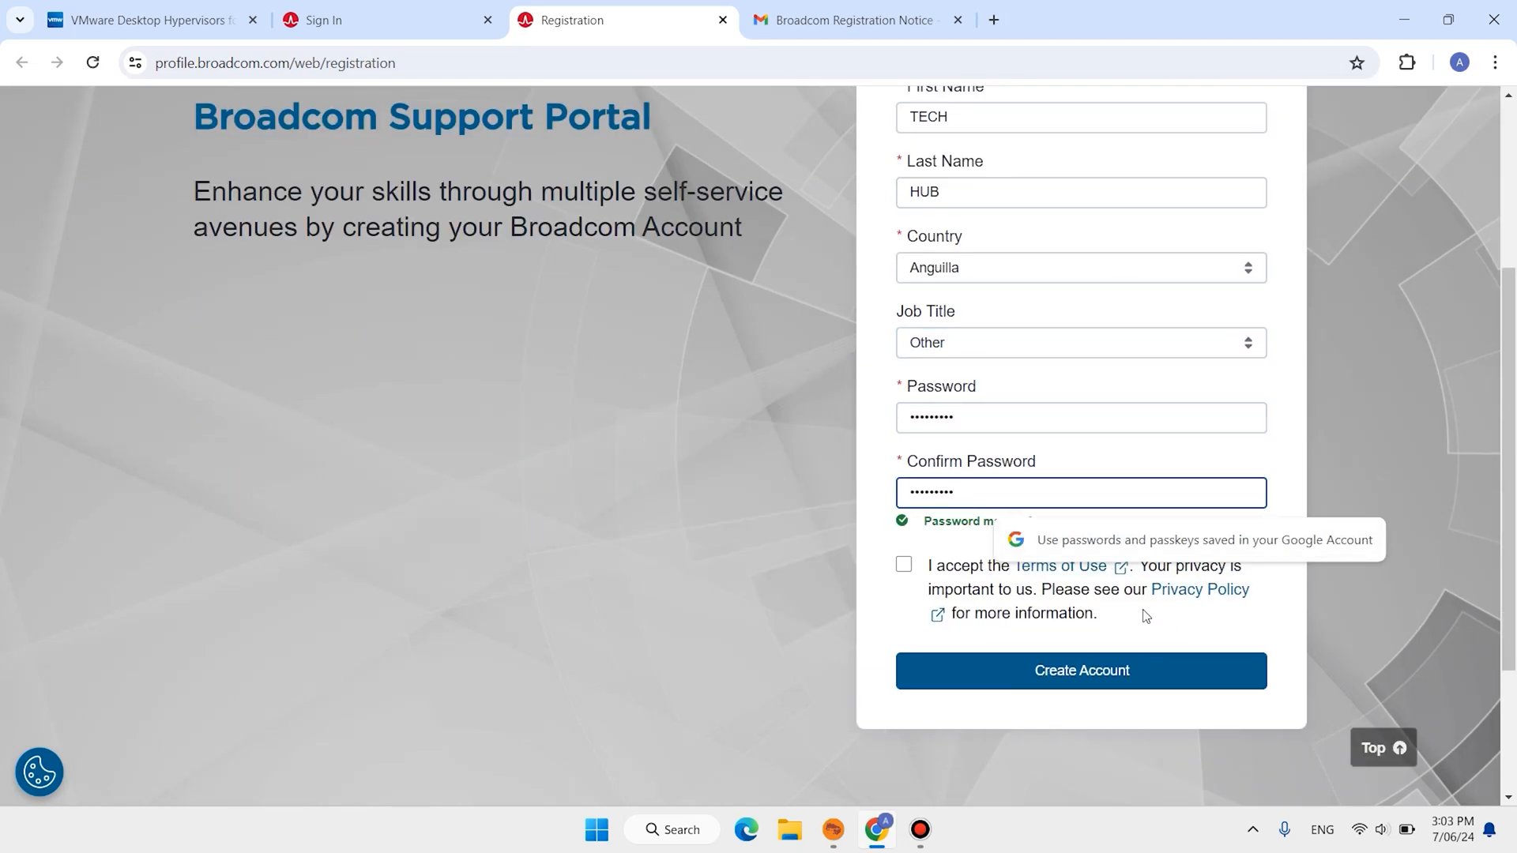
Step: Accept the Terms of Use and create the Broadcom account
left_click(902, 565)
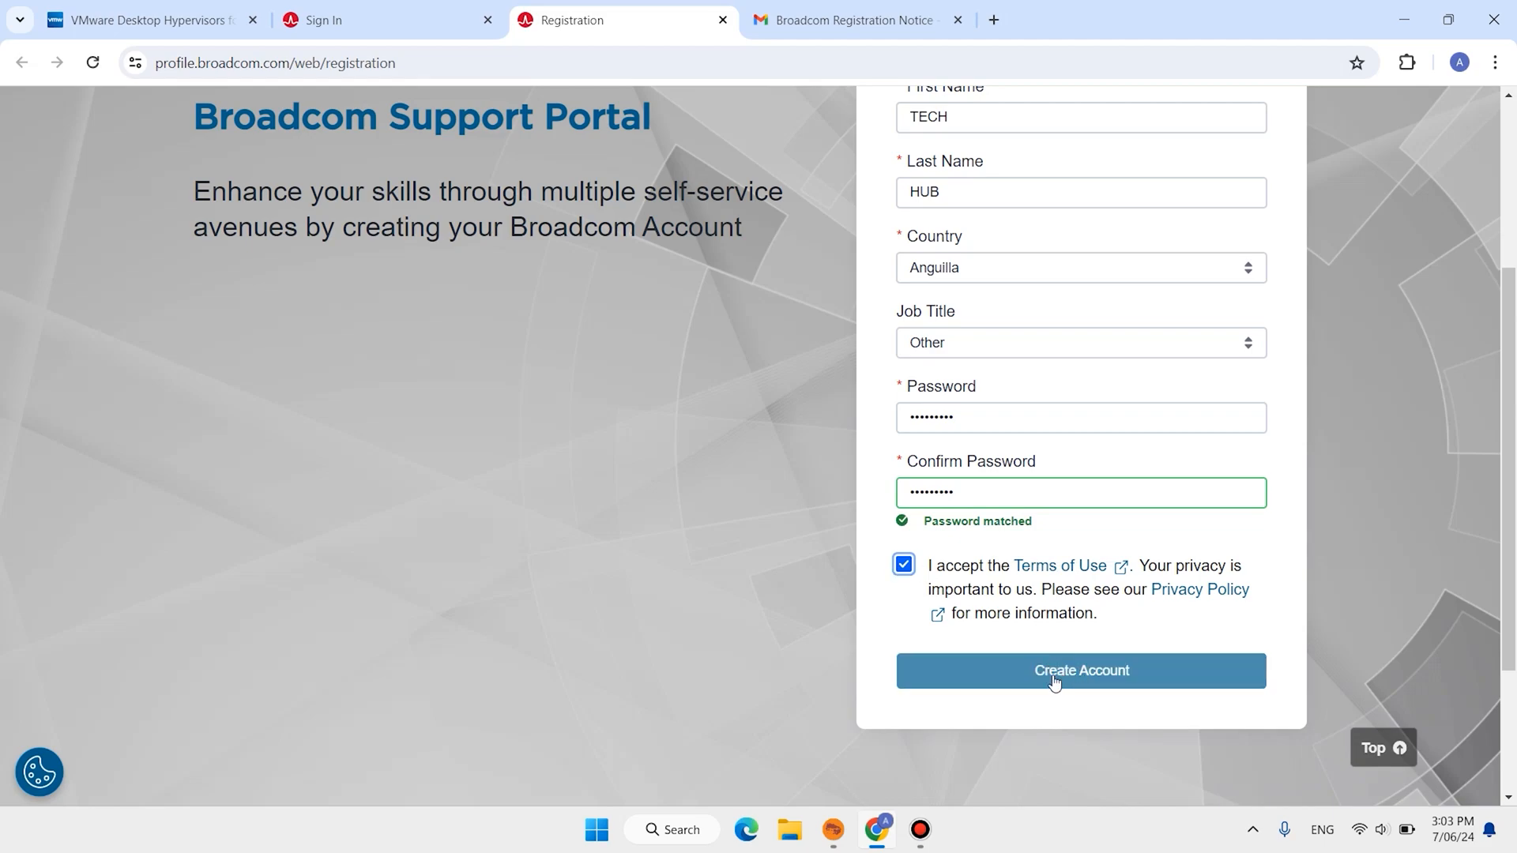
left_click(1081, 670)
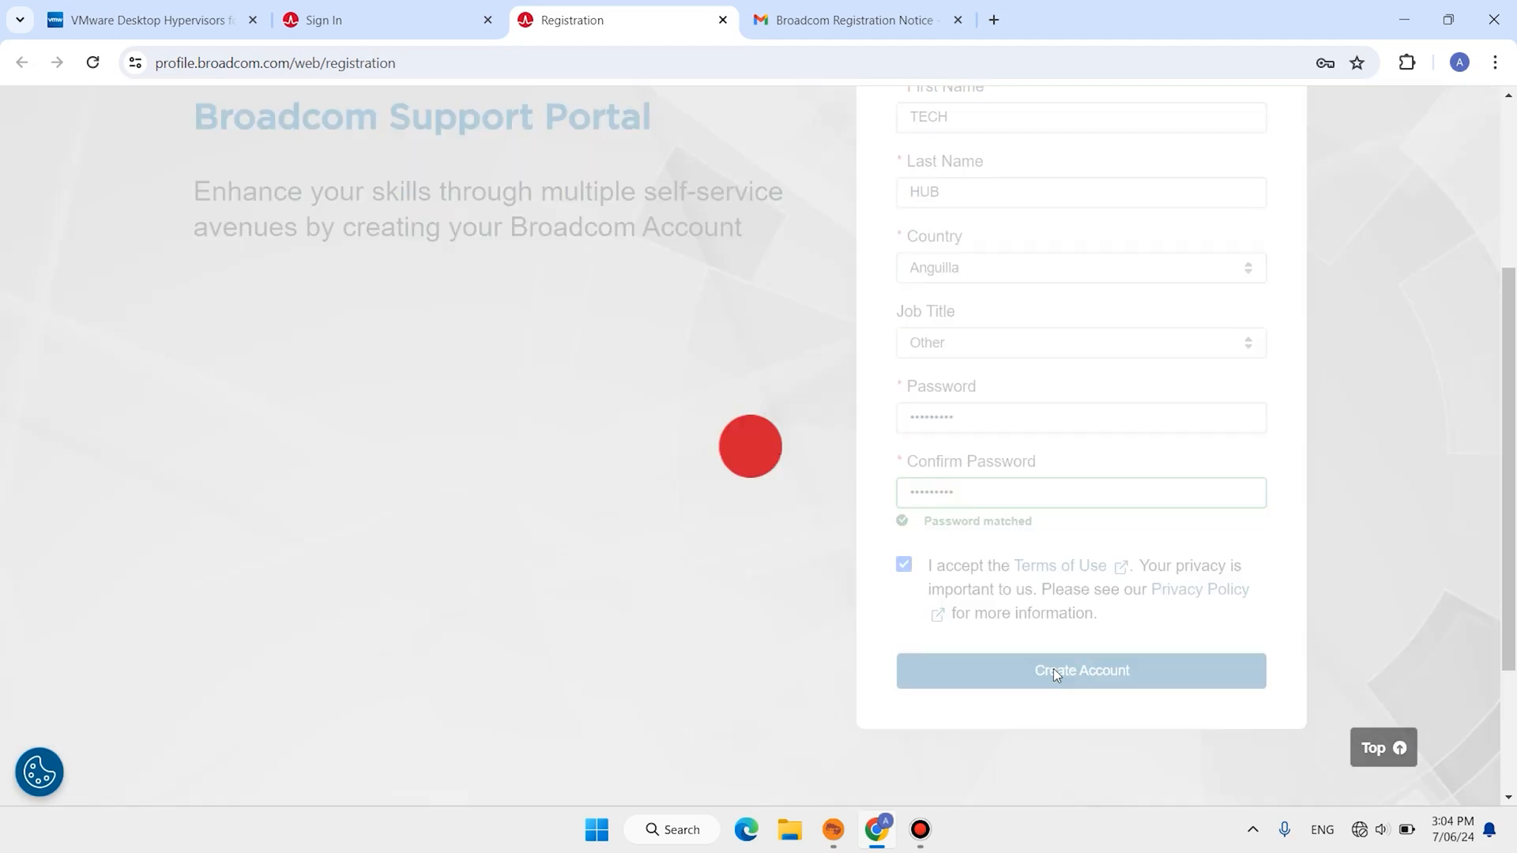
left_click(1081, 670)
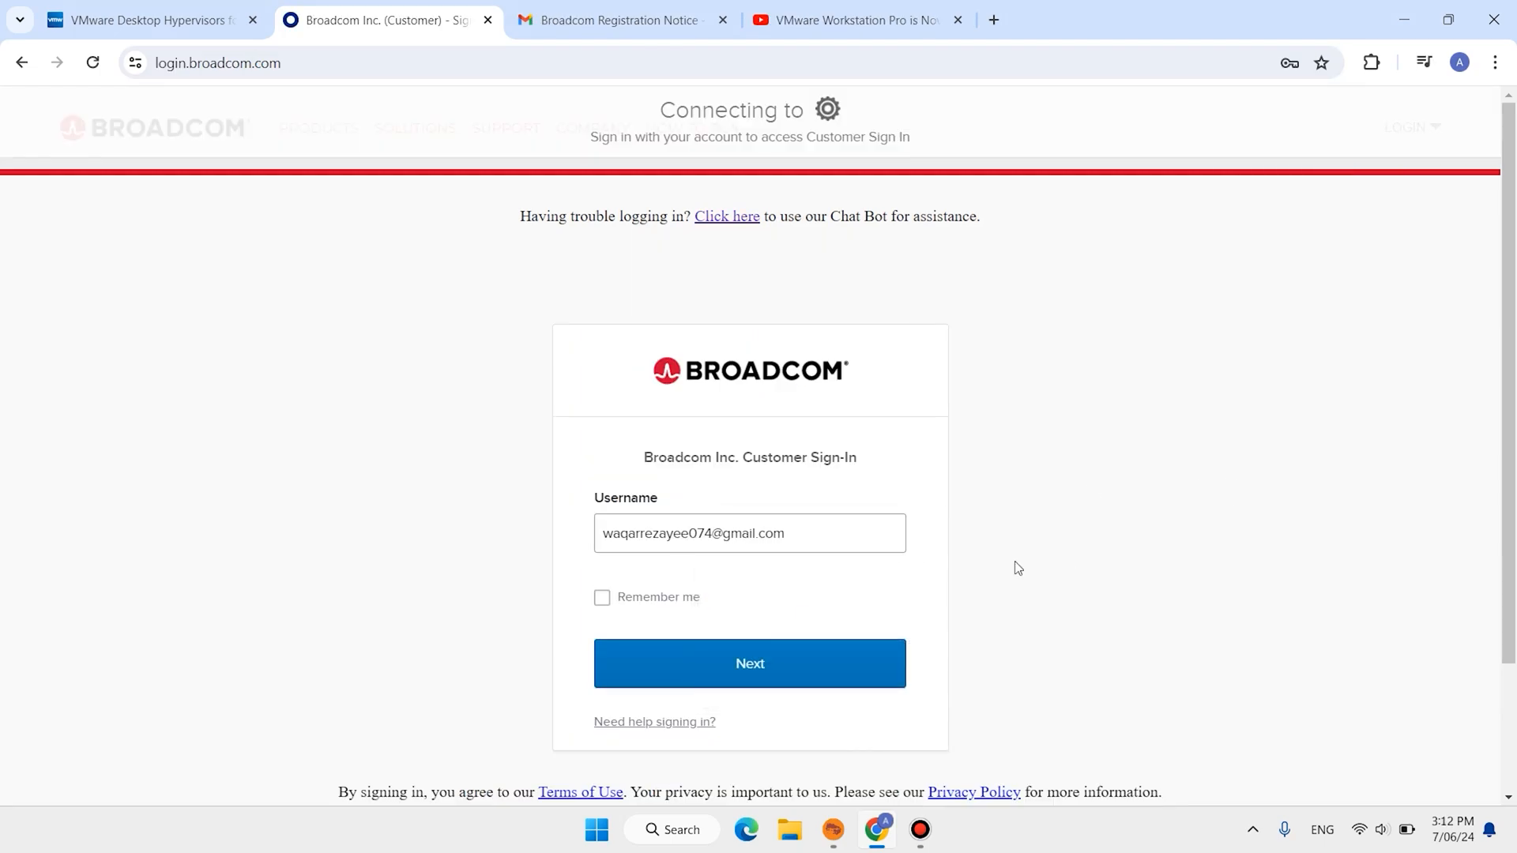
Step: Sign in to the Broadcom Support Portal with the new account's password
left_click(749, 662)
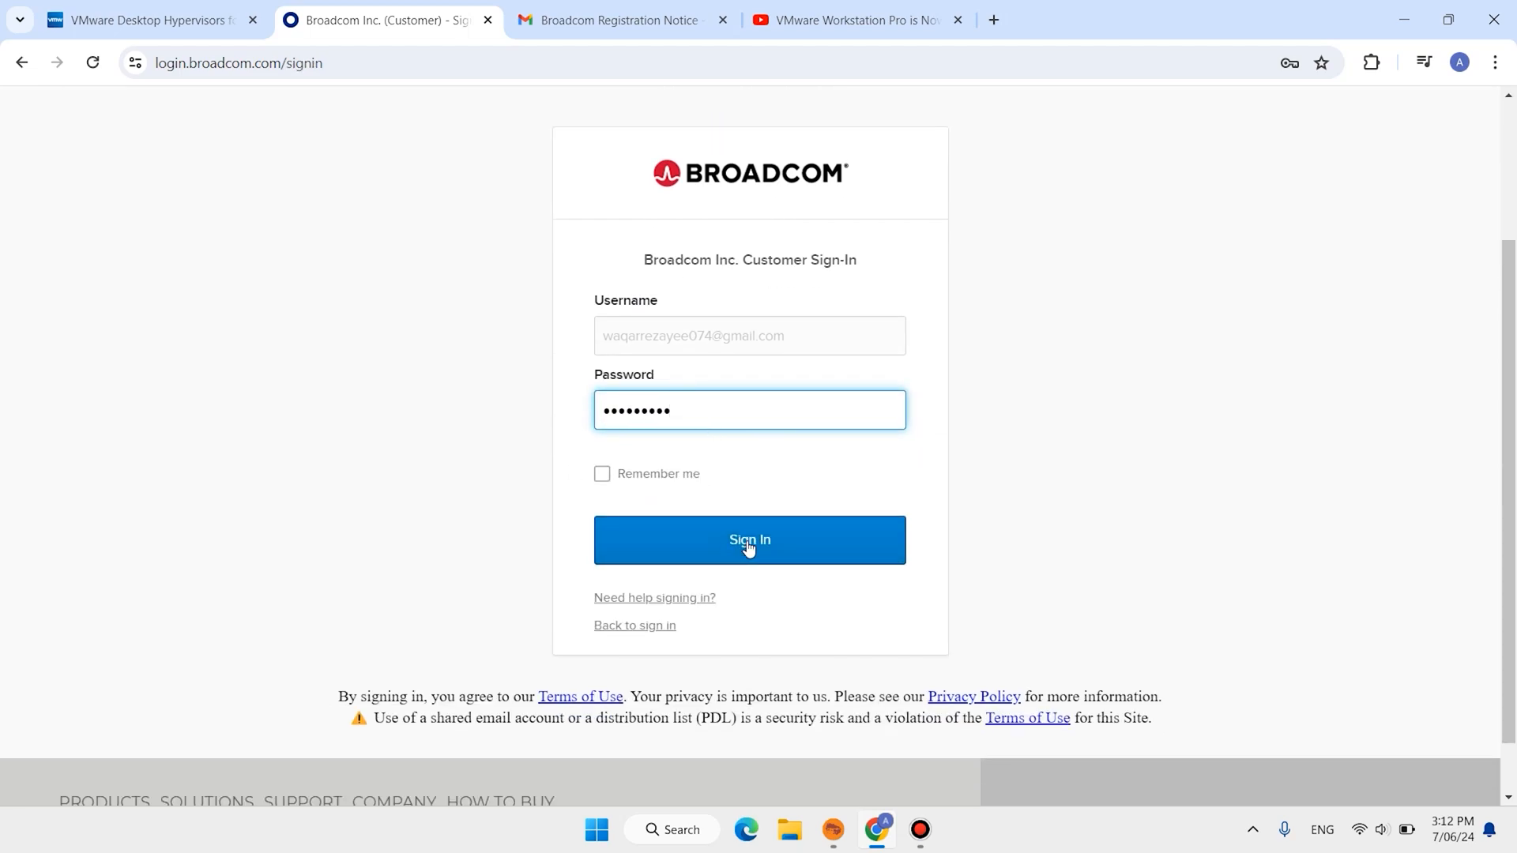
left_click(749, 539)
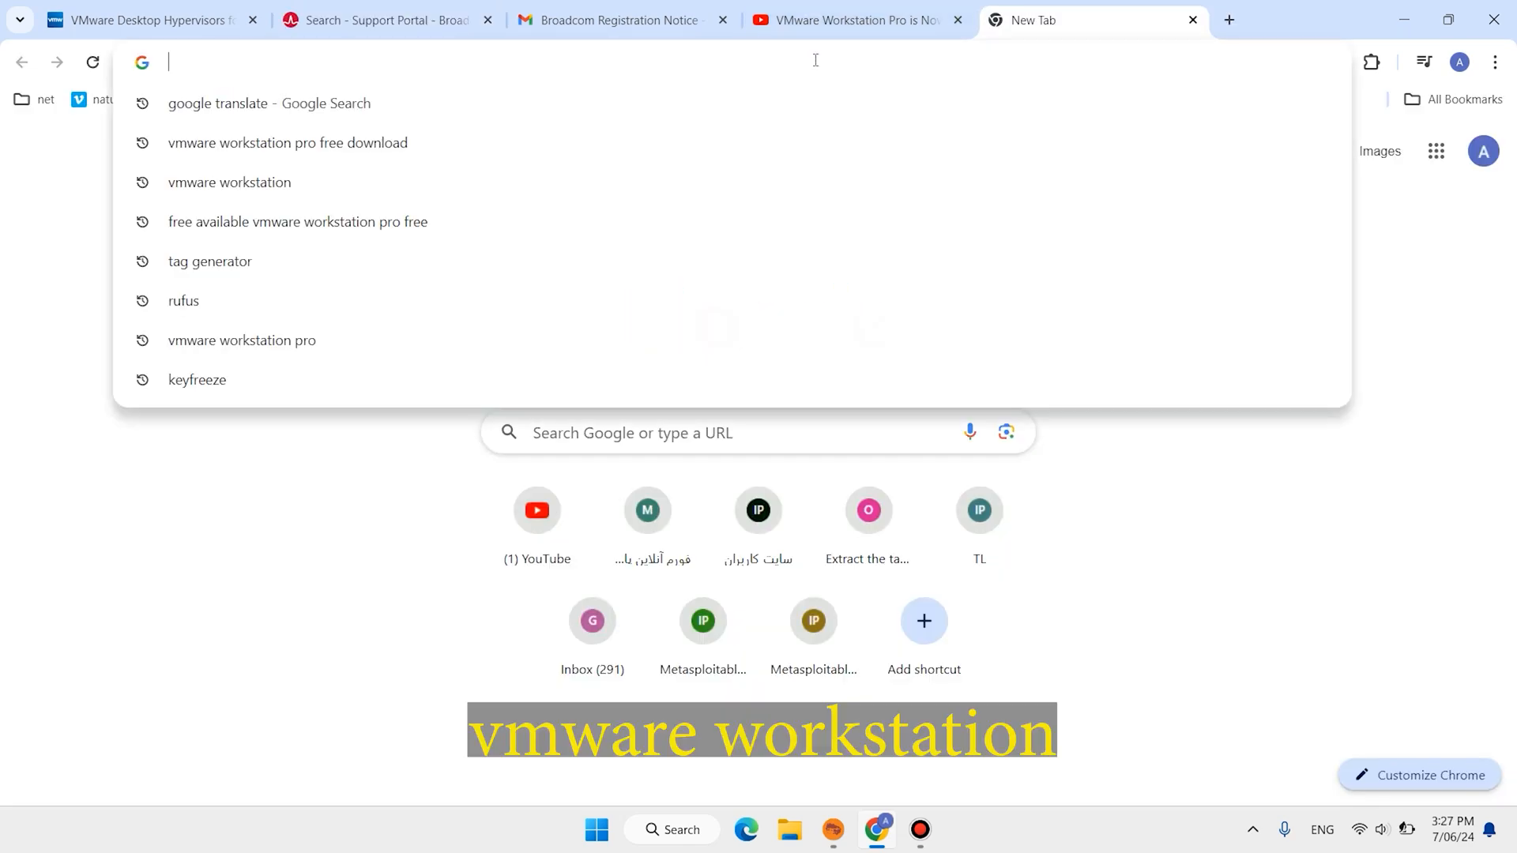
Step: Search VMware Workstation and reach the My Downloads page via Download Fusion or Workstation
left_click(229, 183)
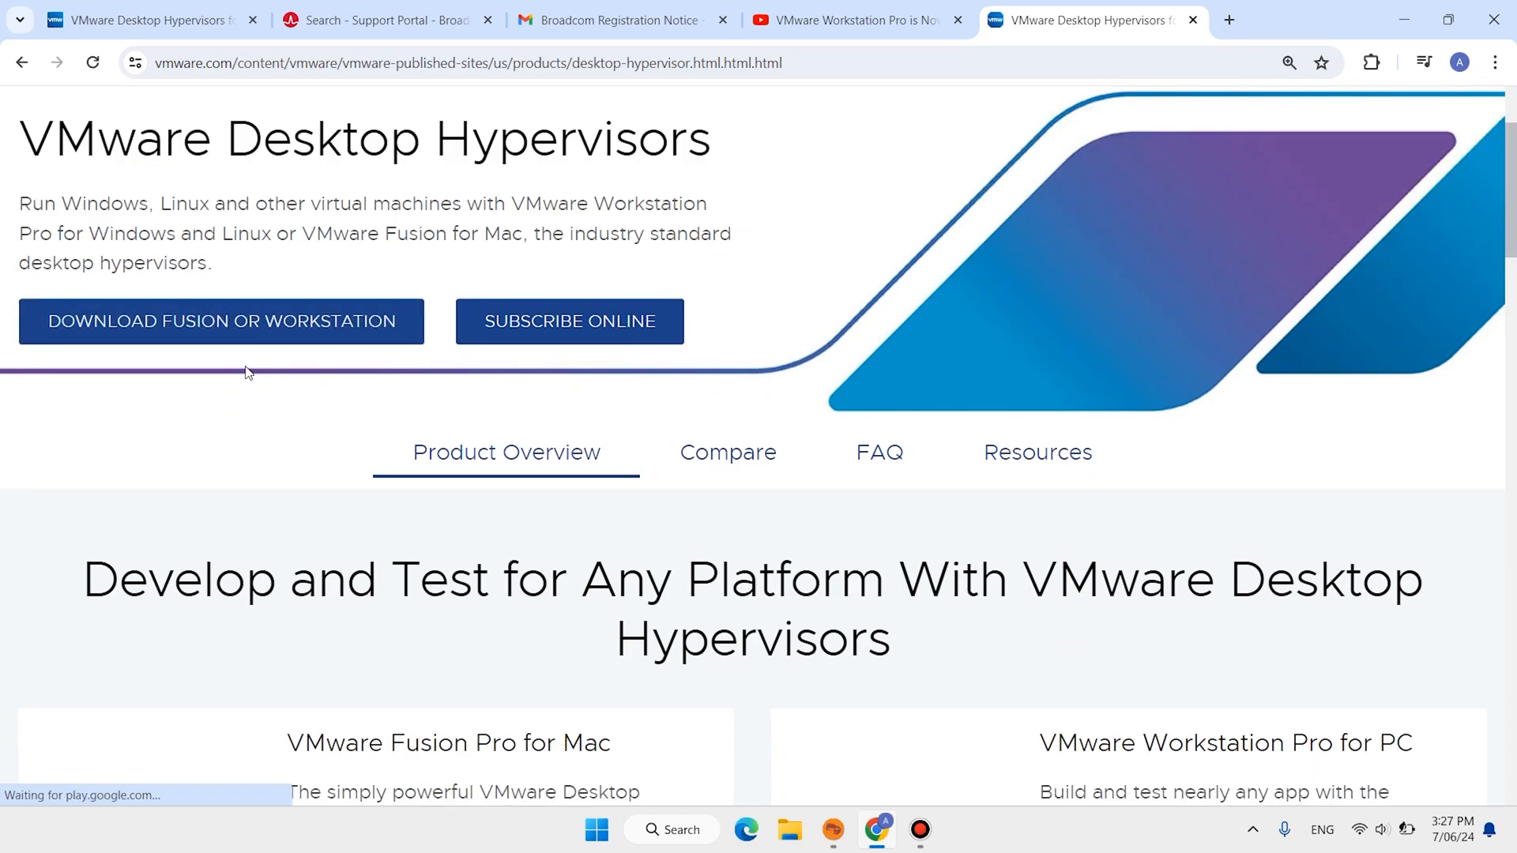
mouse_move(222, 321)
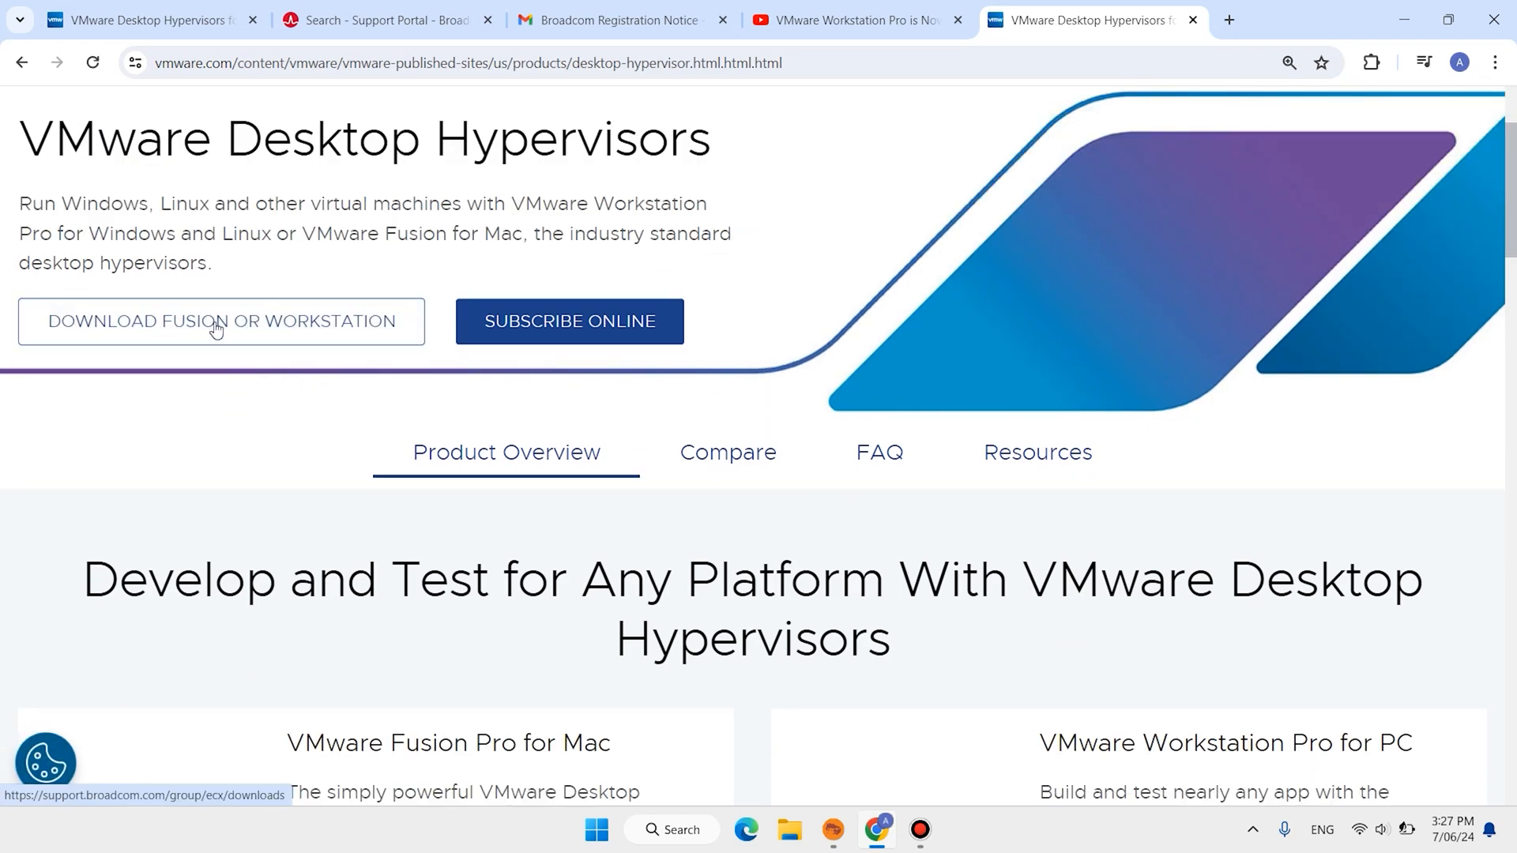
mouse_move(204, 346)
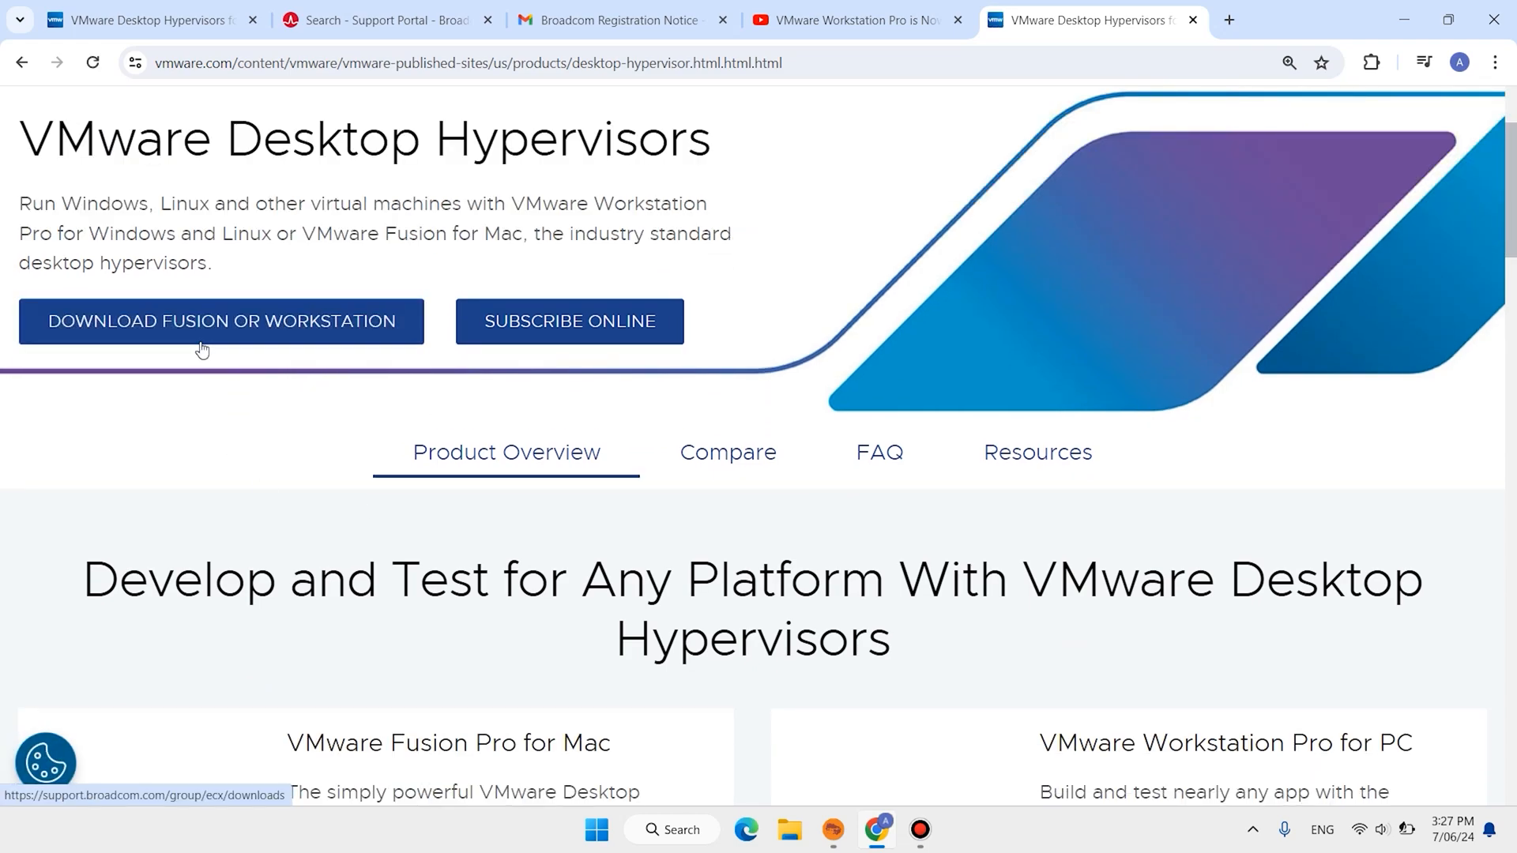
left_click(221, 321)
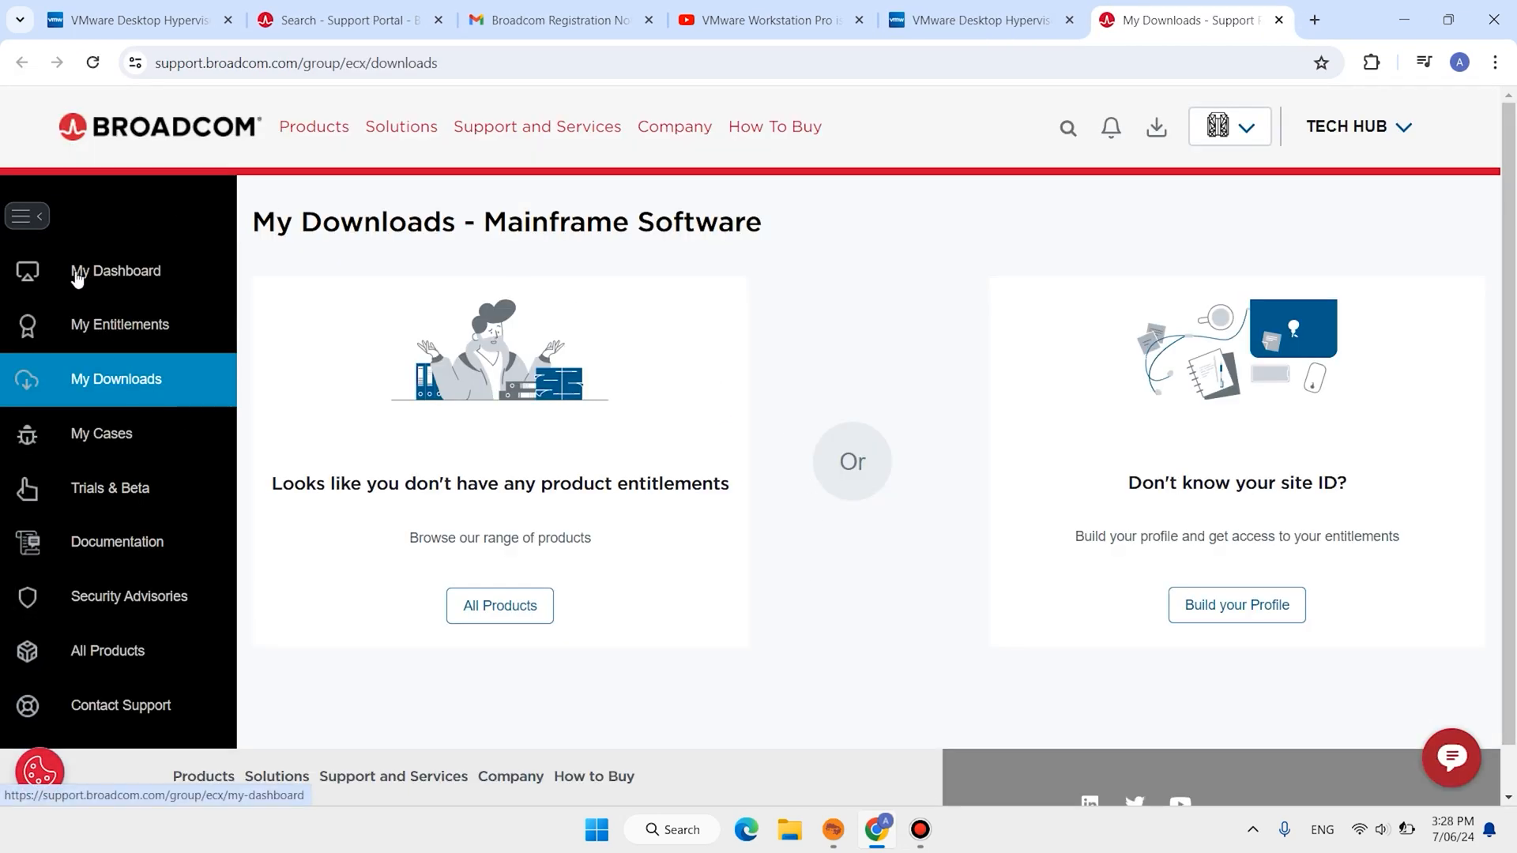
Step: From My Dashboard, search 'vmware workstation' and select VMware Workstation Pro
left_click(115, 270)
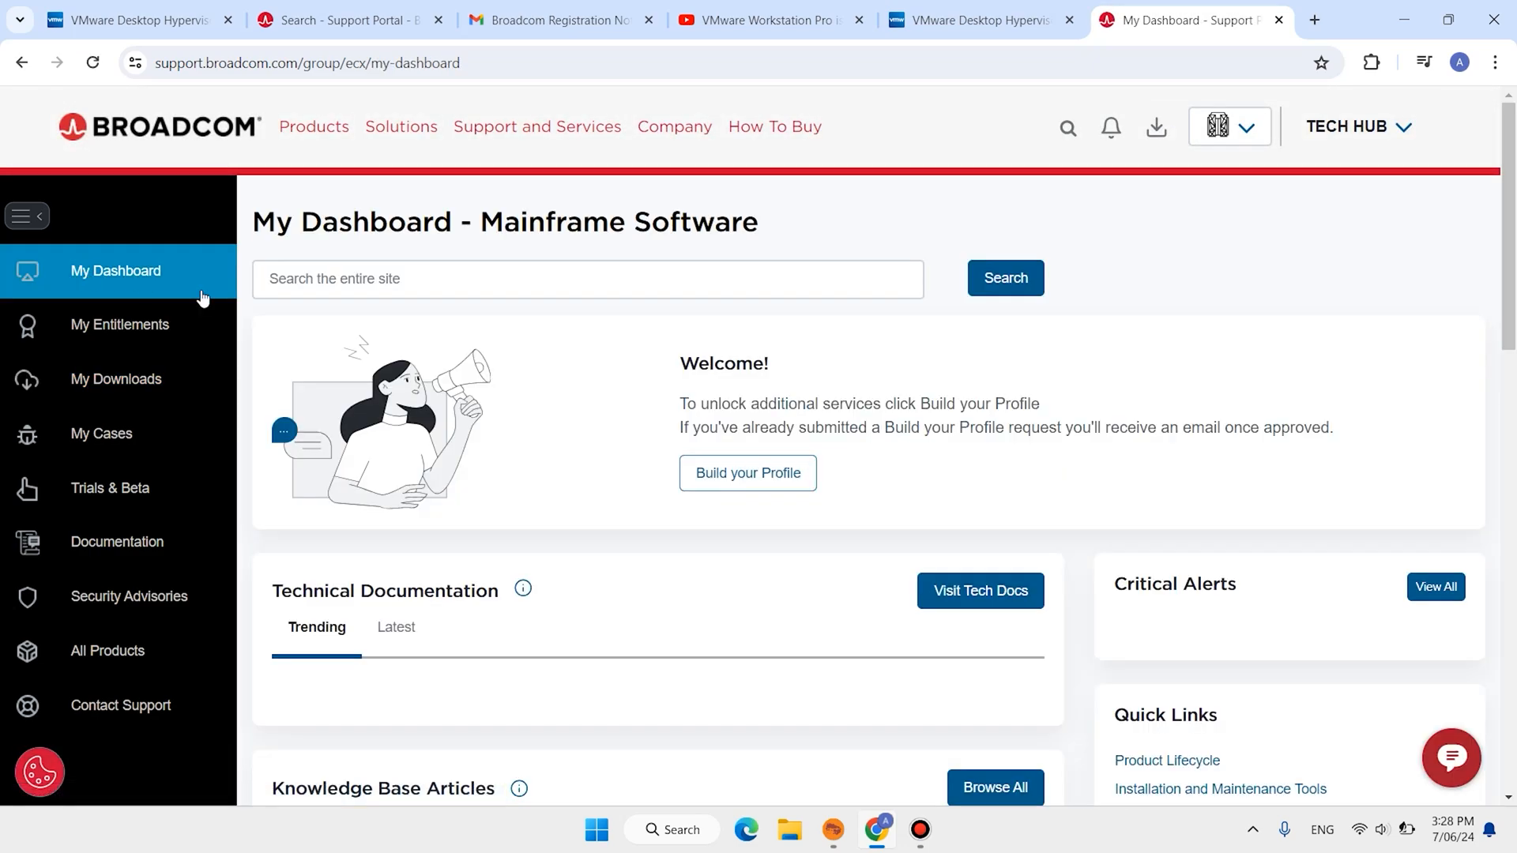
type("vmware workstation")
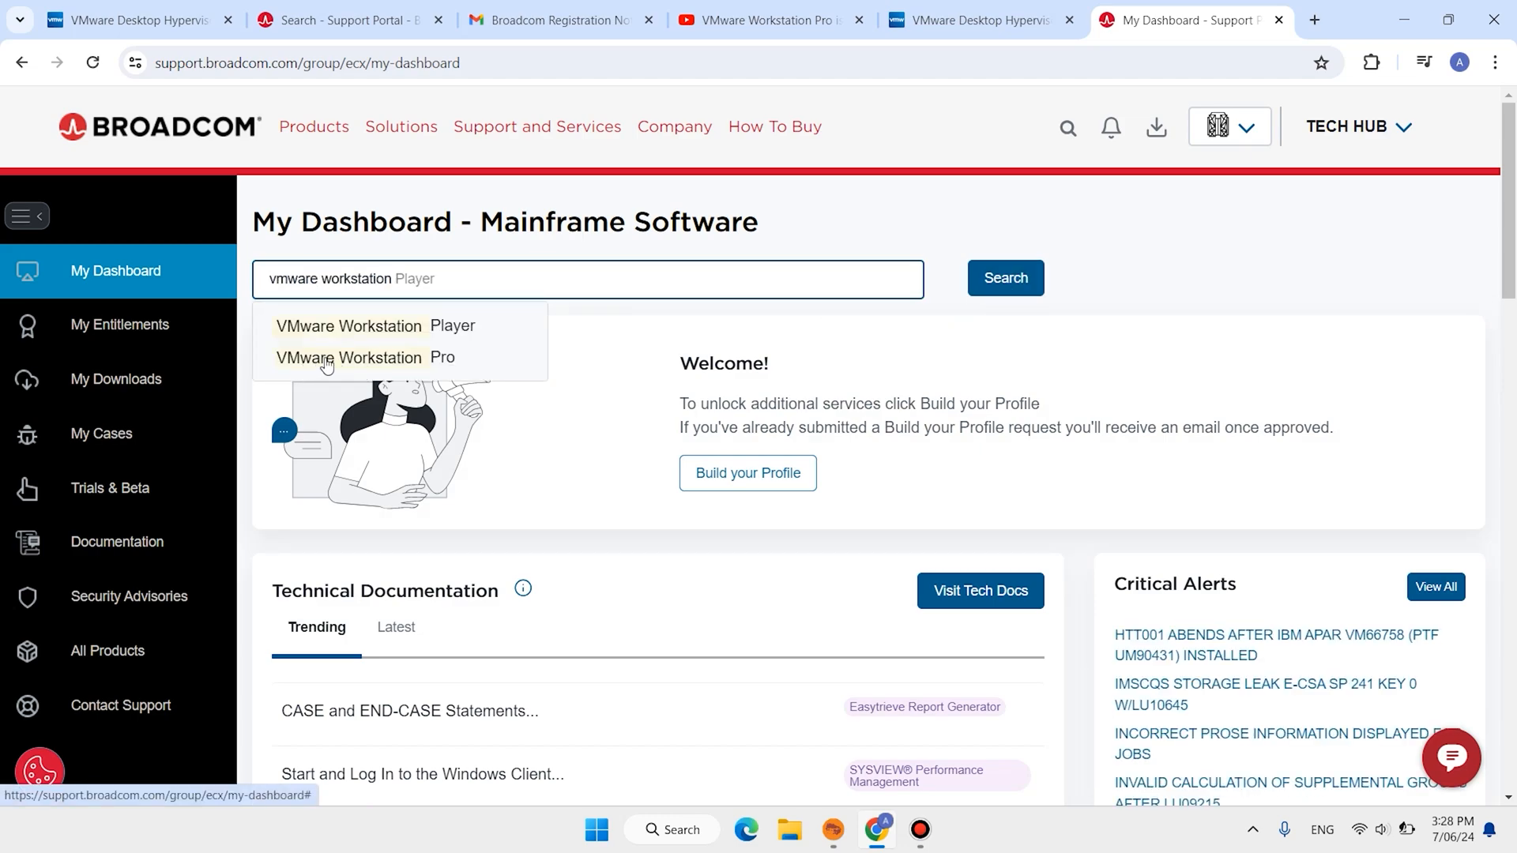
left_click(351, 357)
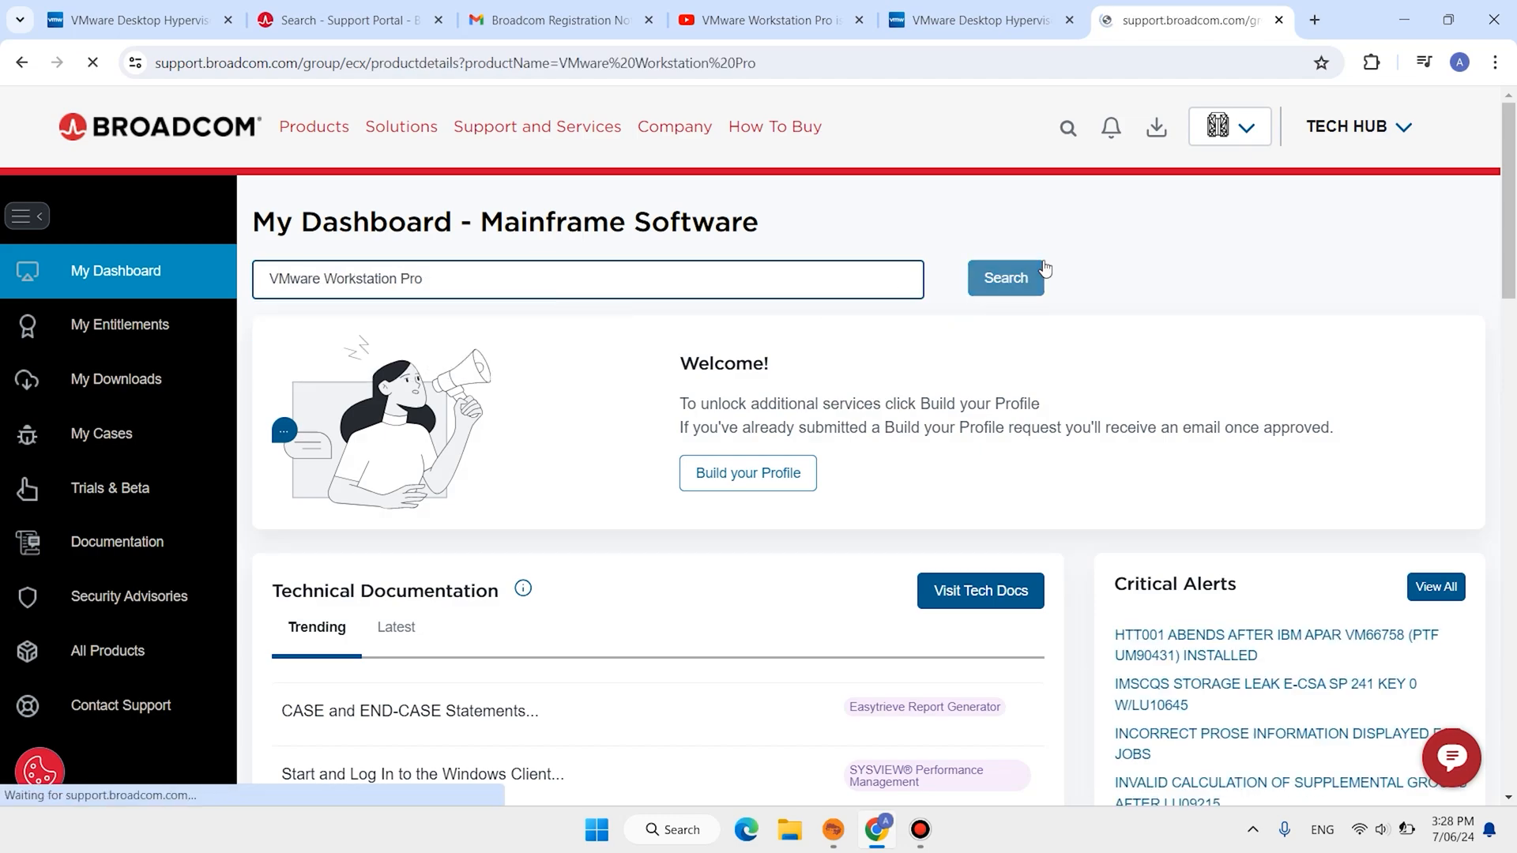
left_click(1005, 278)
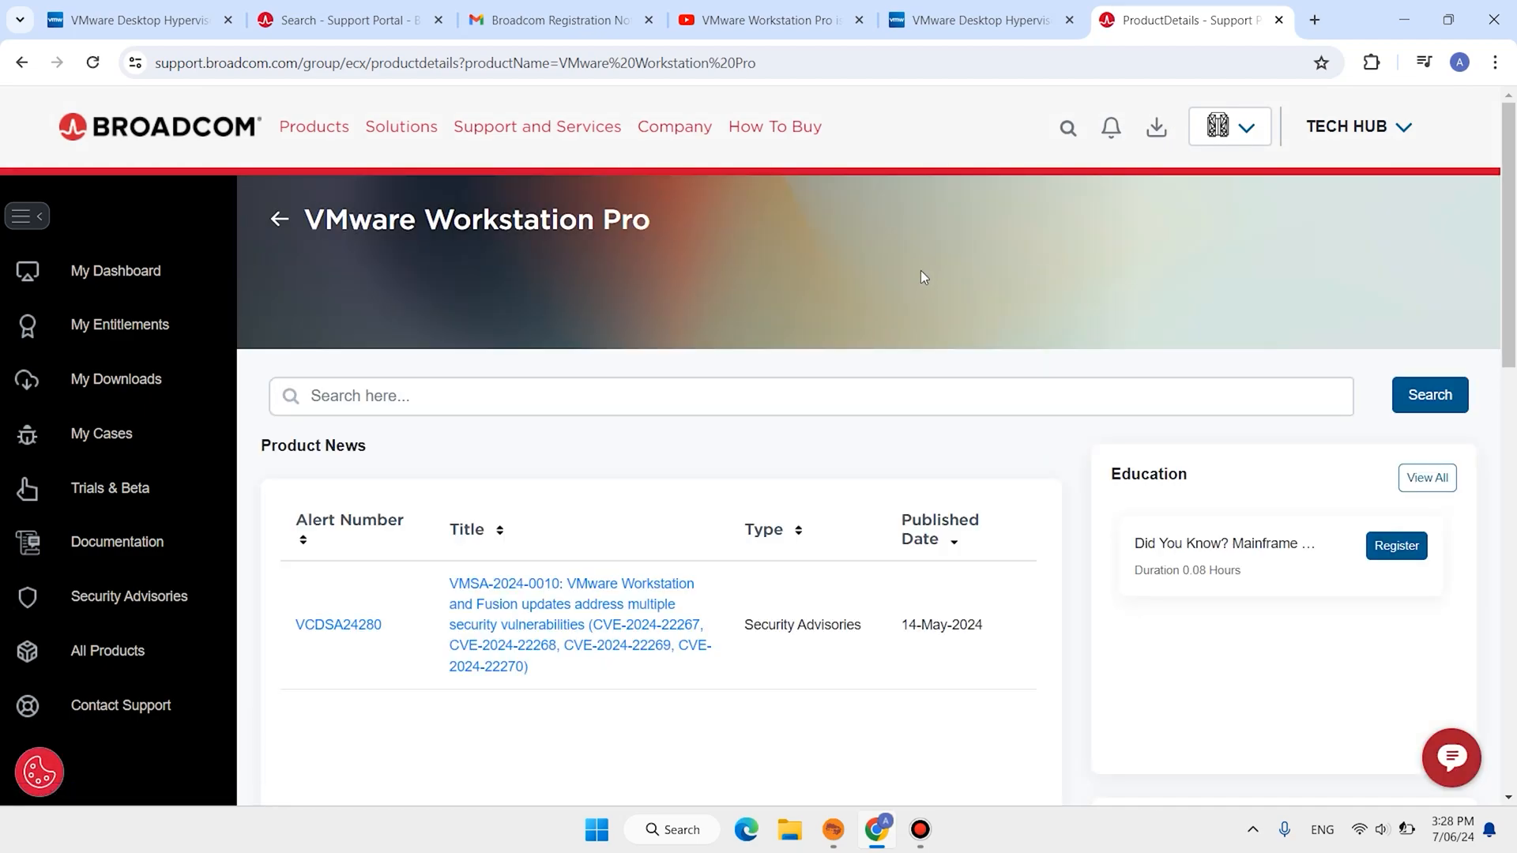
Step: Scroll through the VMware Workstation Pro results listing versions 15.0 to 17.0
scroll("down", 3)
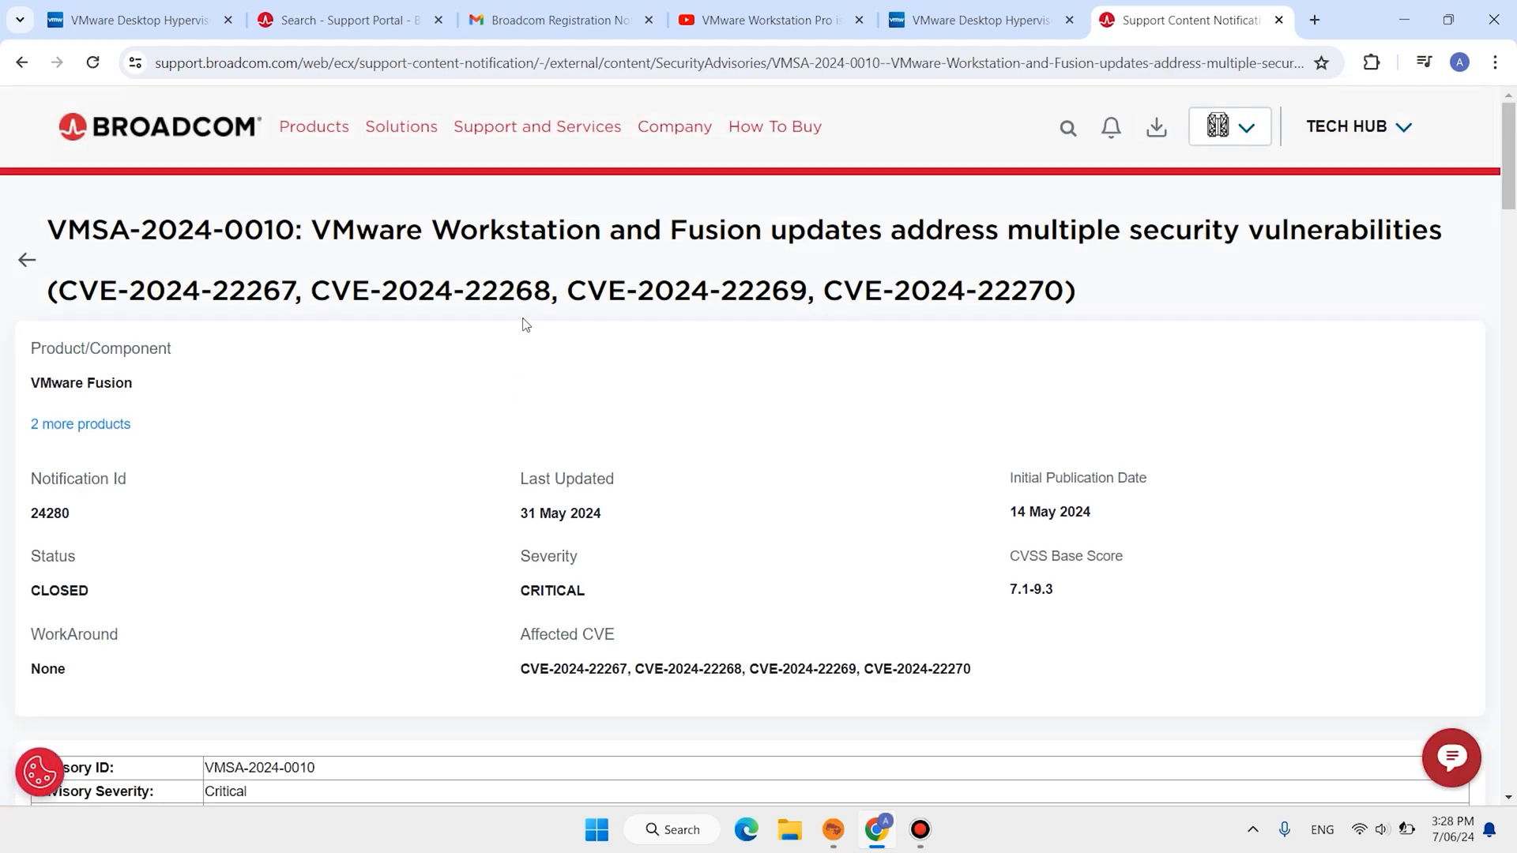
scroll("down", 3)
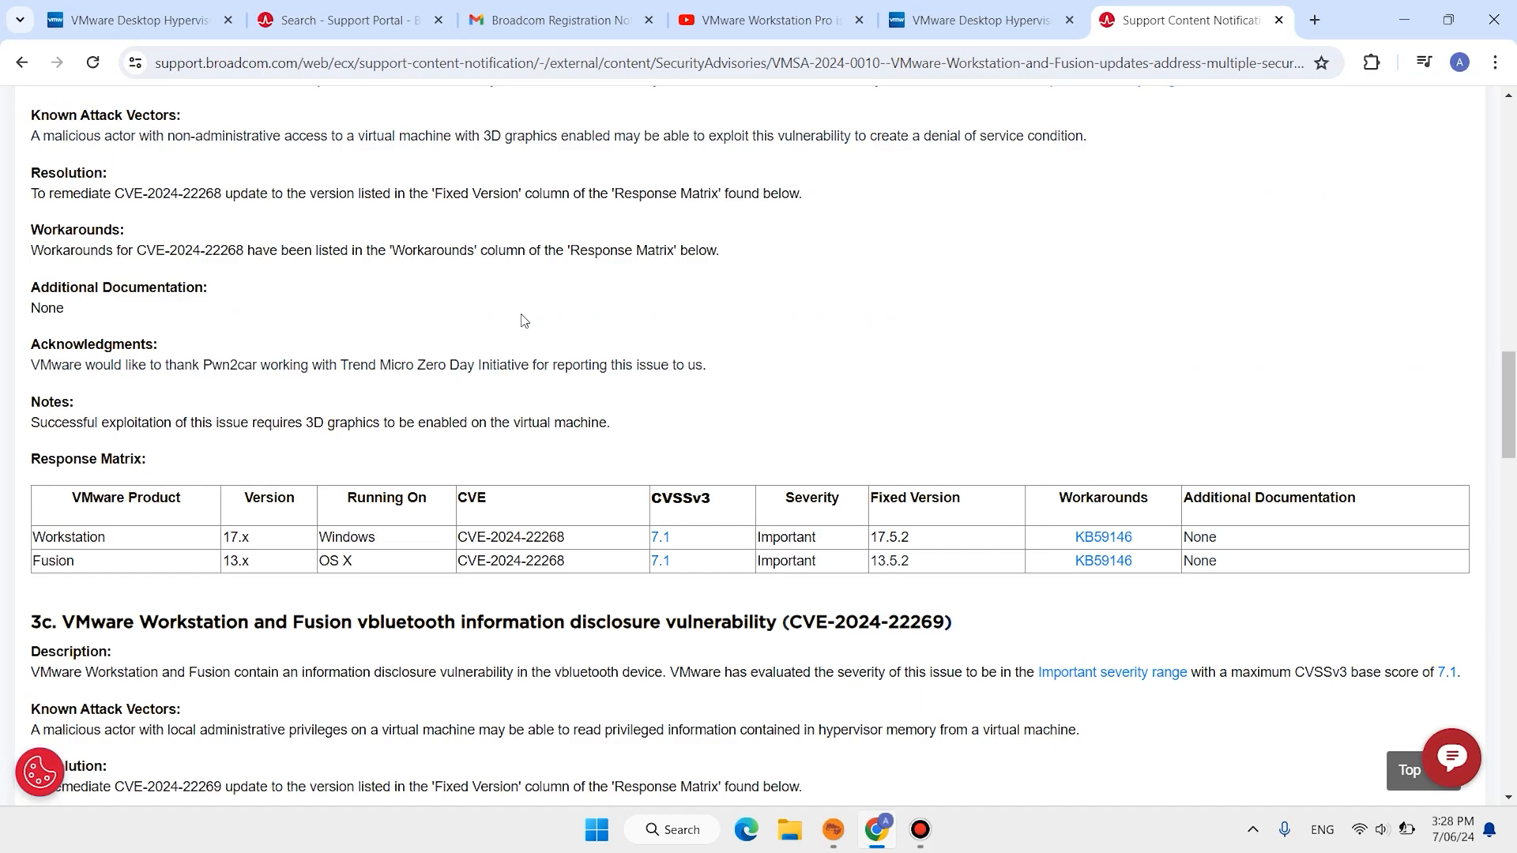
scroll("down", 3)
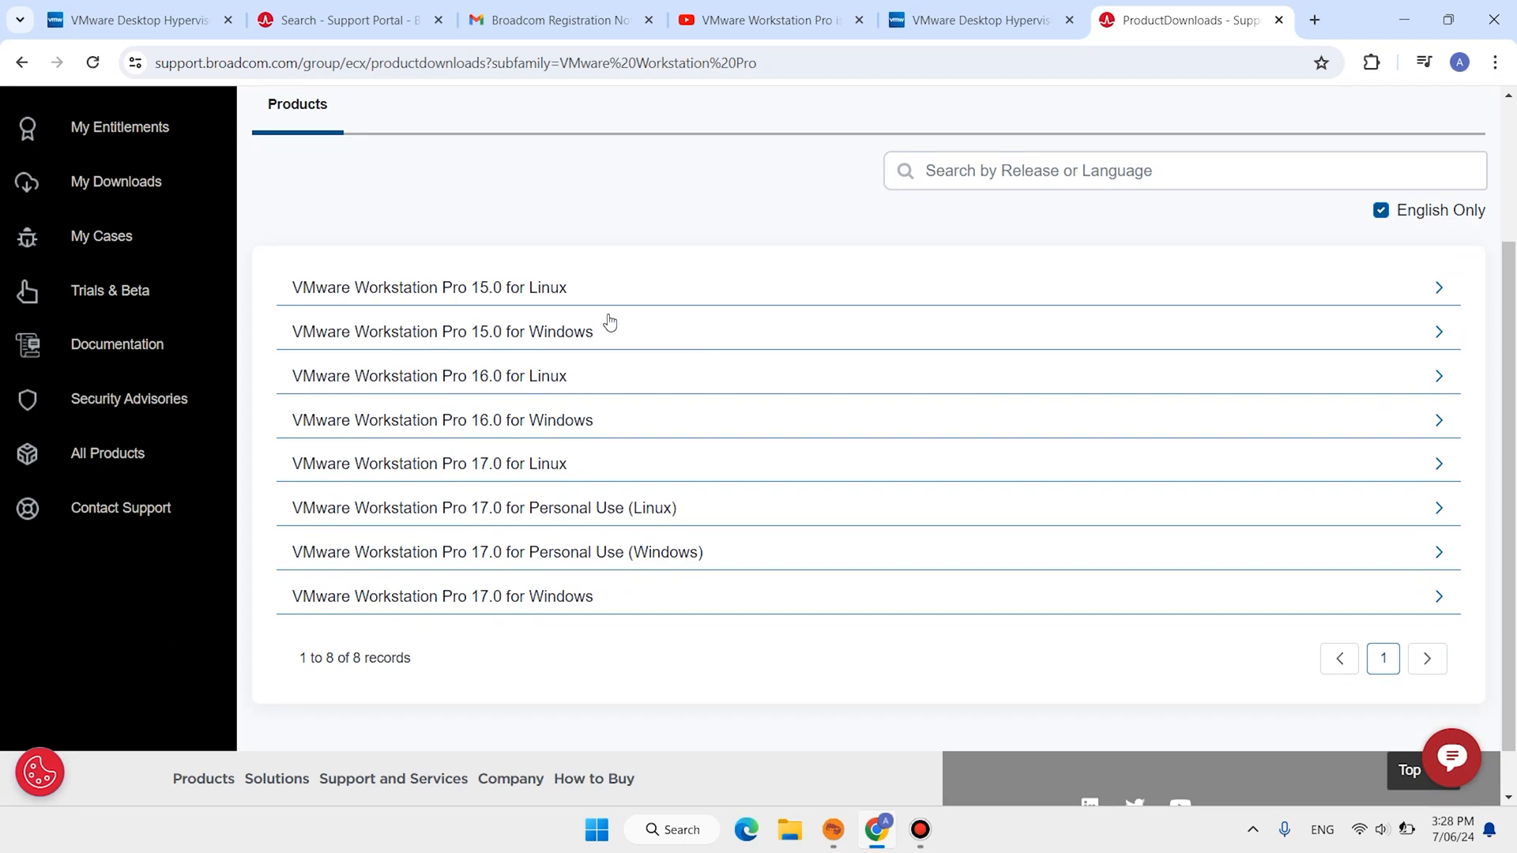
mouse_move(363, 281)
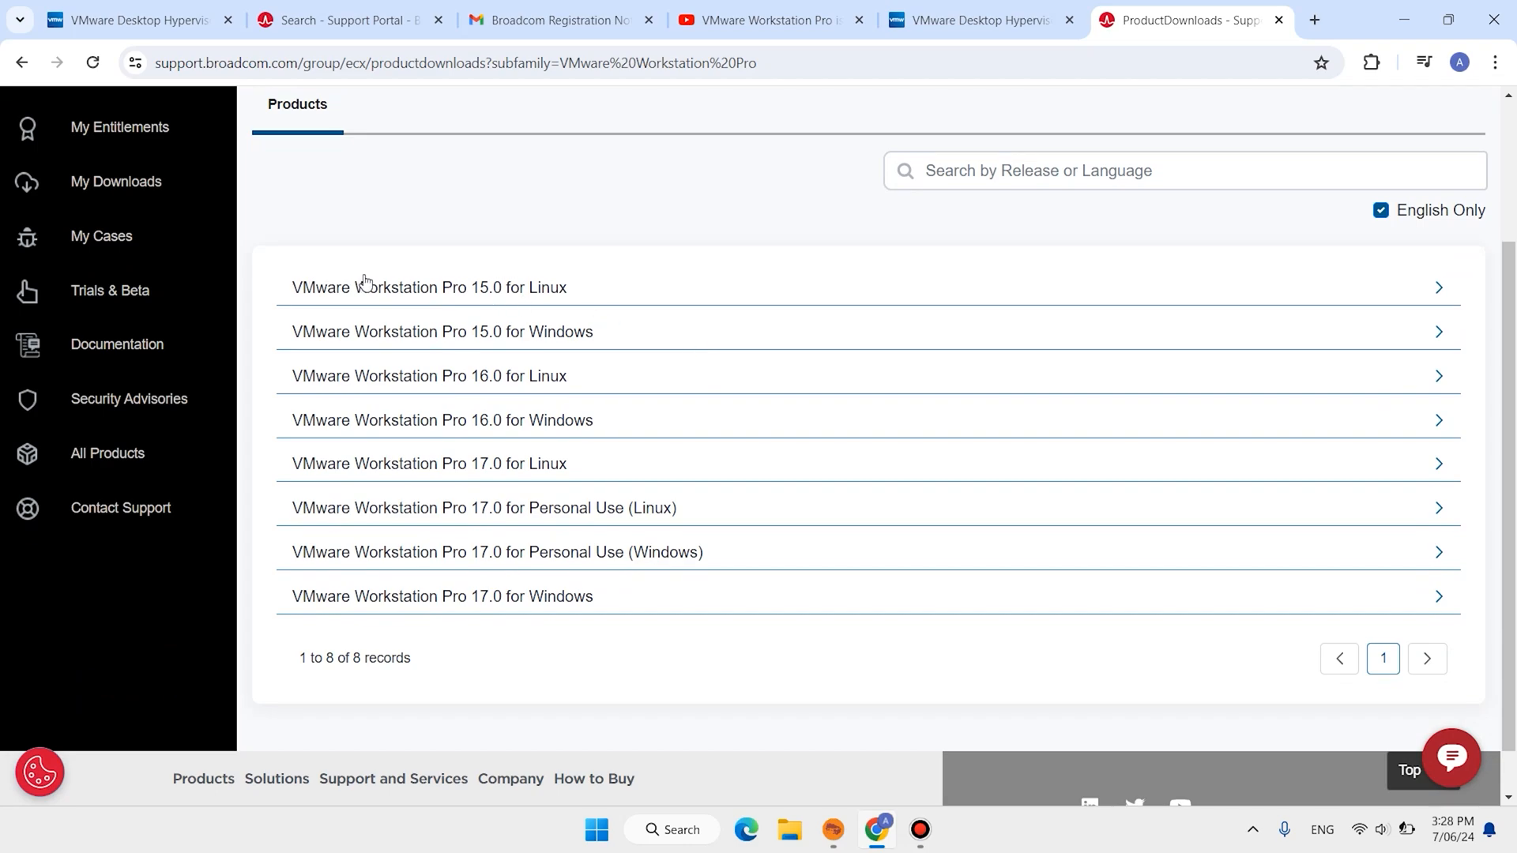
mouse_move(569, 288)
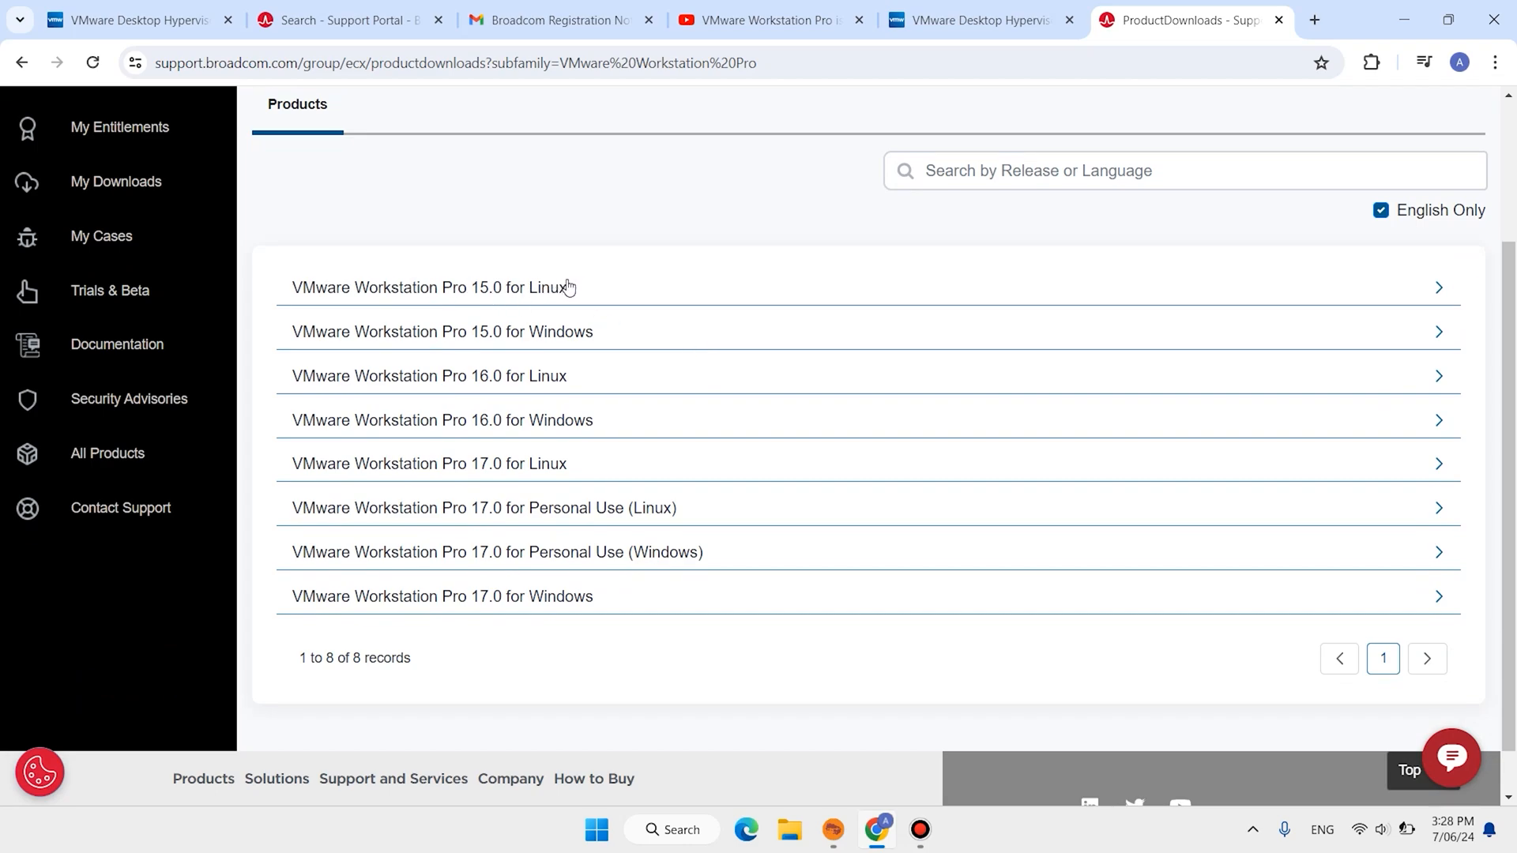
mouse_move(559, 331)
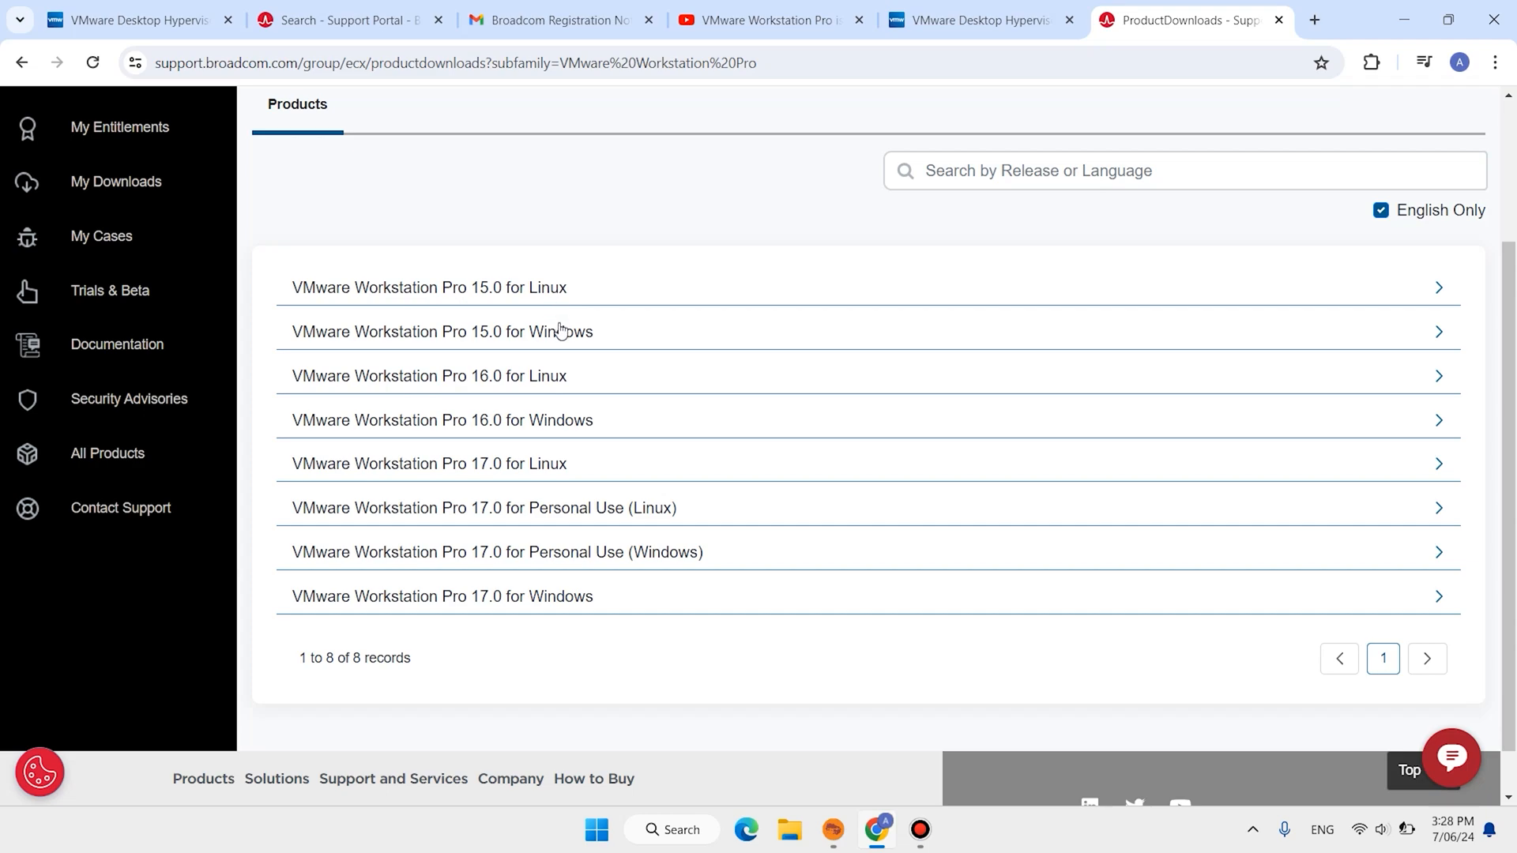
mouse_move(358, 561)
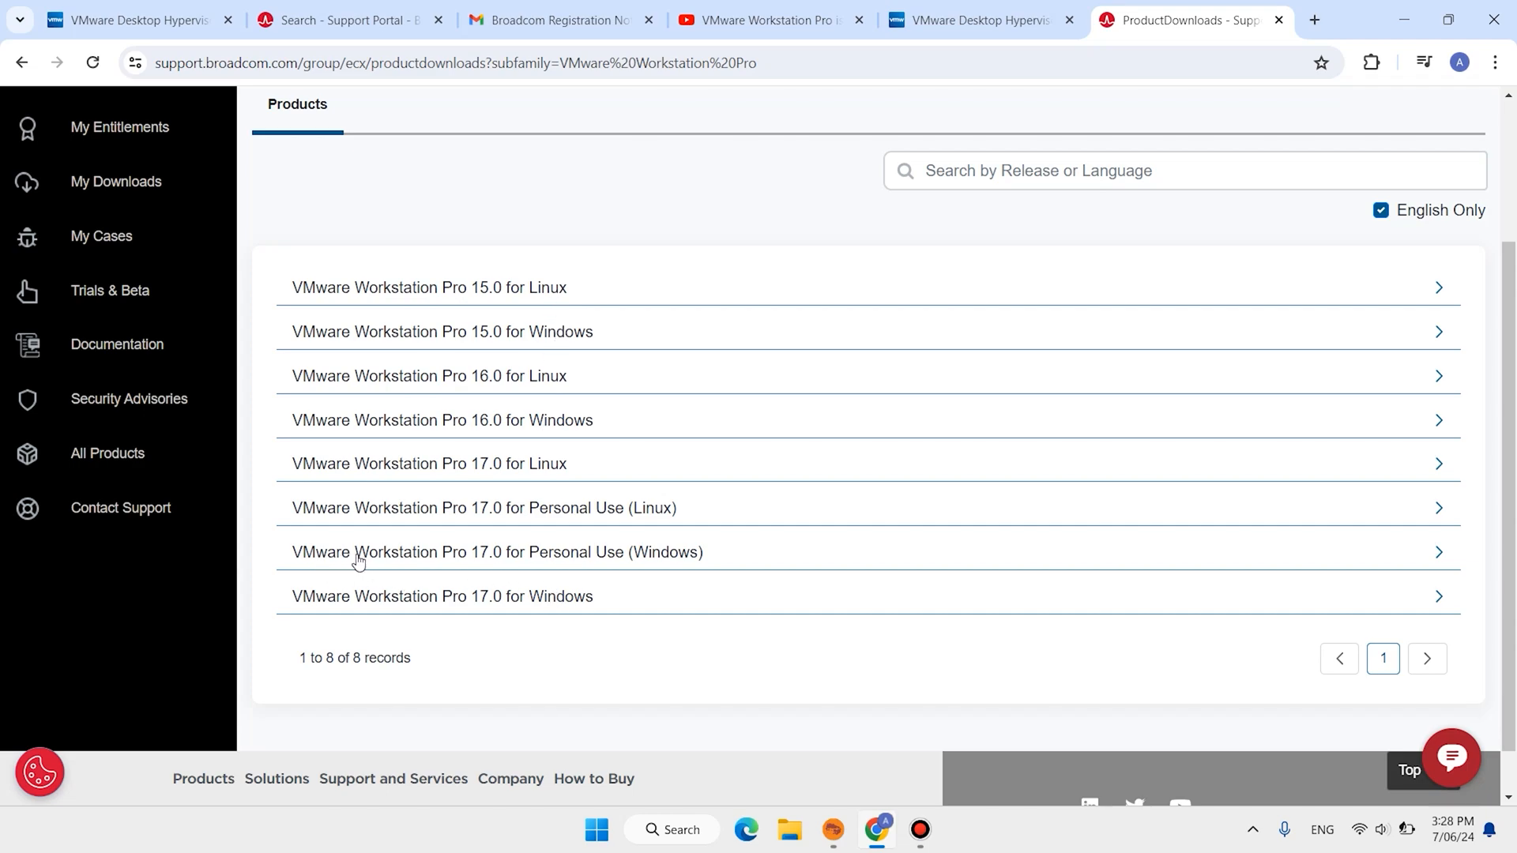
mouse_move(447, 558)
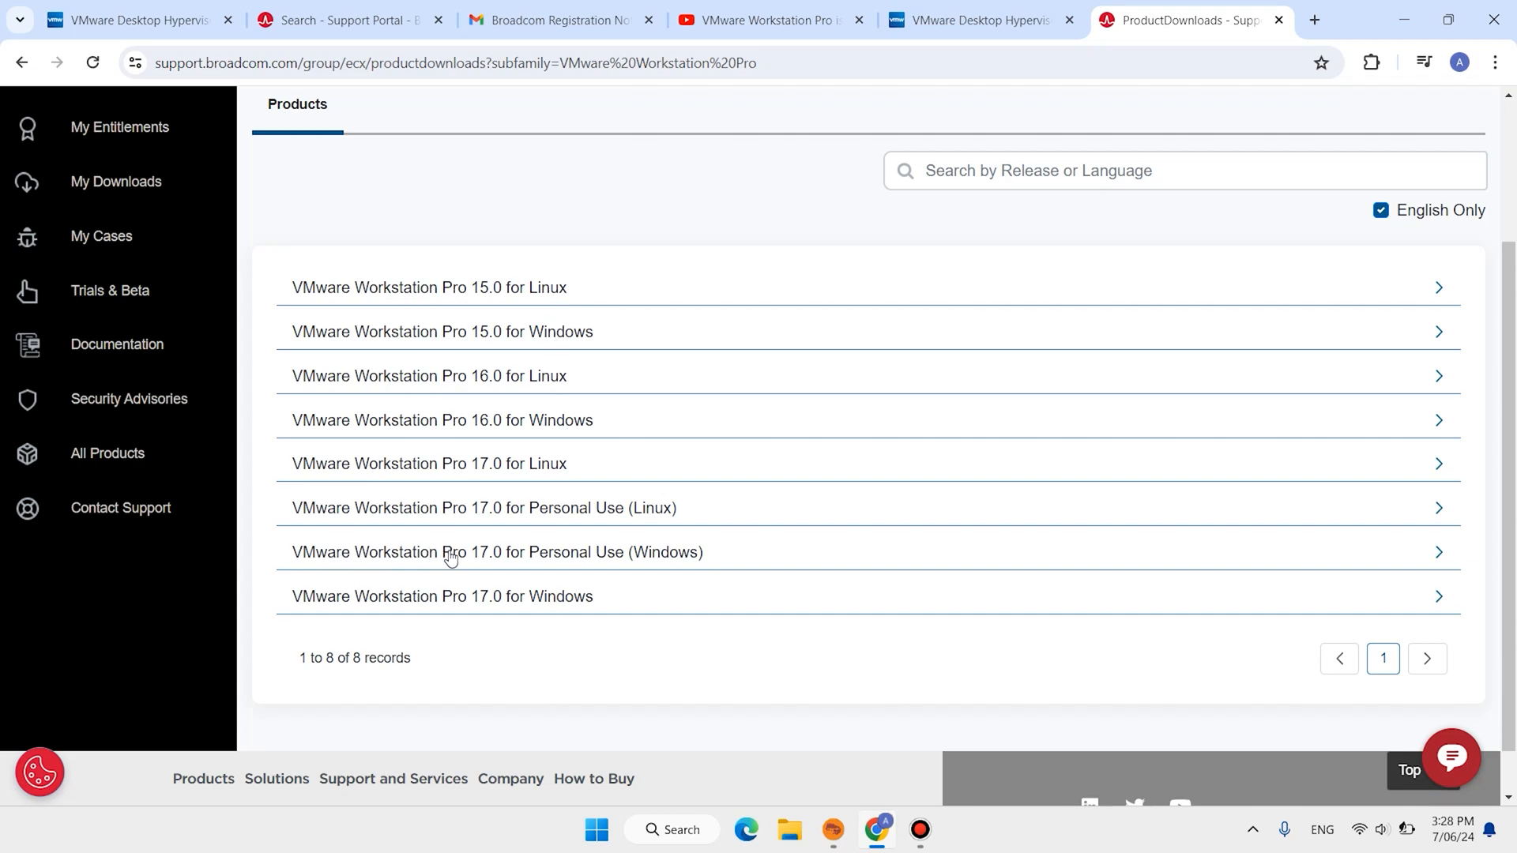
mouse_move(572, 551)
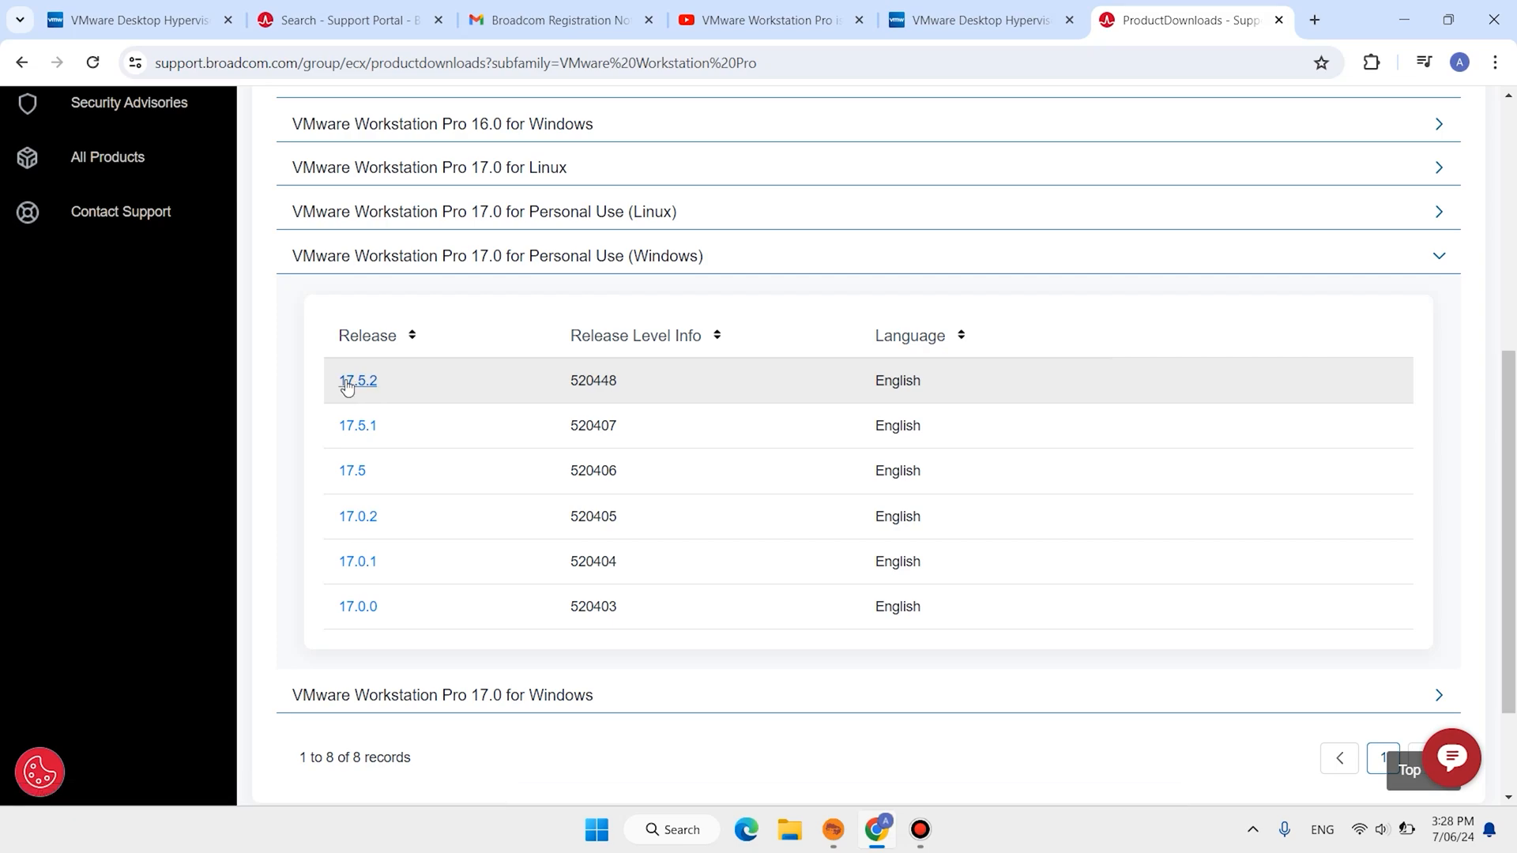
mouse_move(357, 386)
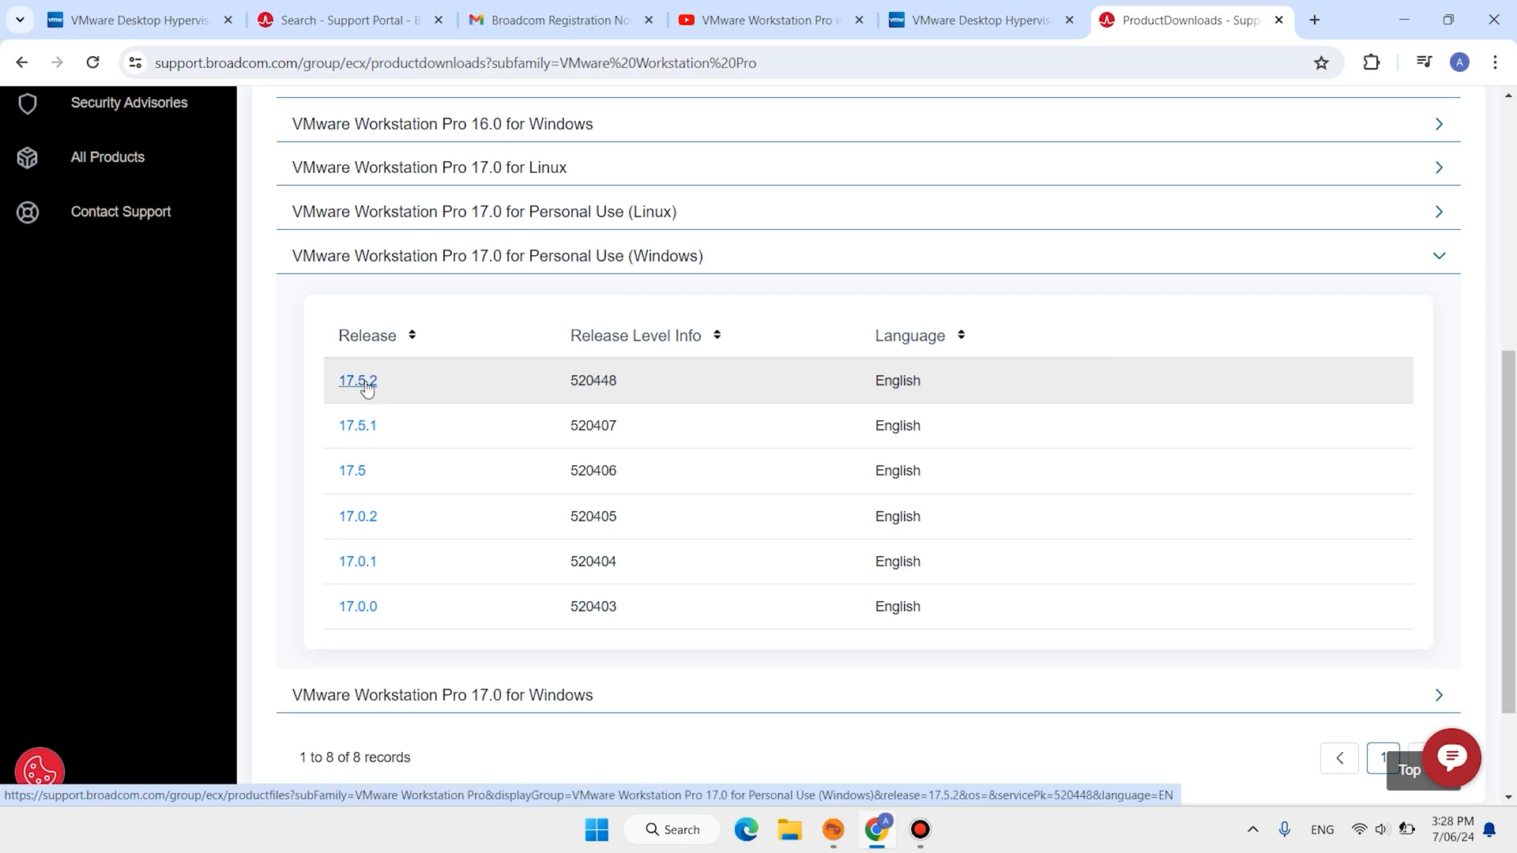
Step: Open the files page for Workstation Pro 17.5.2 for Personal Use (Windows)
left_click(355, 426)
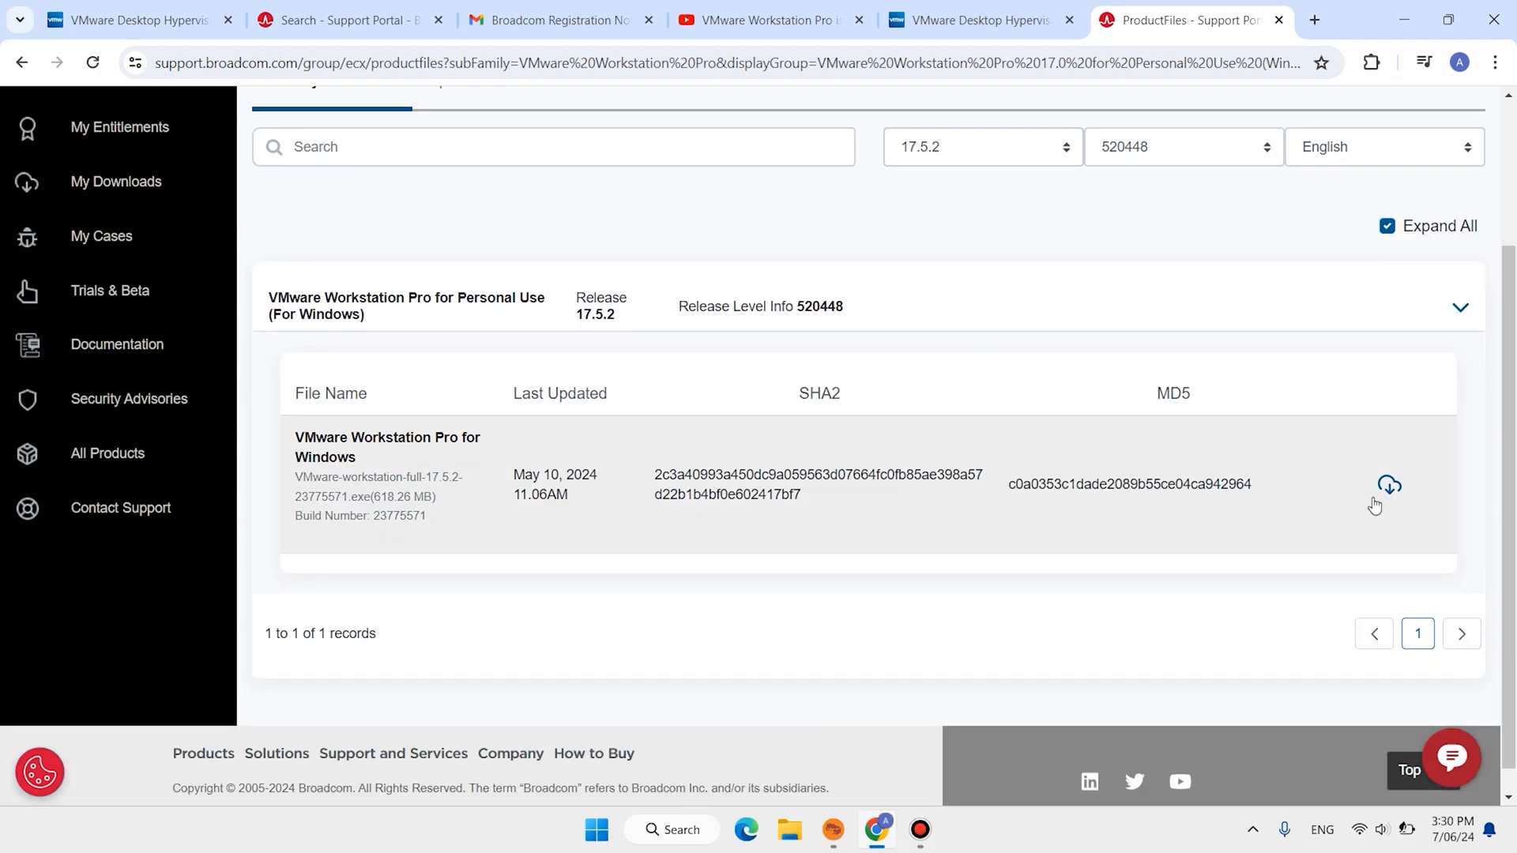
mouse_move(1389, 484)
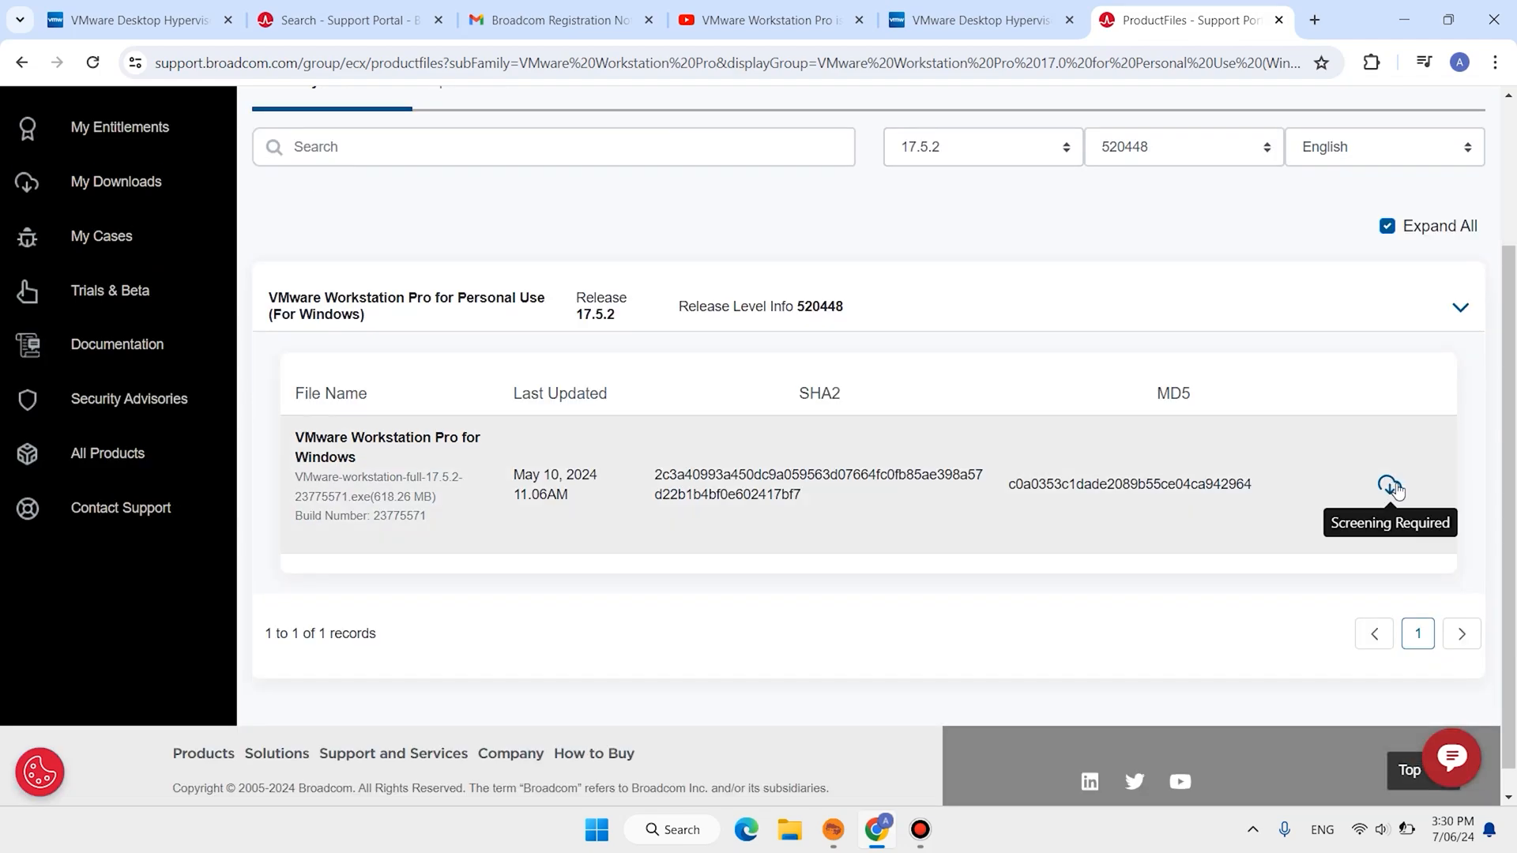
Step: Fill in the trade compliance verification with address 'part', agree and submit it
left_click(1392, 483)
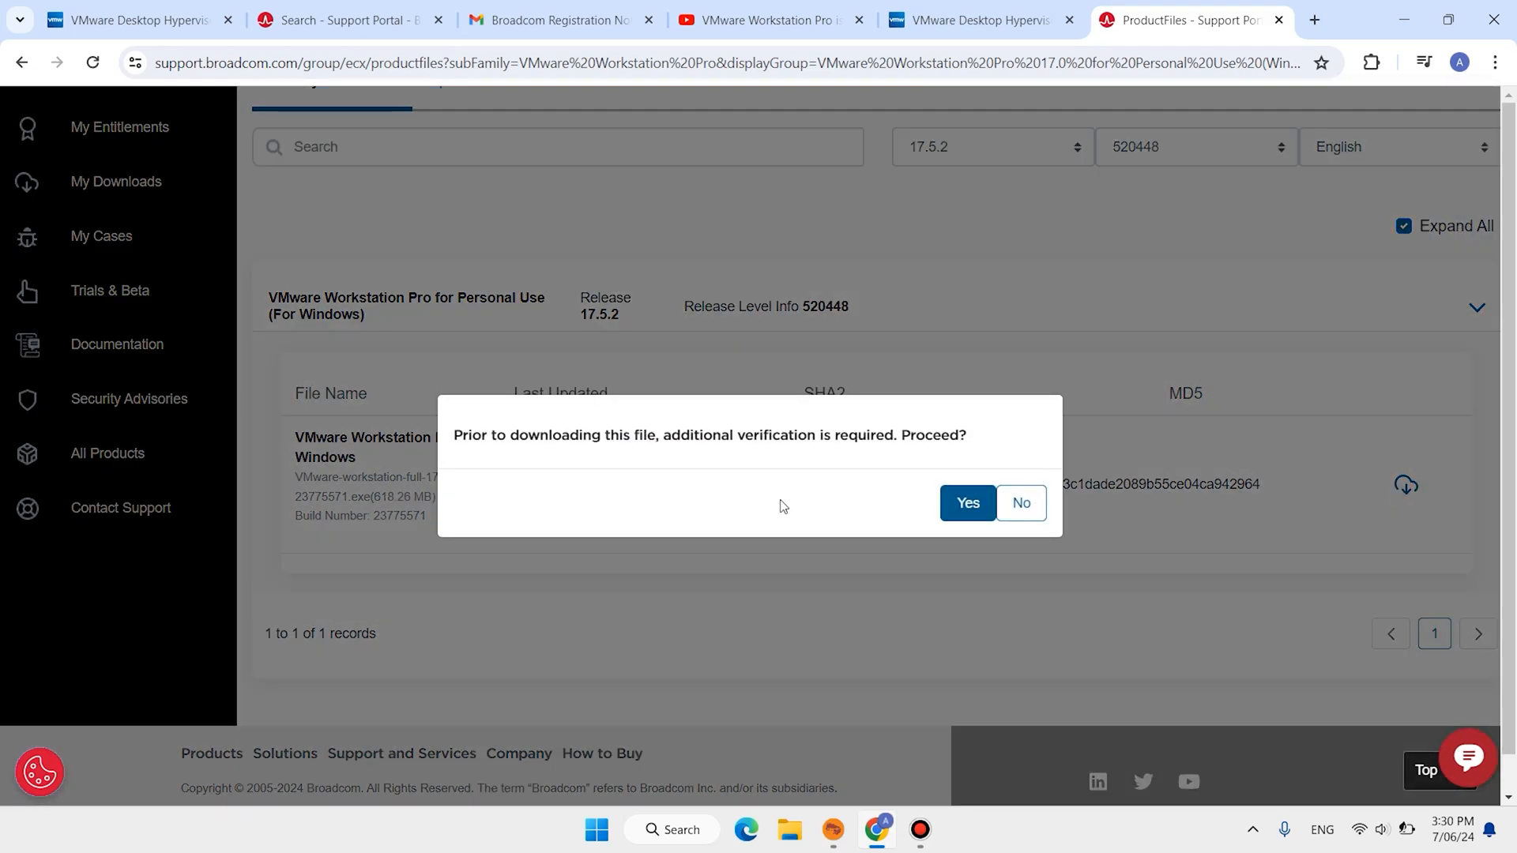
left_click(967, 503)
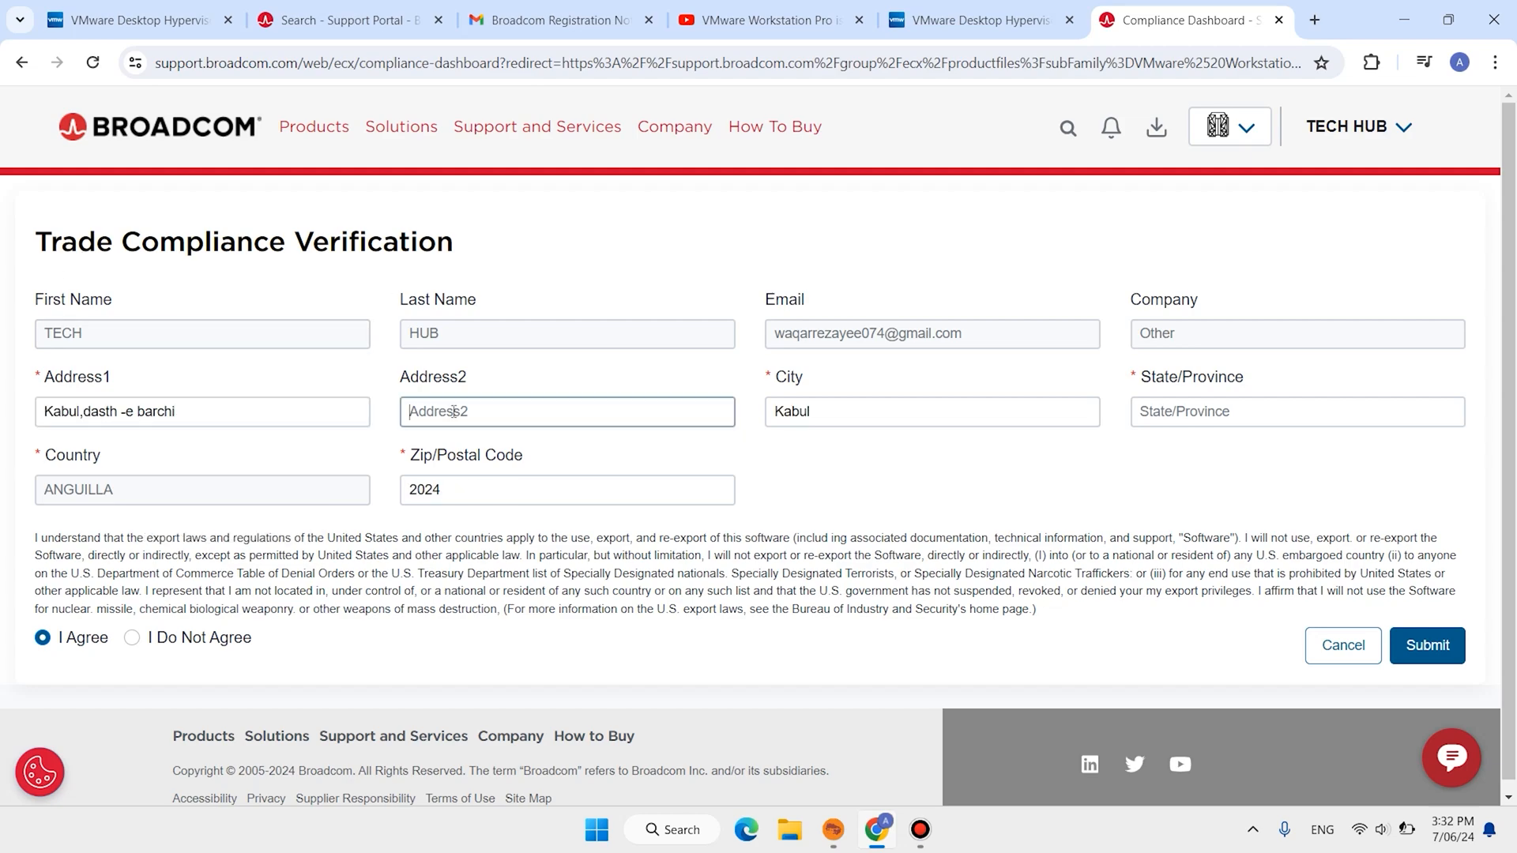
type("part")
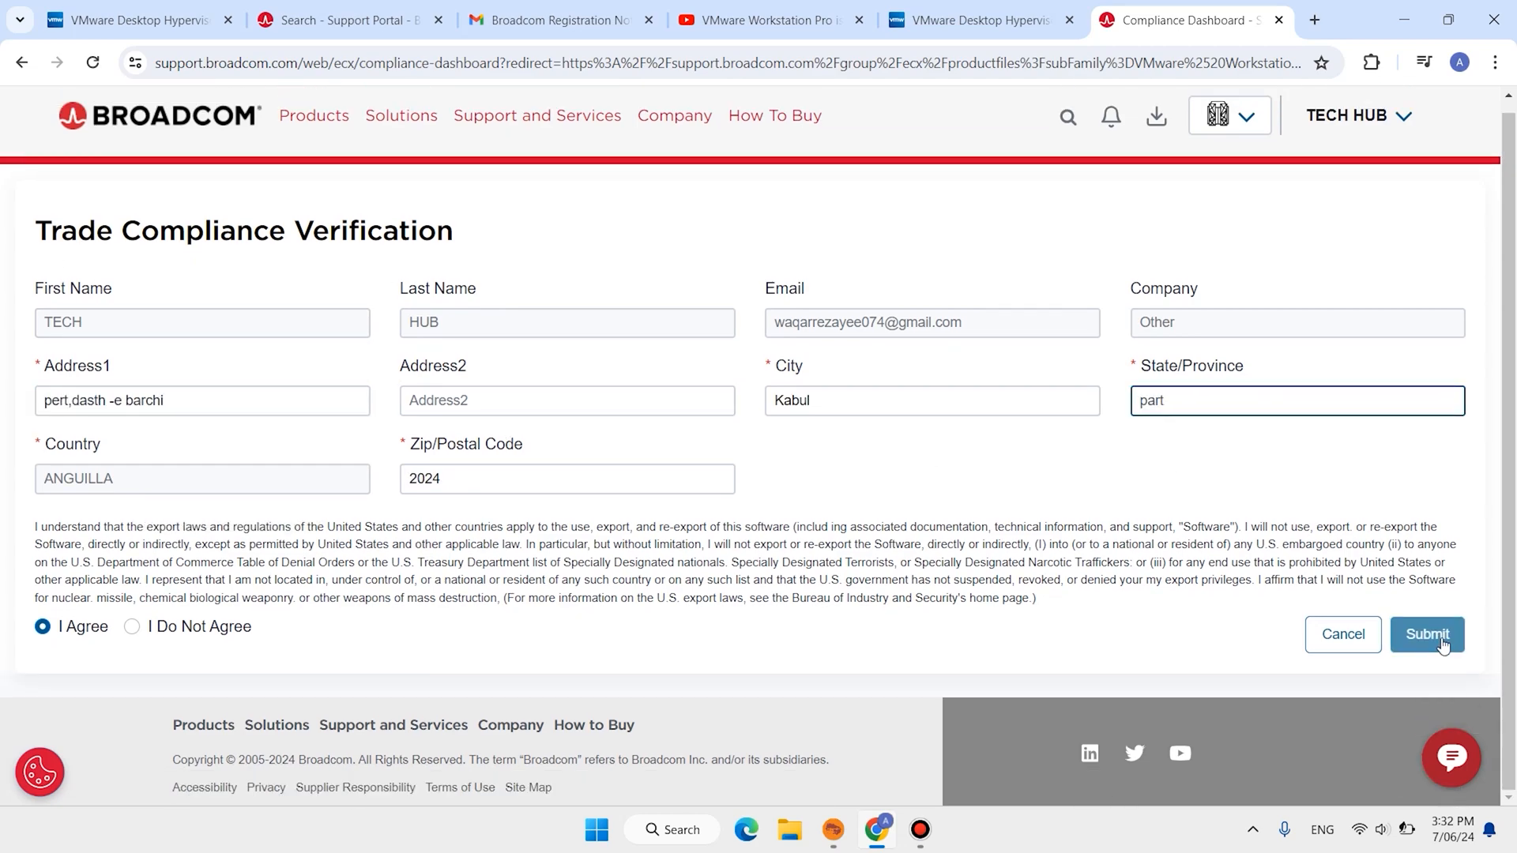
left_click(1425, 634)
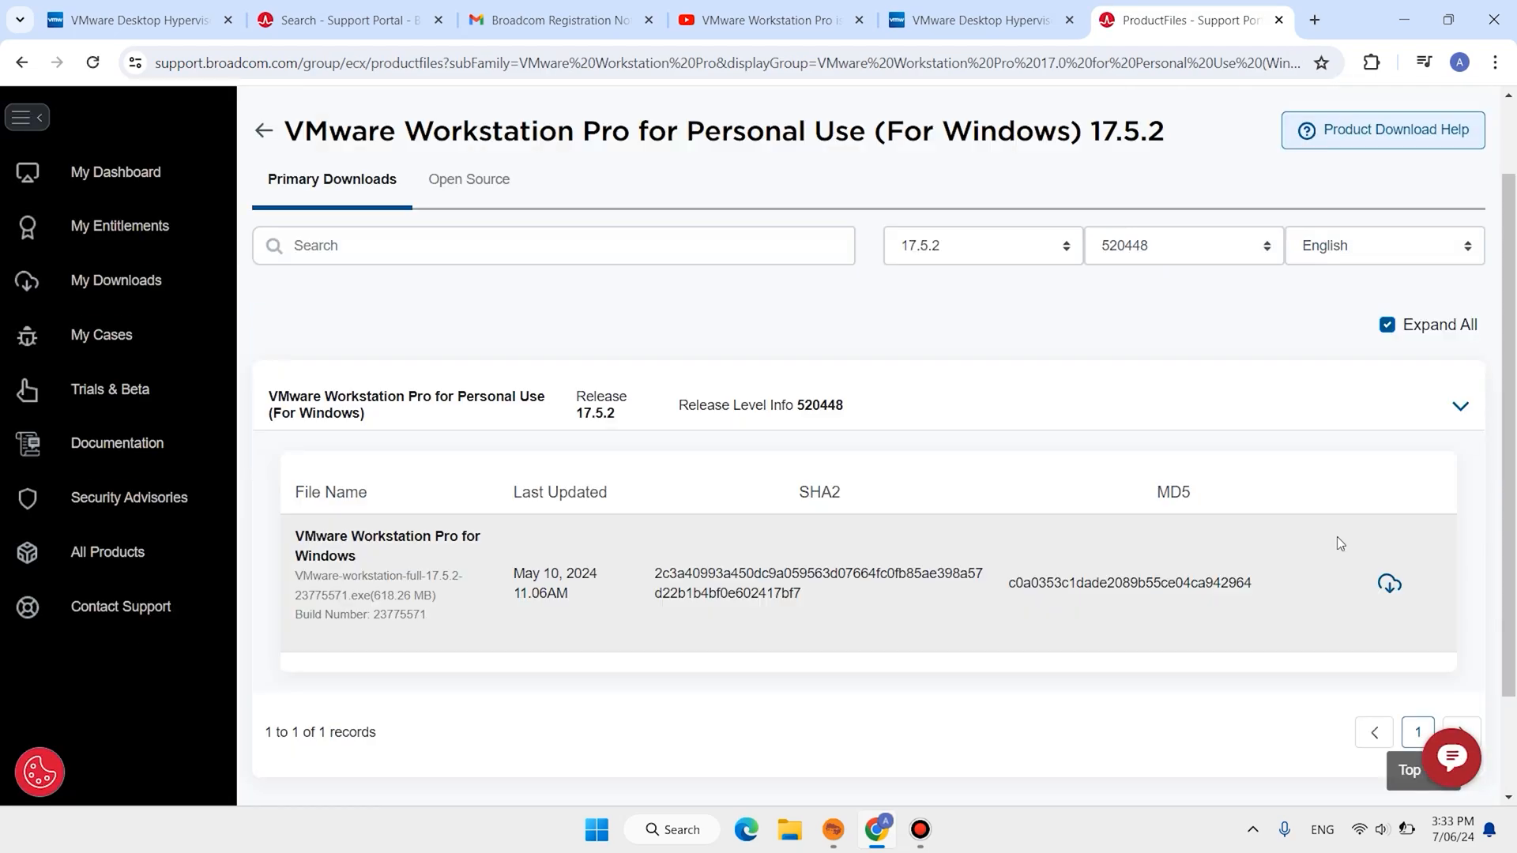
mouse_move(1389, 583)
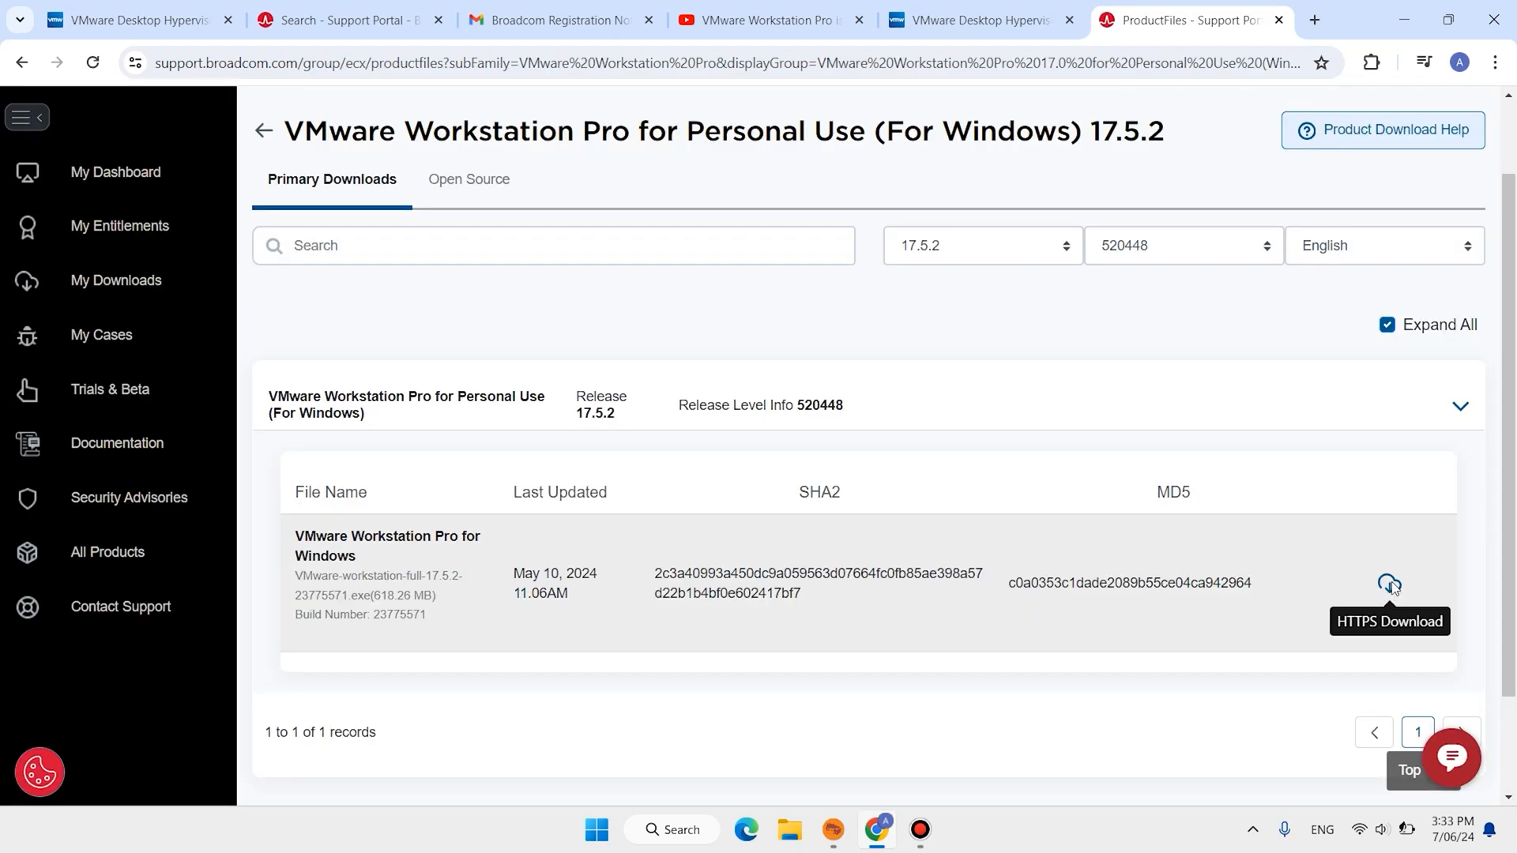
Step: Download VMware-workstation-full-17.5.2-23775571.exe (618 MB), confirm completion, then minimize Chrome
left_click(1389, 583)
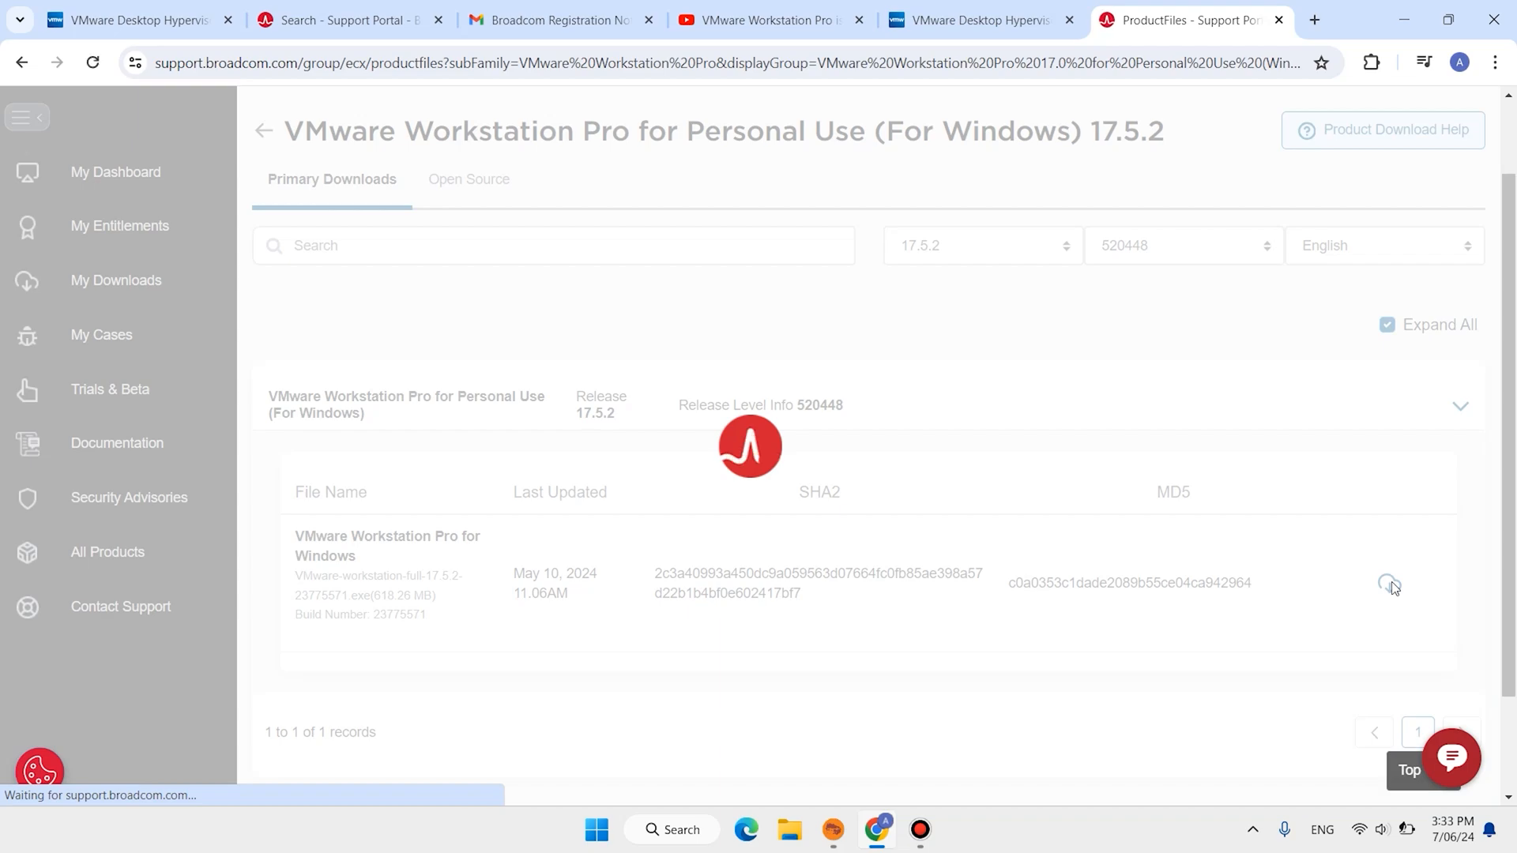
left_click(1389, 585)
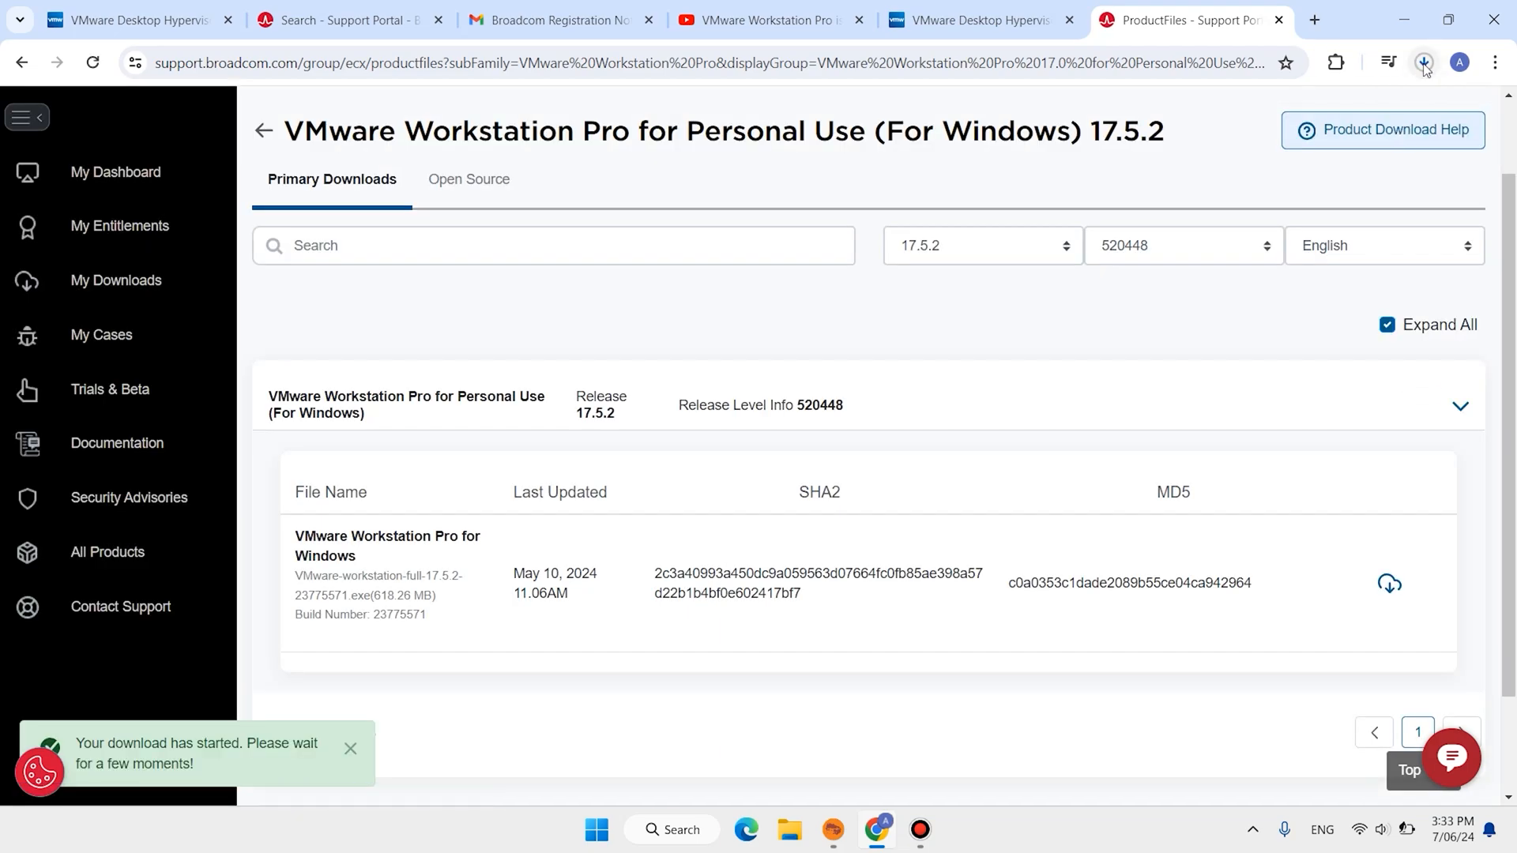
left_click(1423, 62)
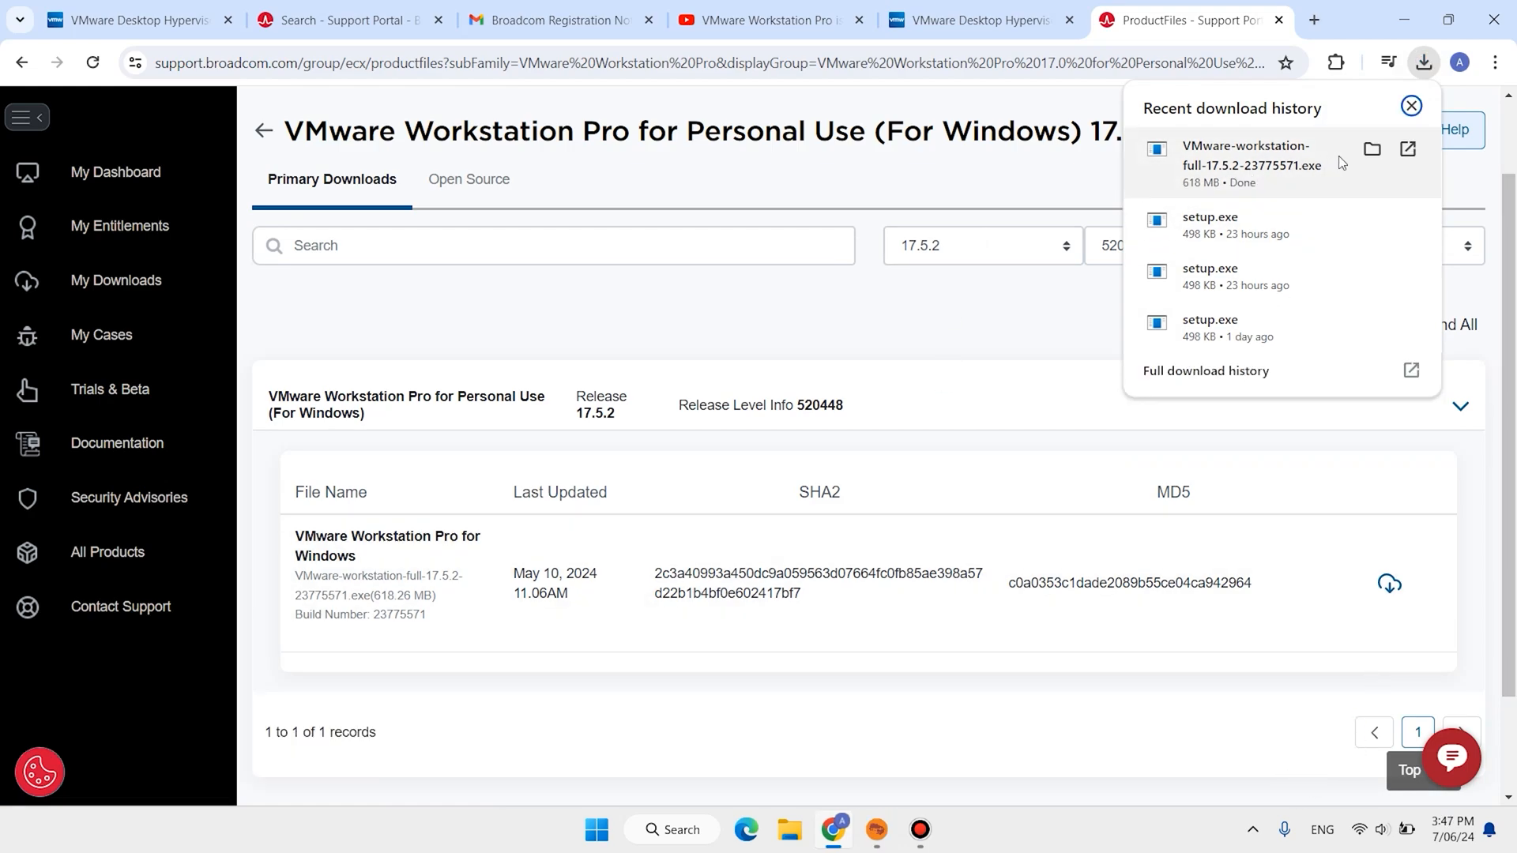
left_click(1372, 148)
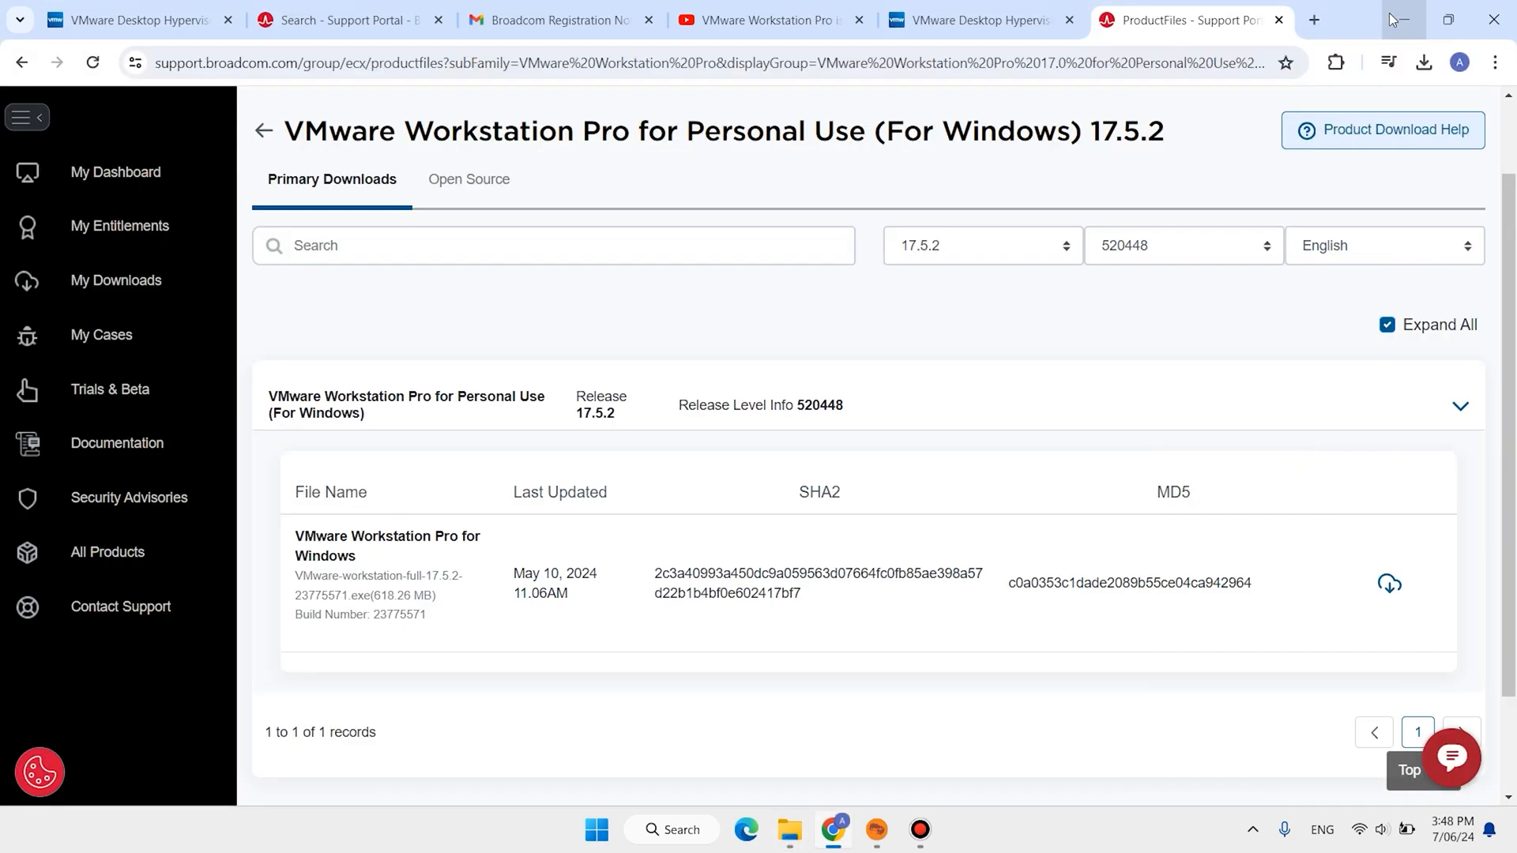
left_click(1400, 19)
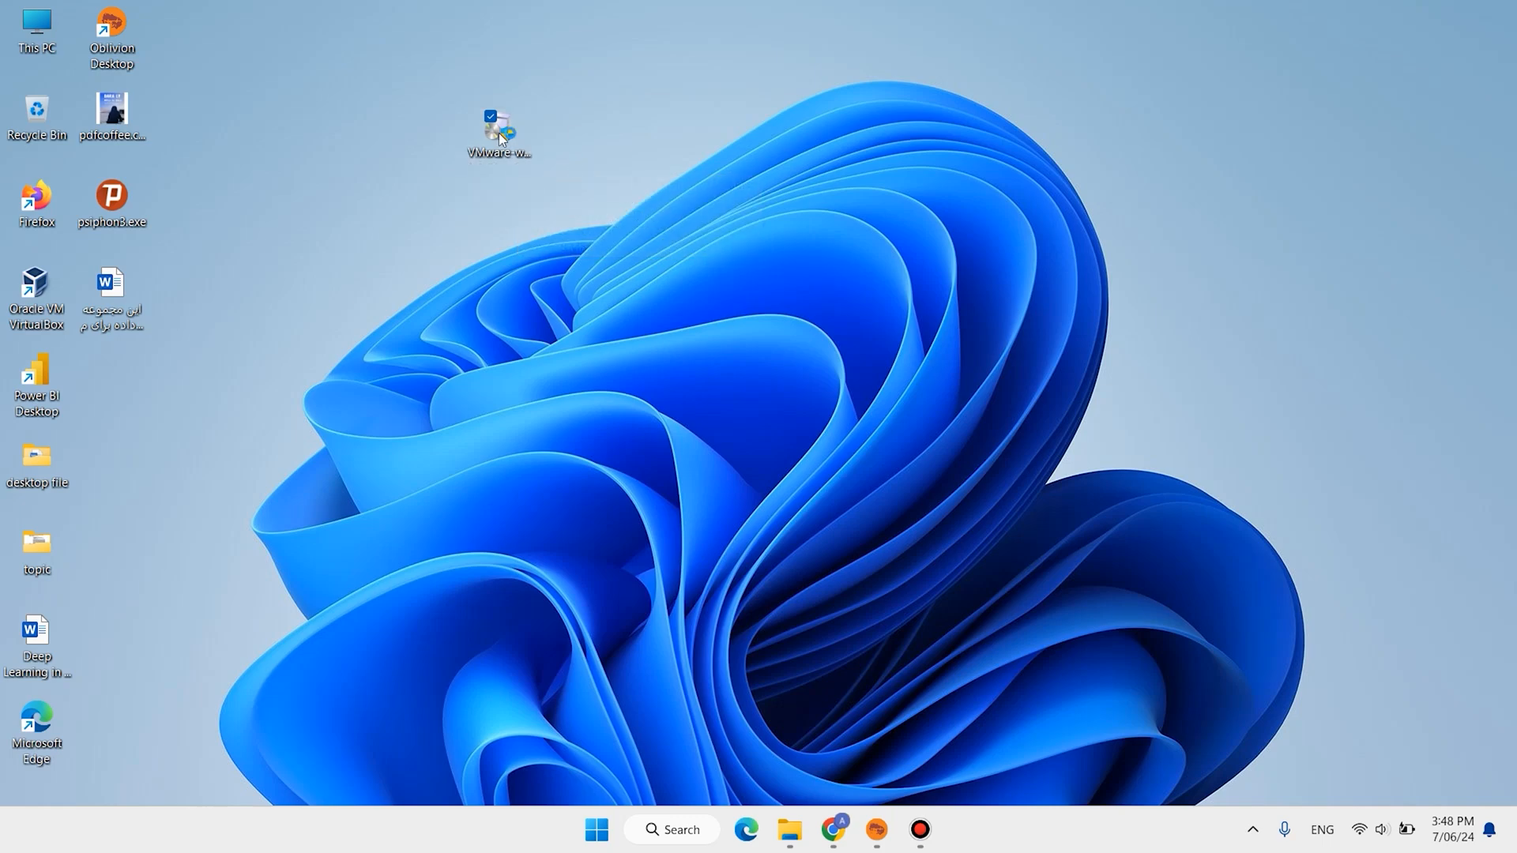
Step: Launch the downloaded VMware-workstation installer from the desktop
double_click(498, 131)
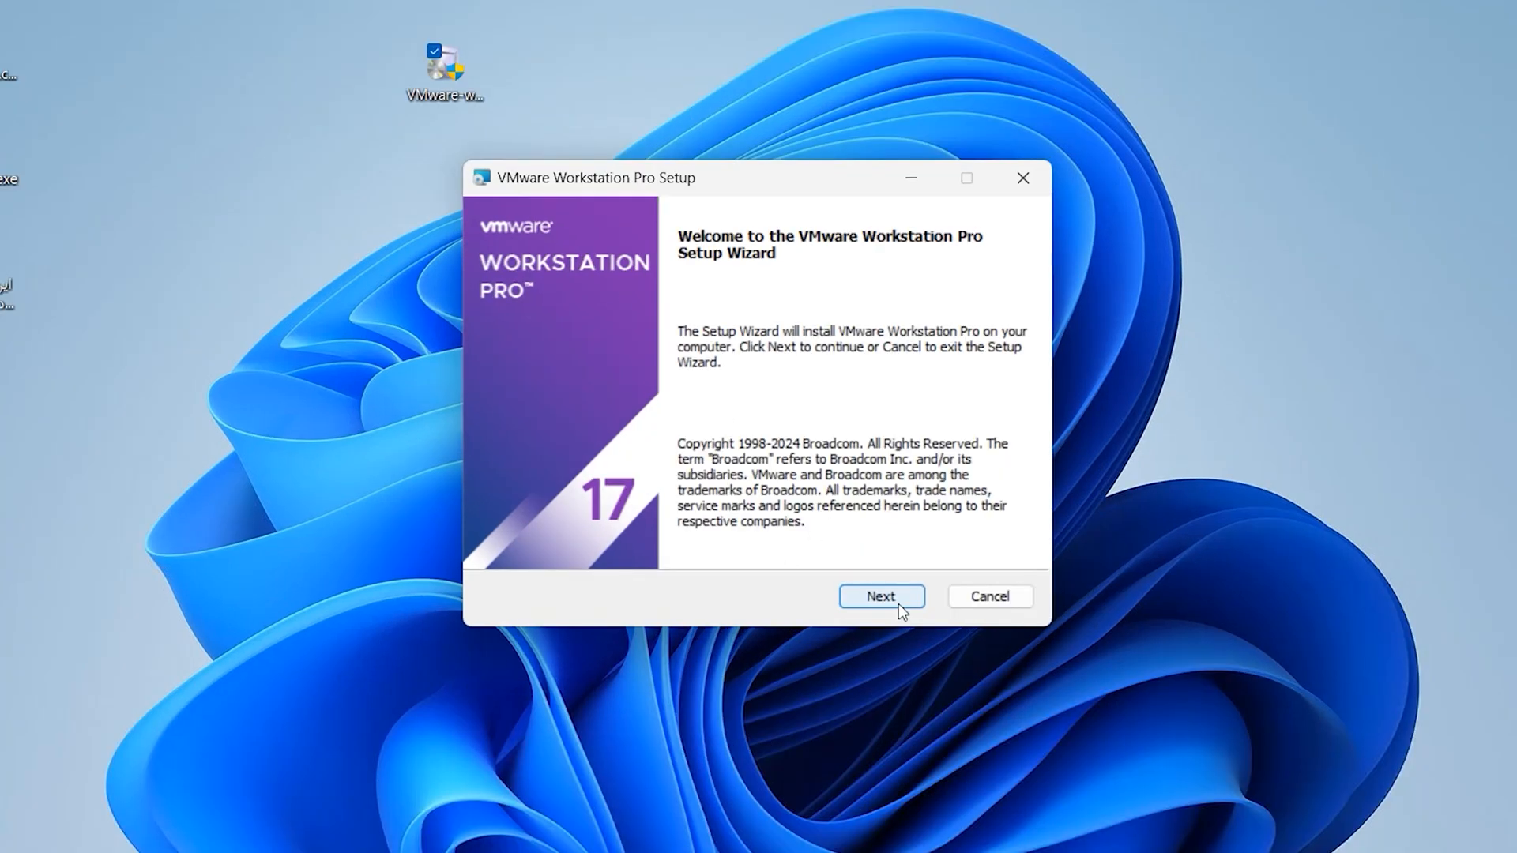
Step: Accept the license agreement and move on to the installation options
left_click(880, 596)
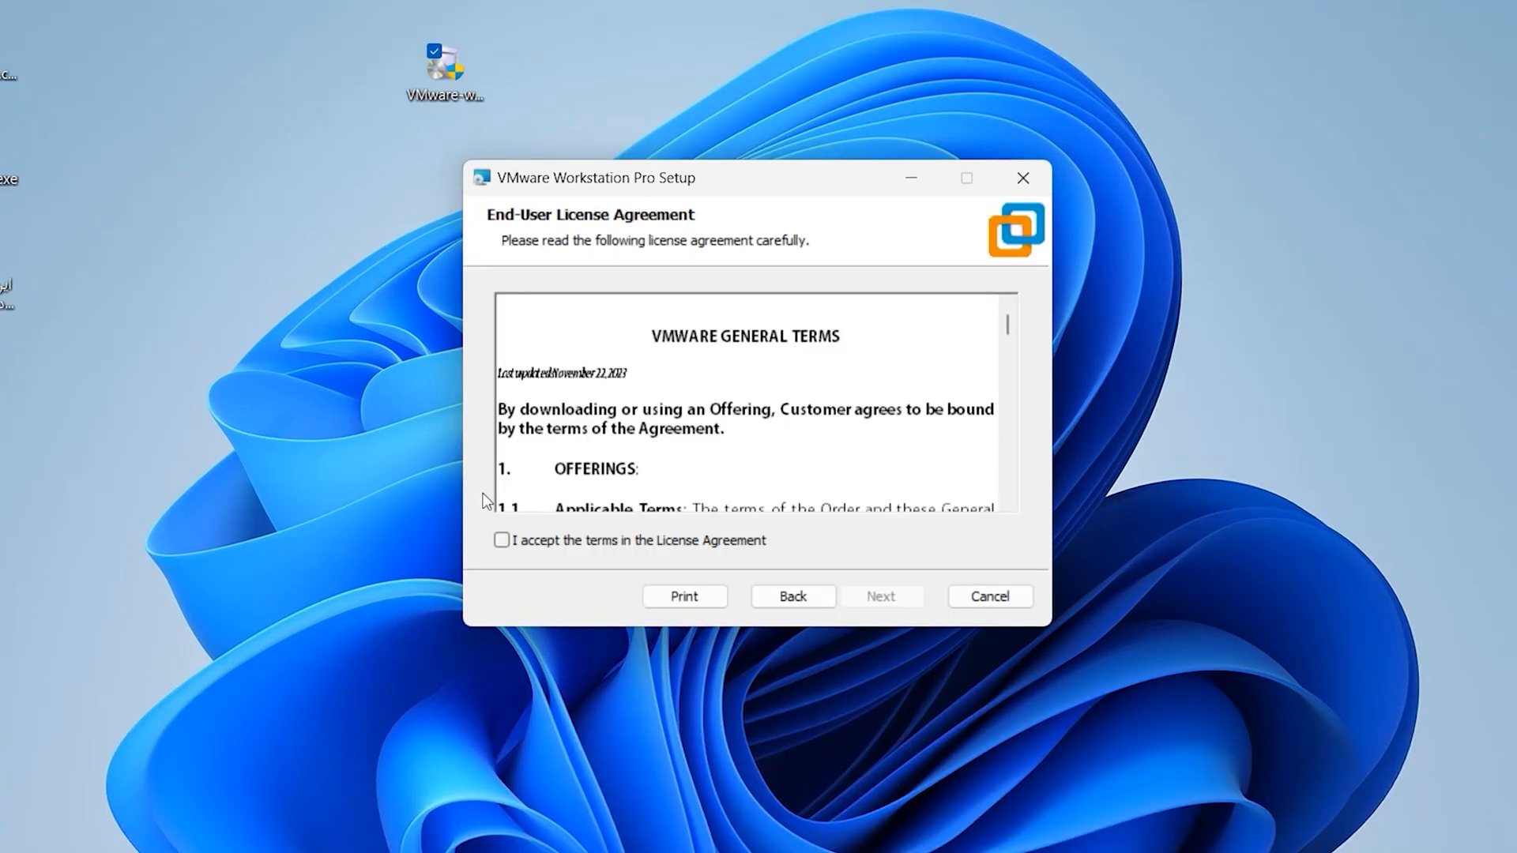
left_click(503, 541)
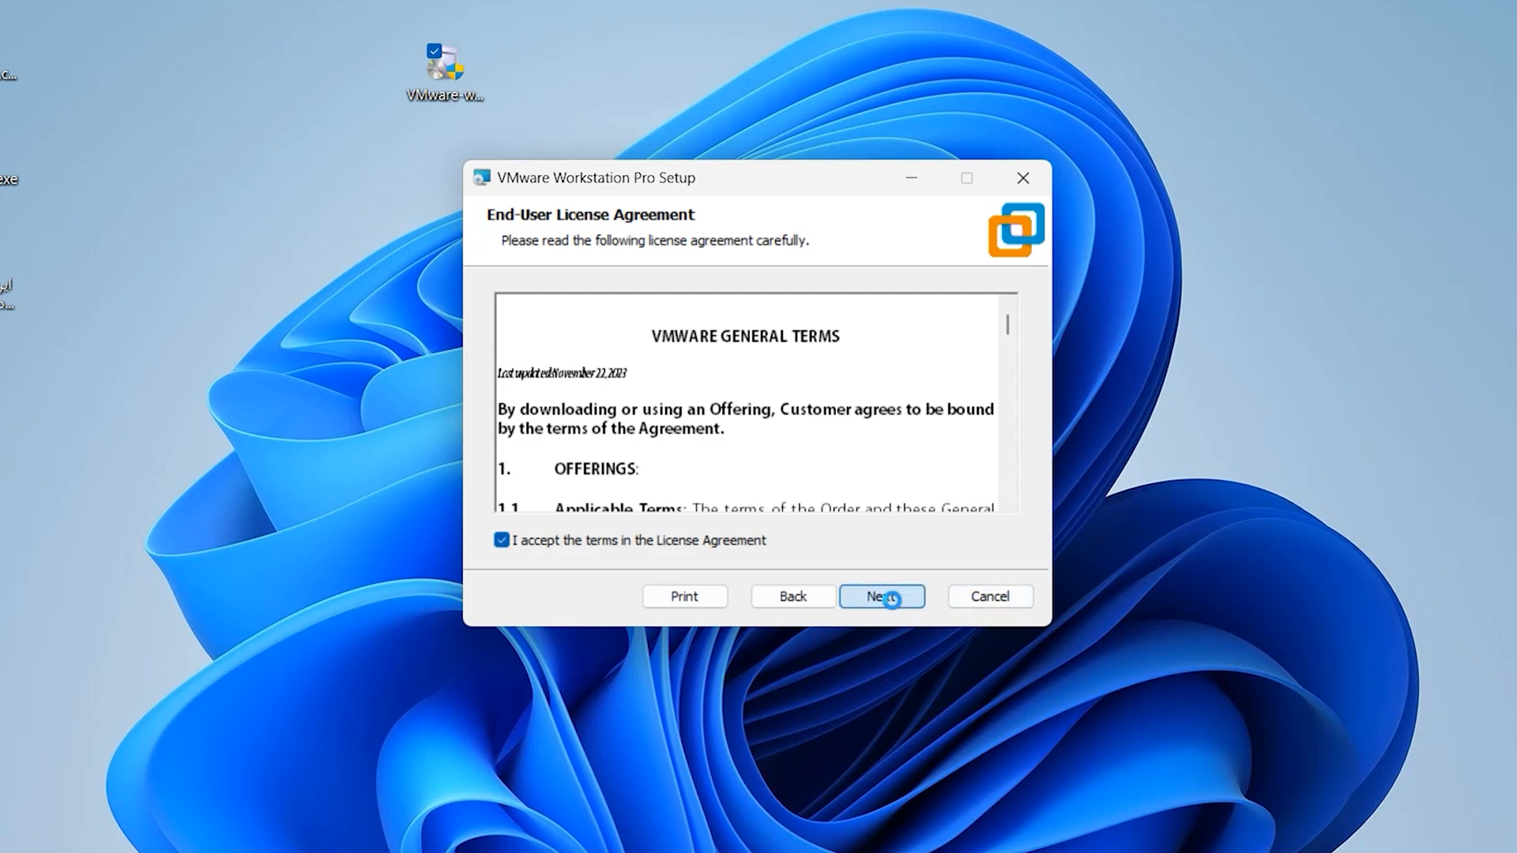
left_click(880, 596)
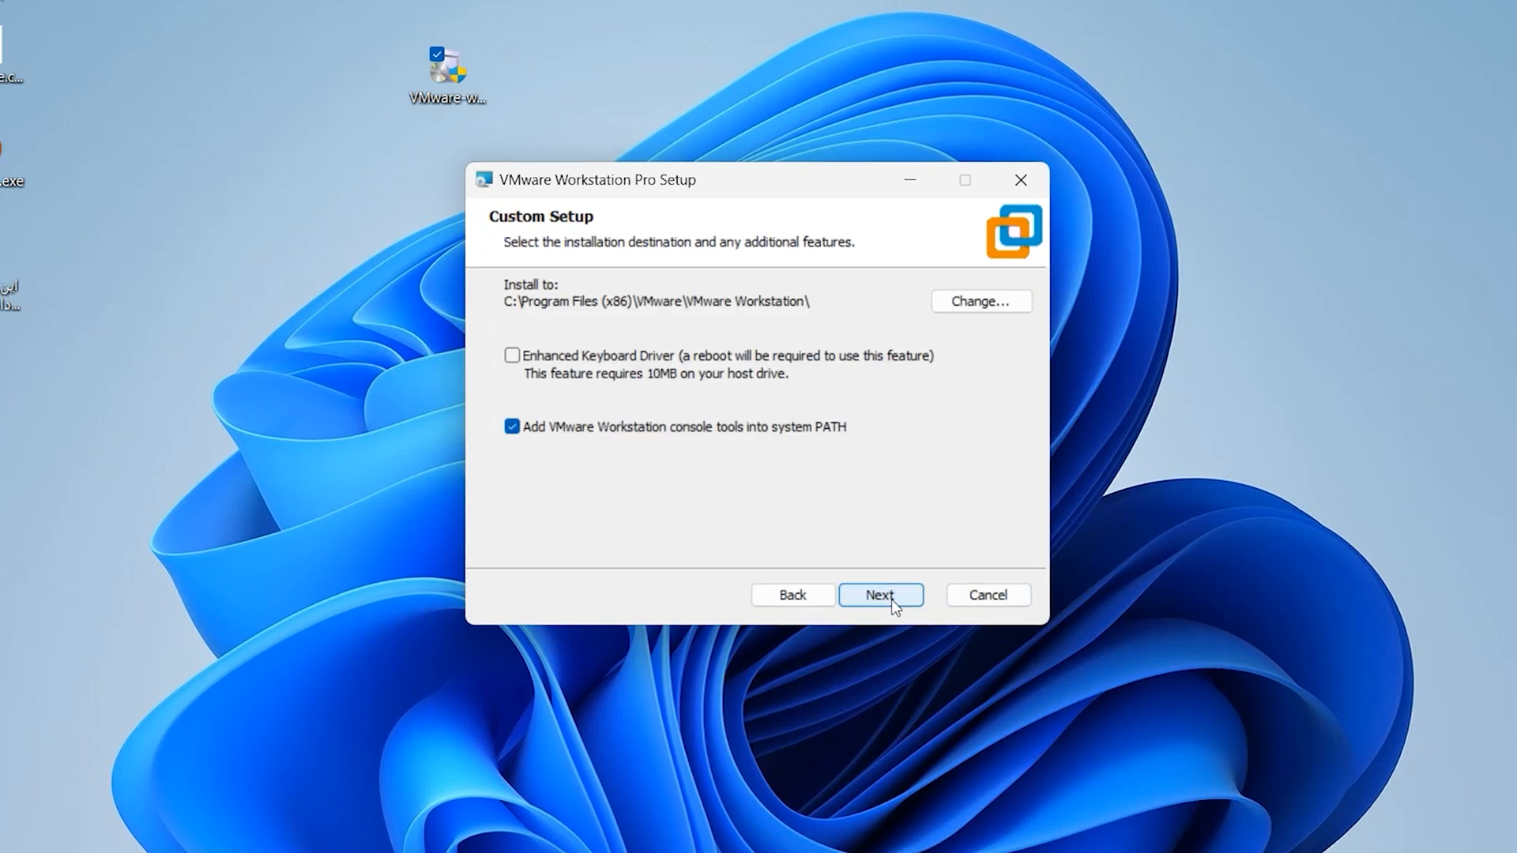
Step: Install with the default destination, features and both shortcuts, then finish the wizard
left_click(878, 595)
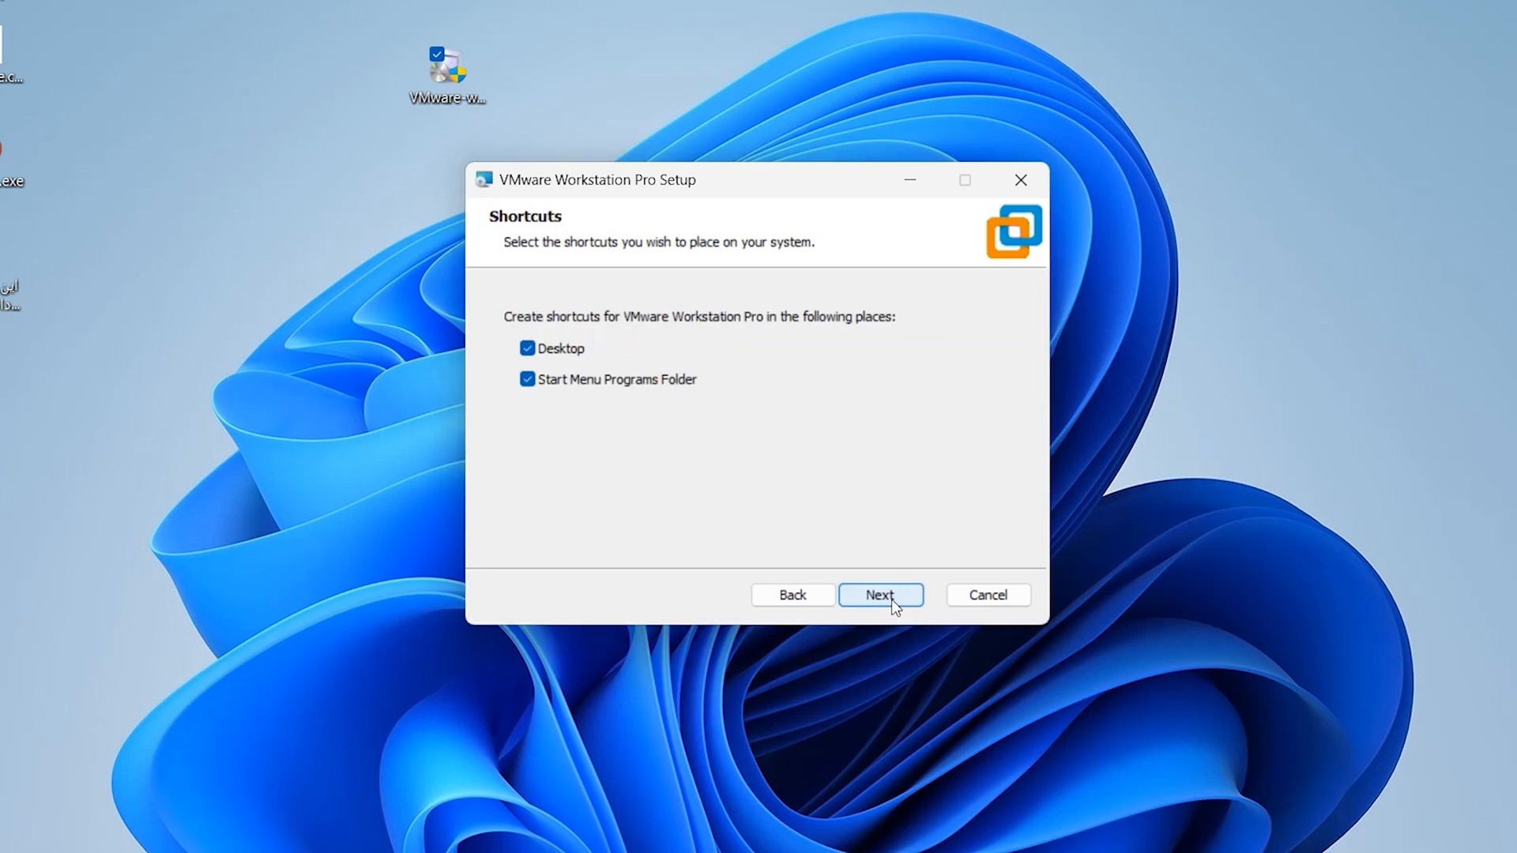
left_click(879, 596)
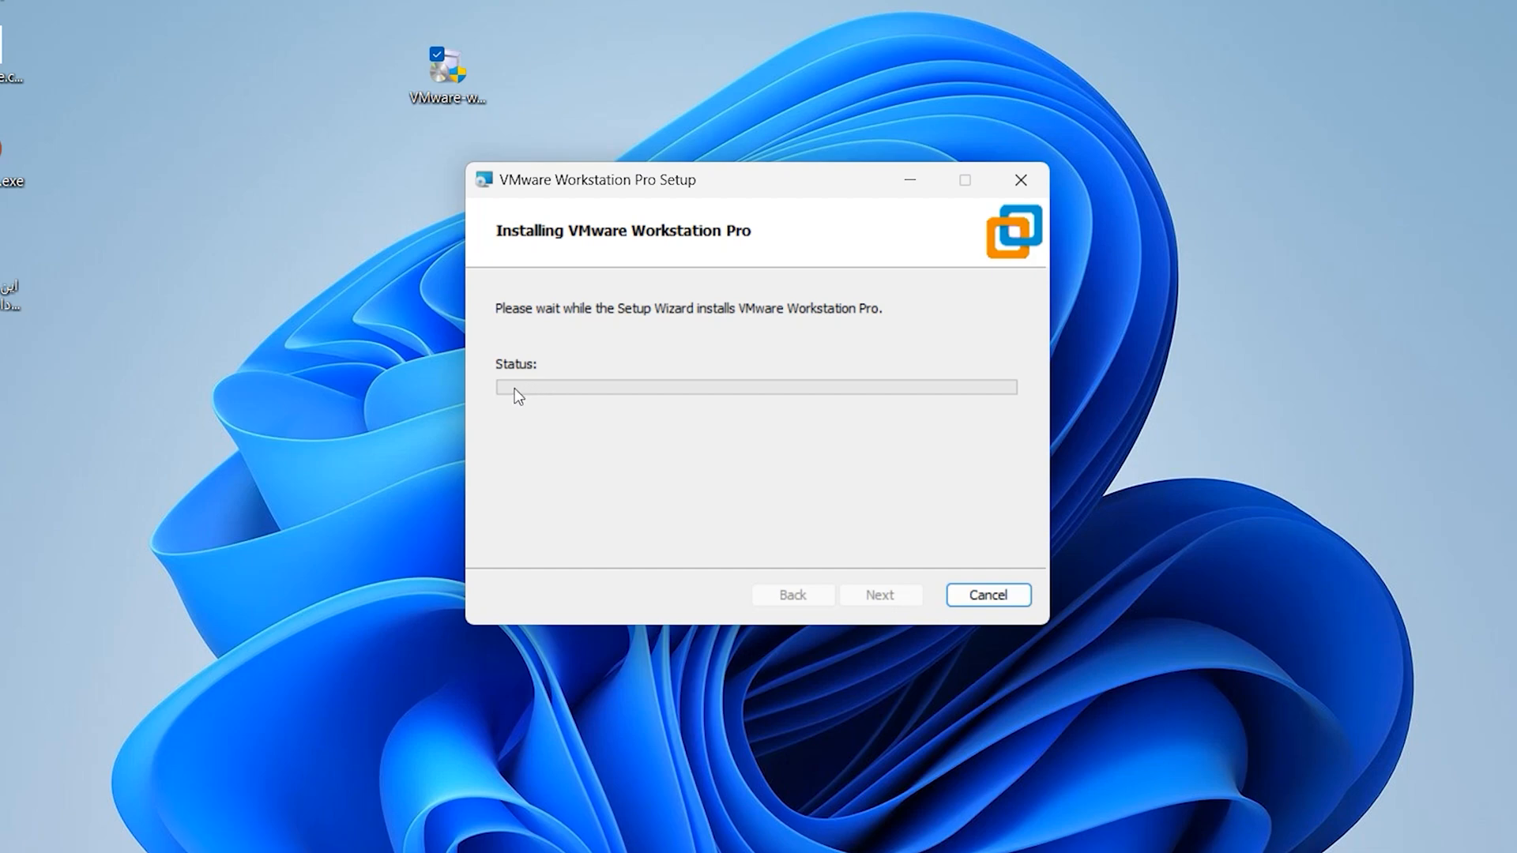
mouse_move(976, 218)
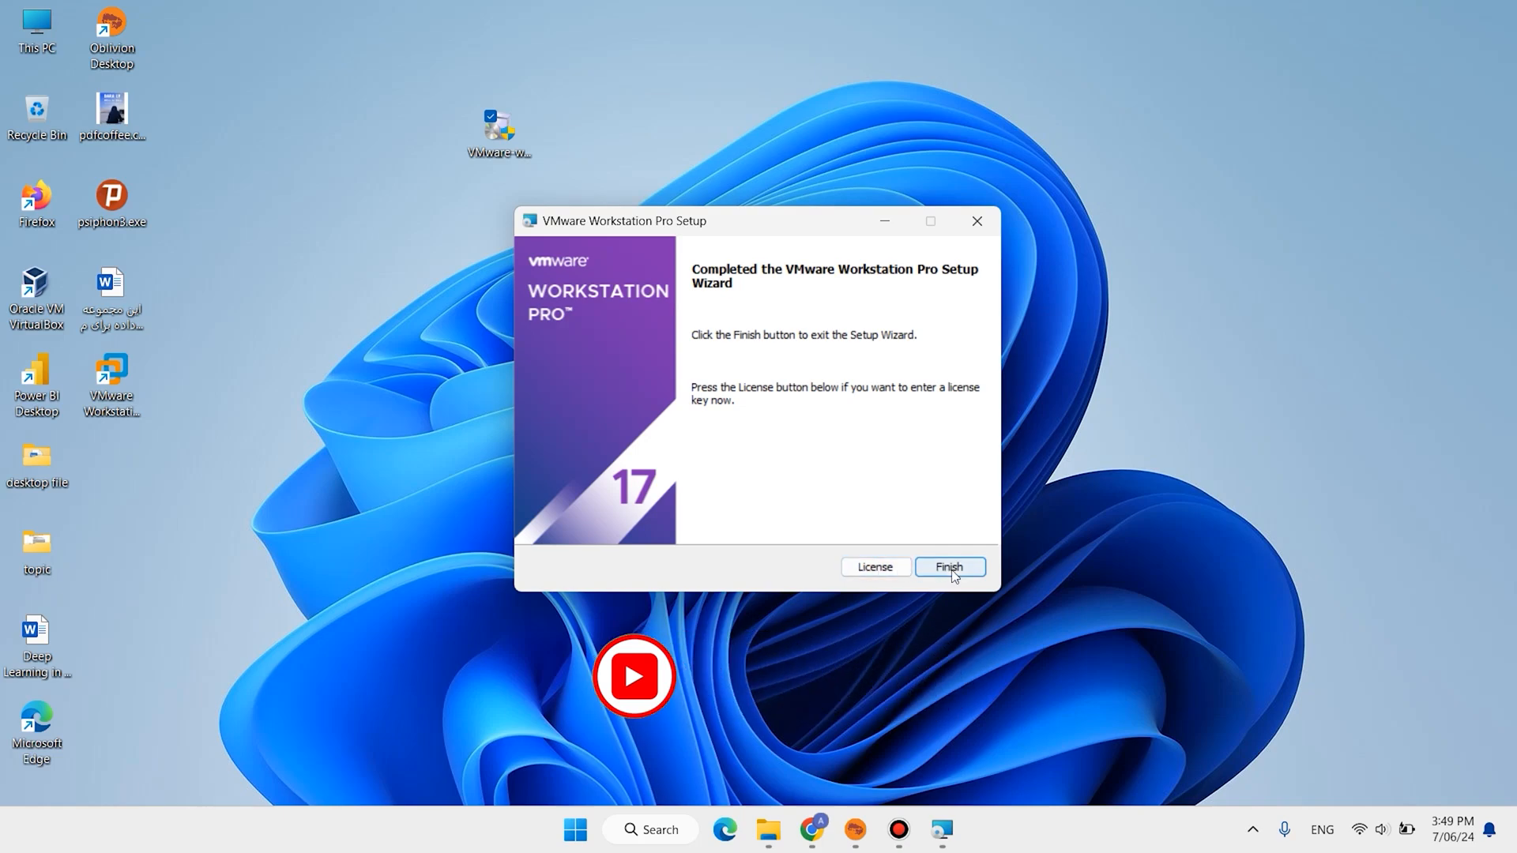
left_click(948, 567)
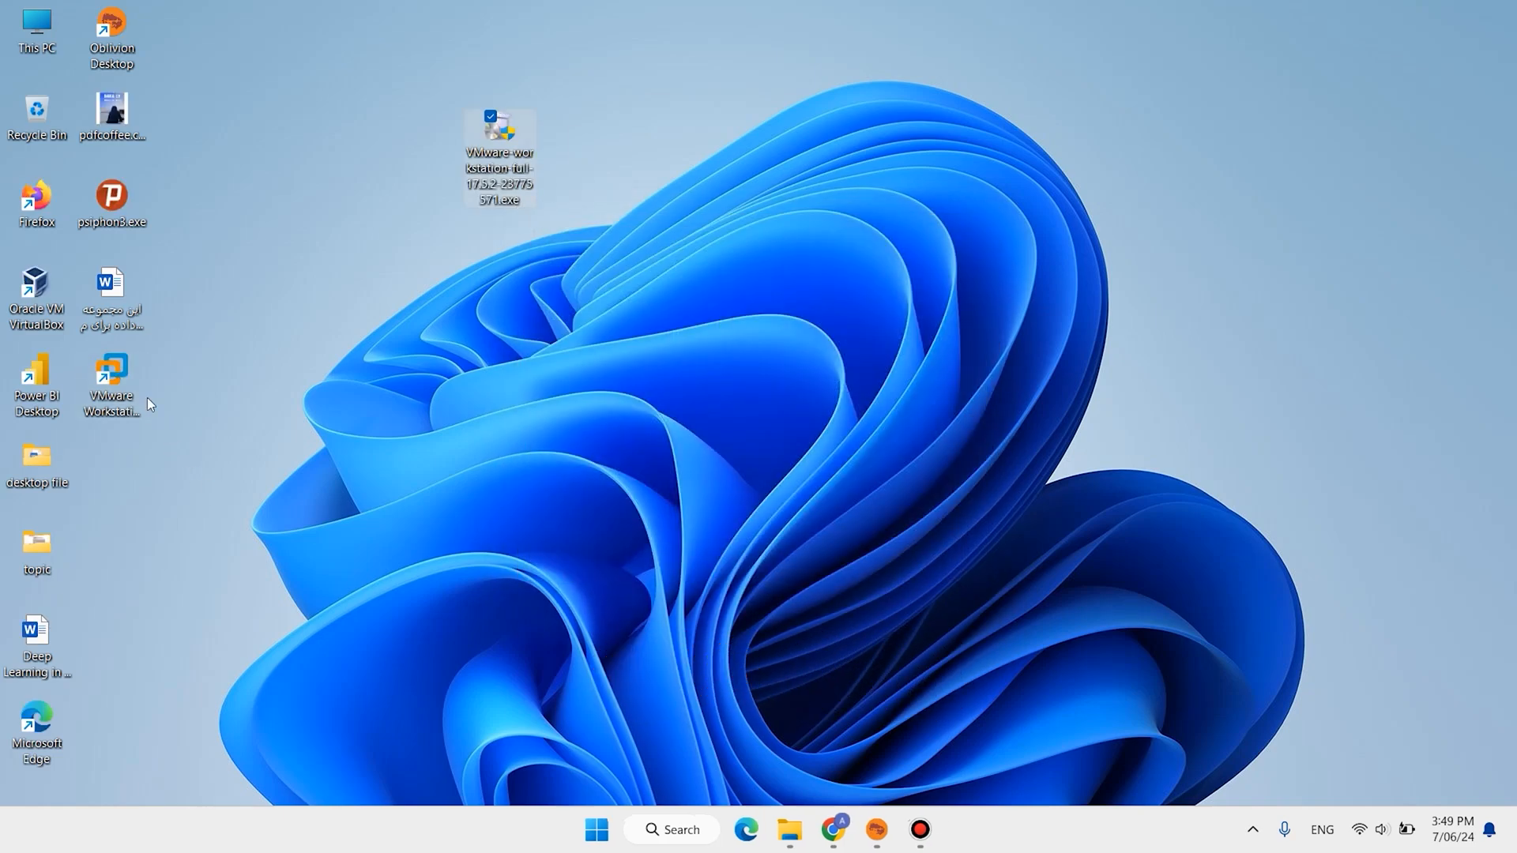
mouse_move(127, 383)
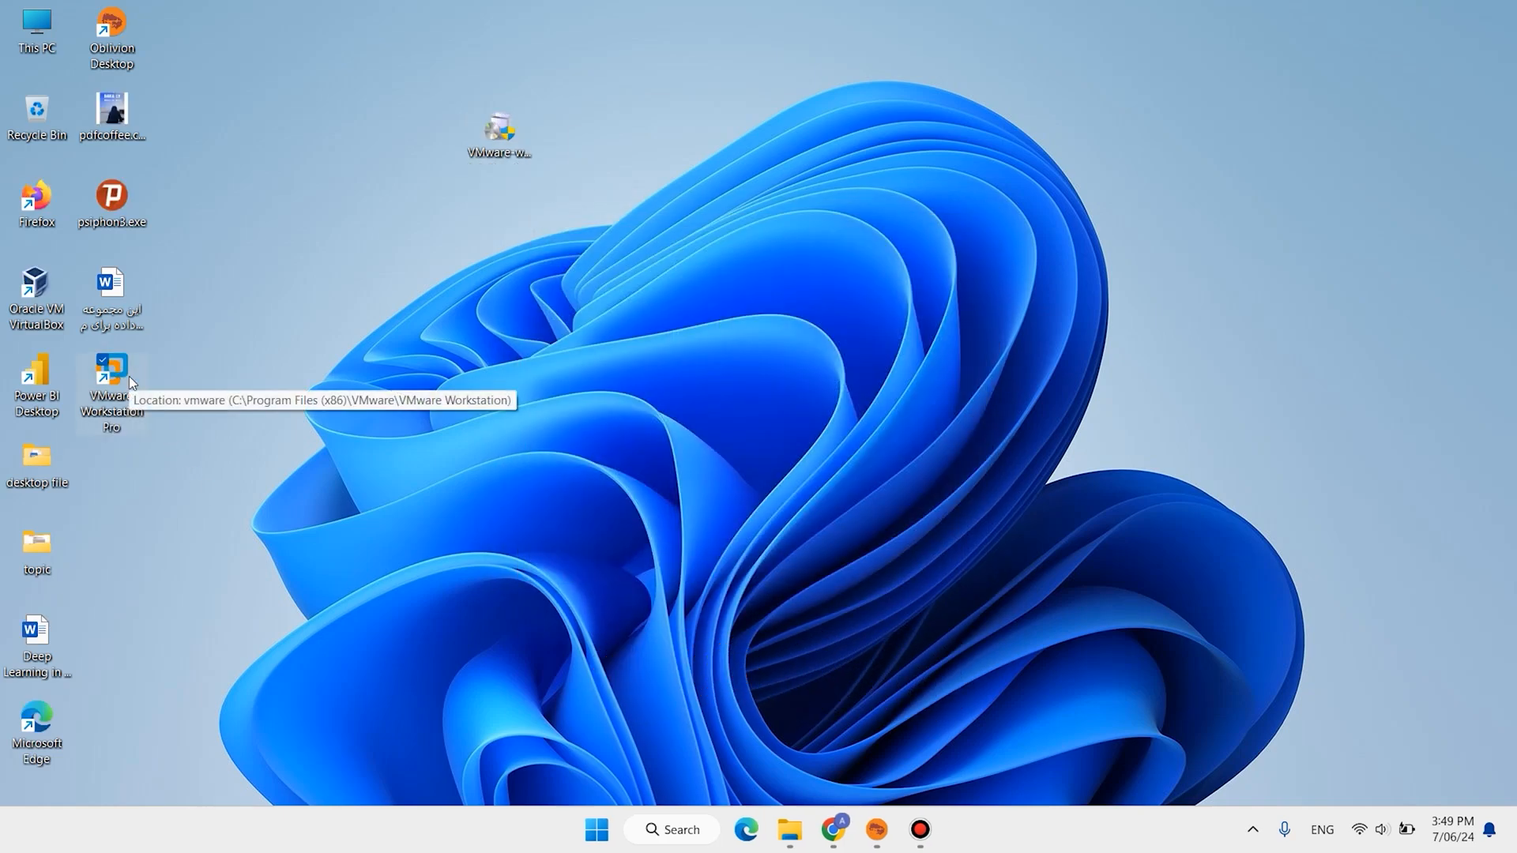
Step: Start Workstation Pro from its desktop shortcut and accept Workstation 17 for Personal Use
double_click(111, 373)
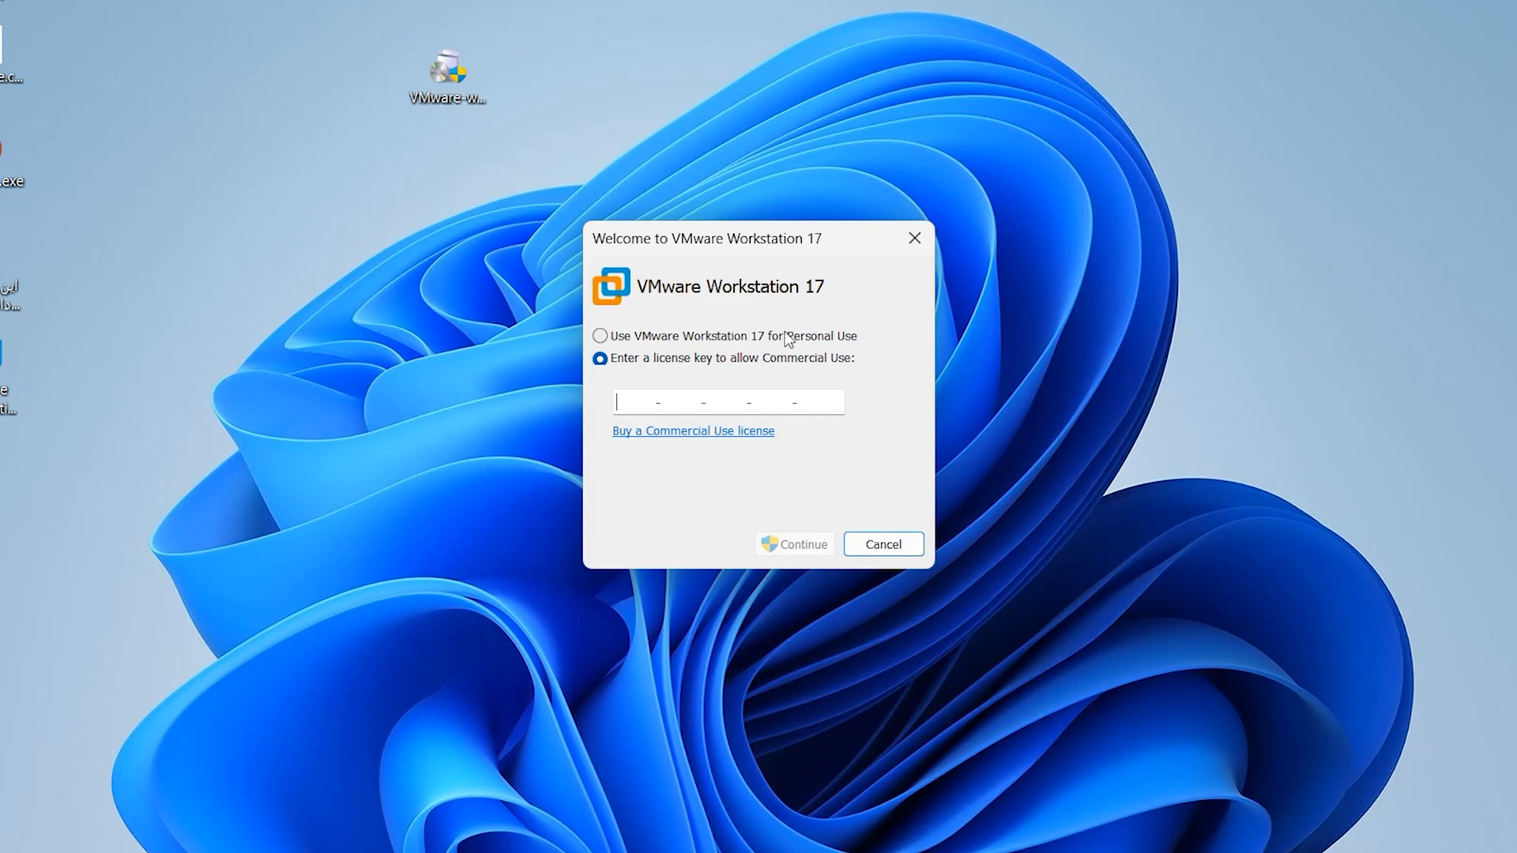
left_click(600, 335)
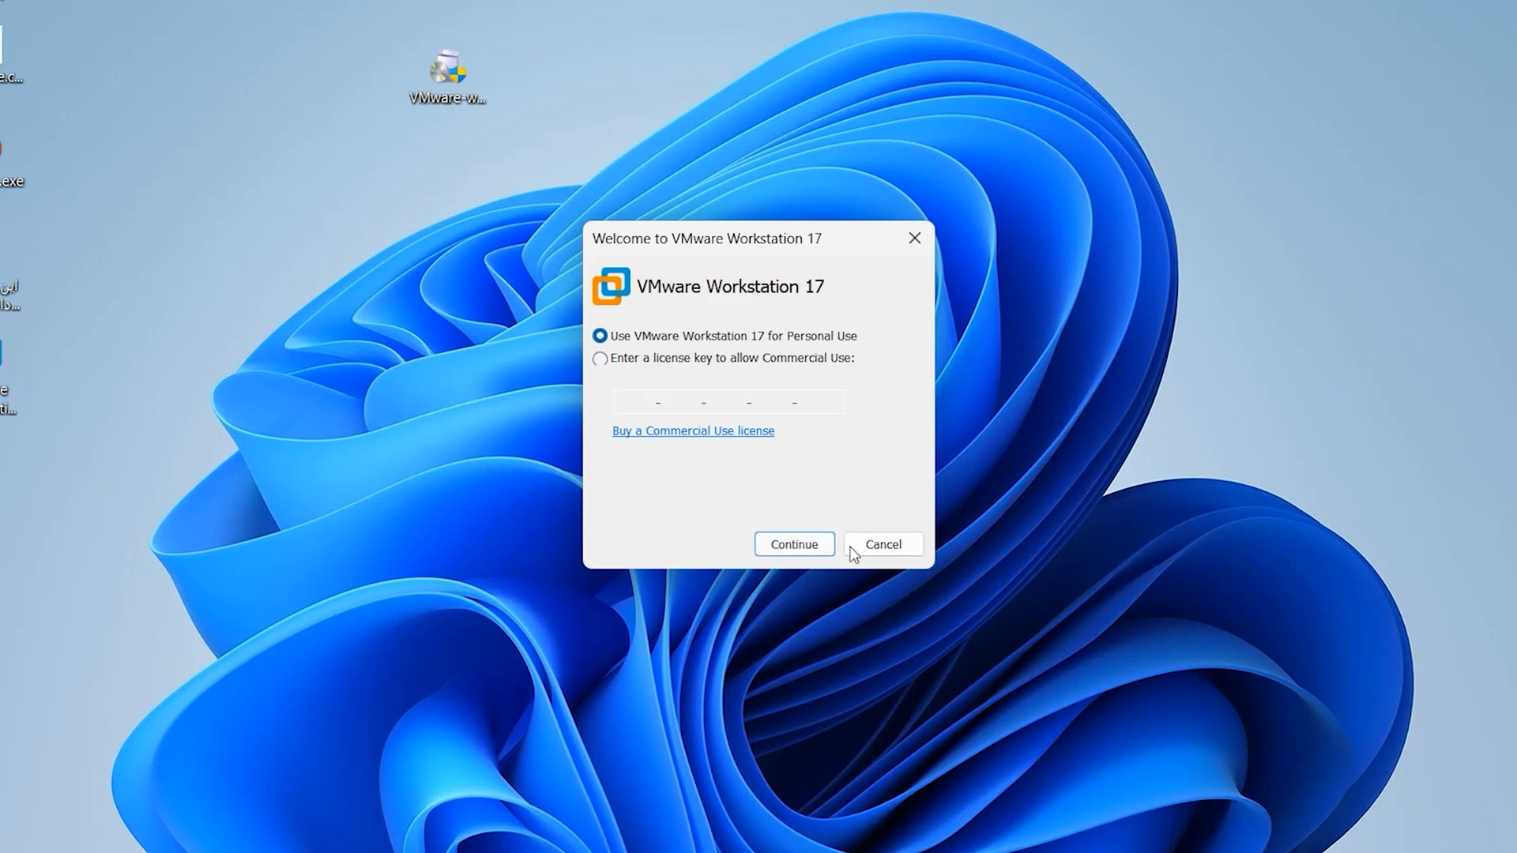
left_click(792, 543)
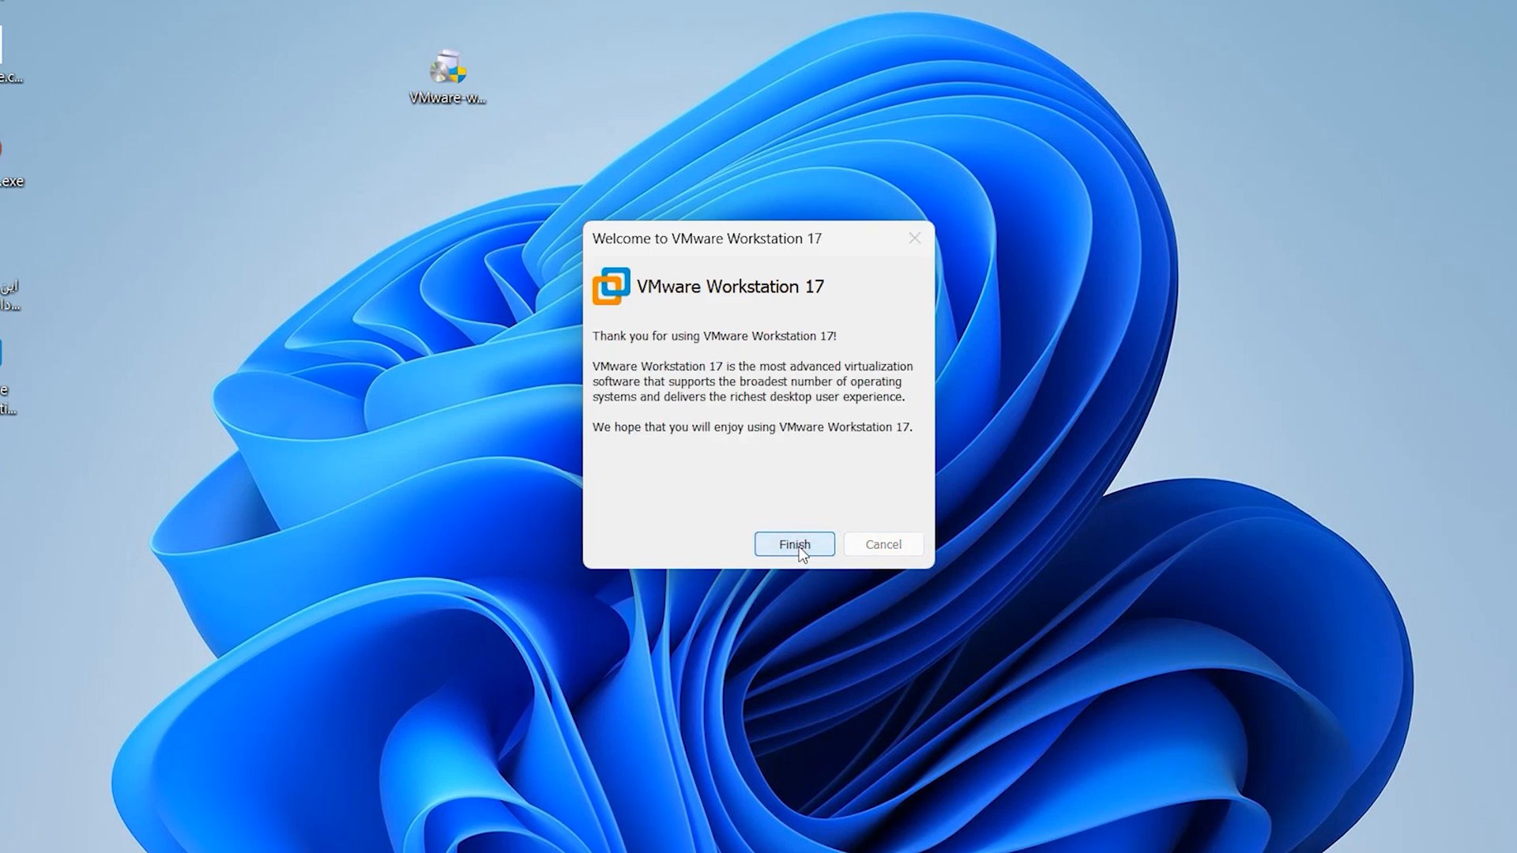
left_click(792, 544)
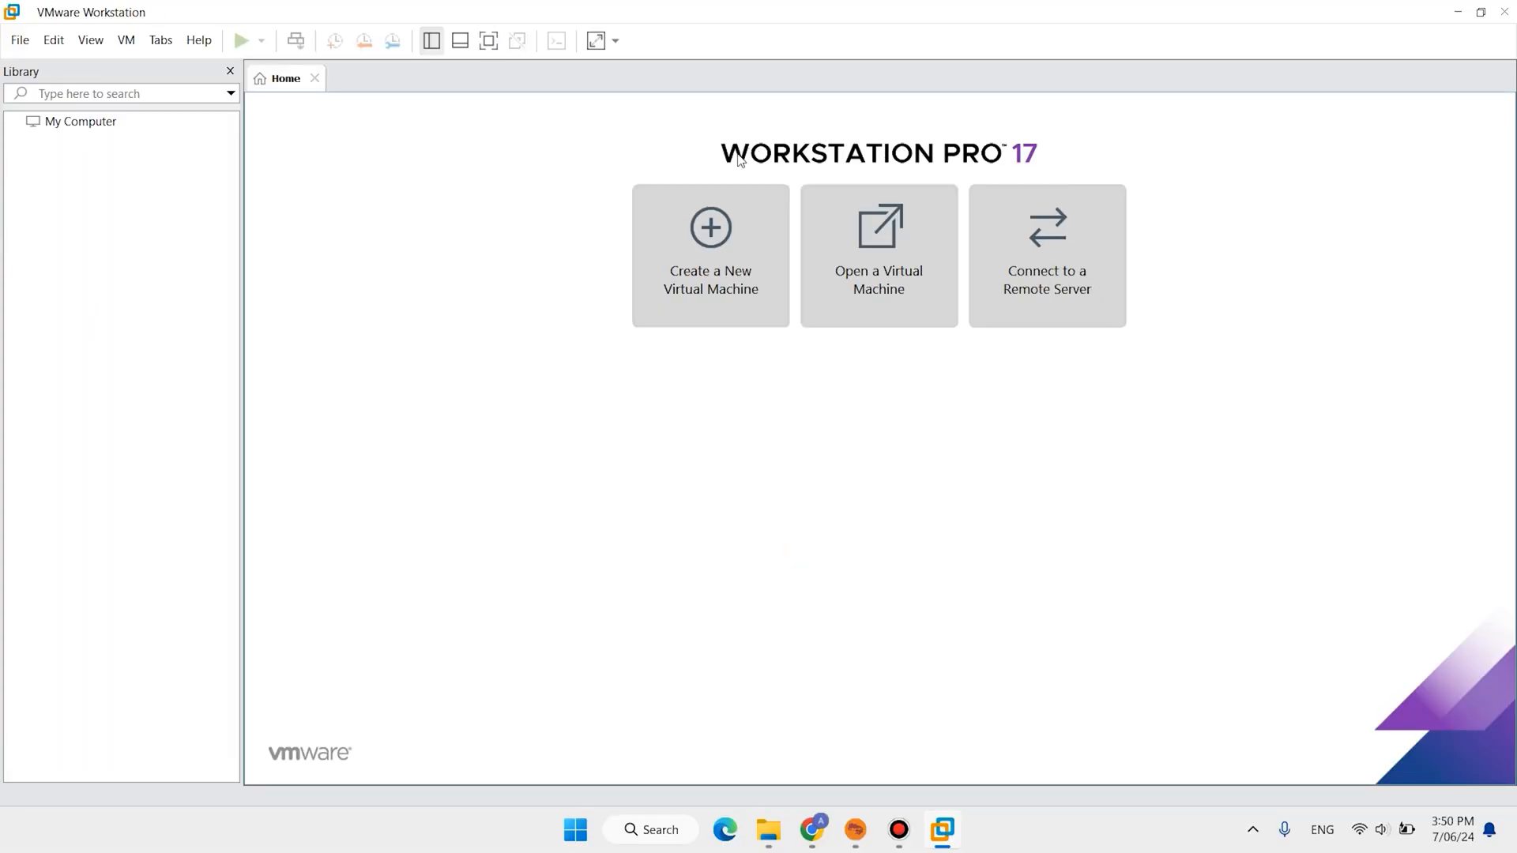
mouse_move(1070, 456)
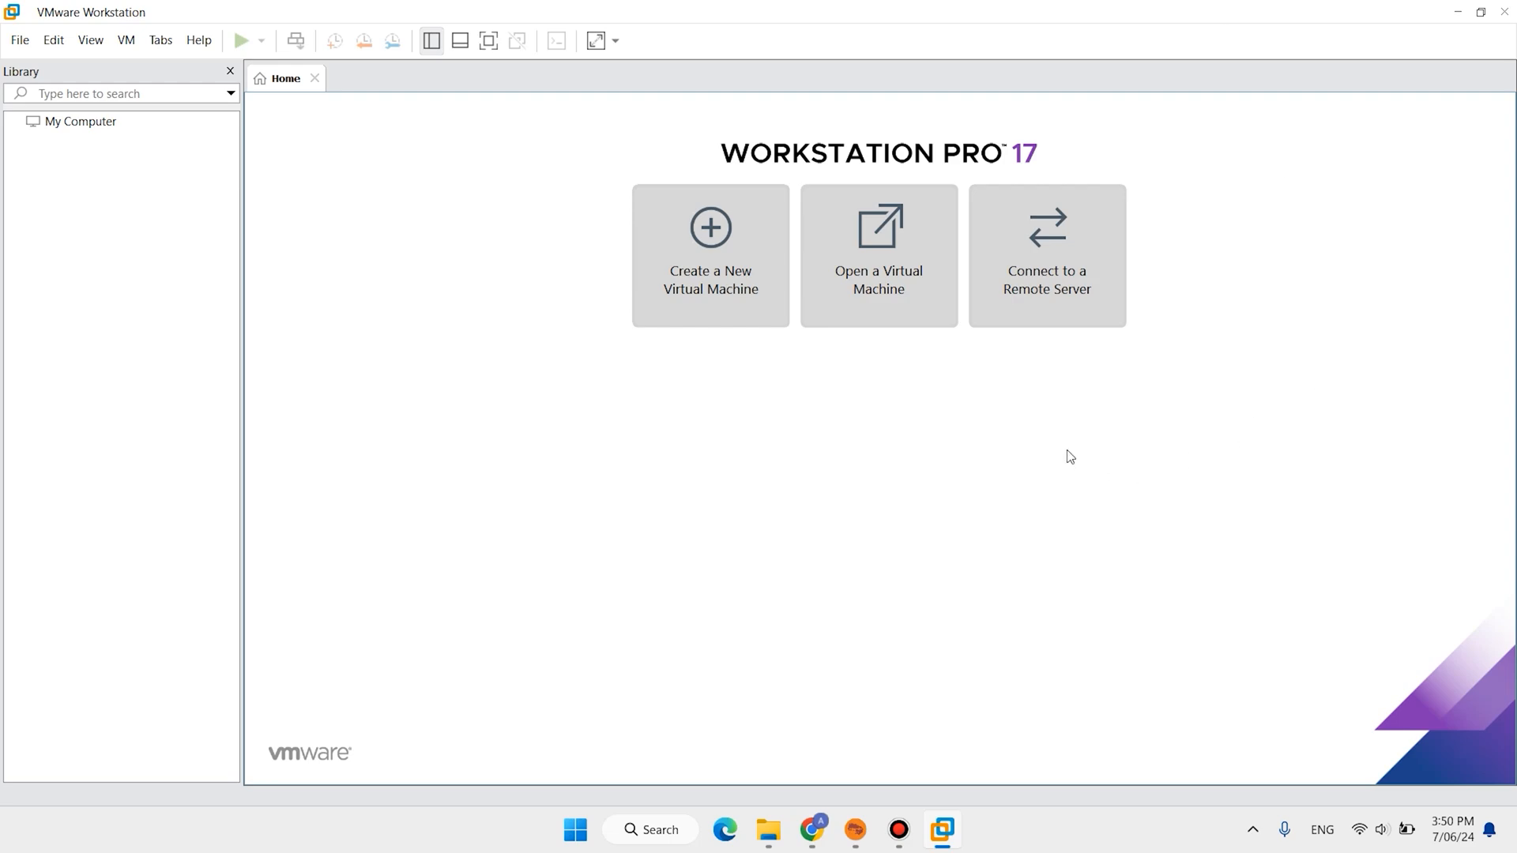